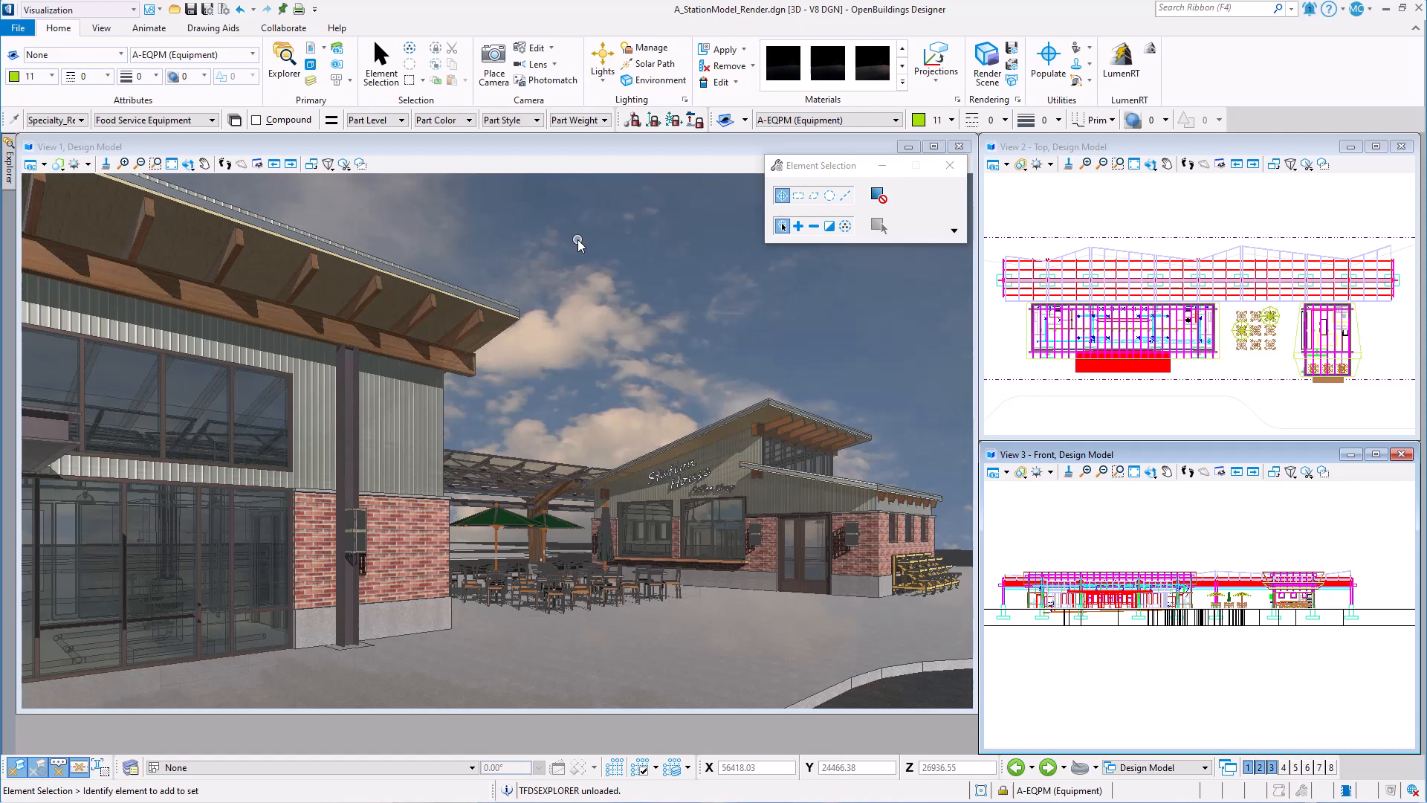
mouse_move(440, 200)
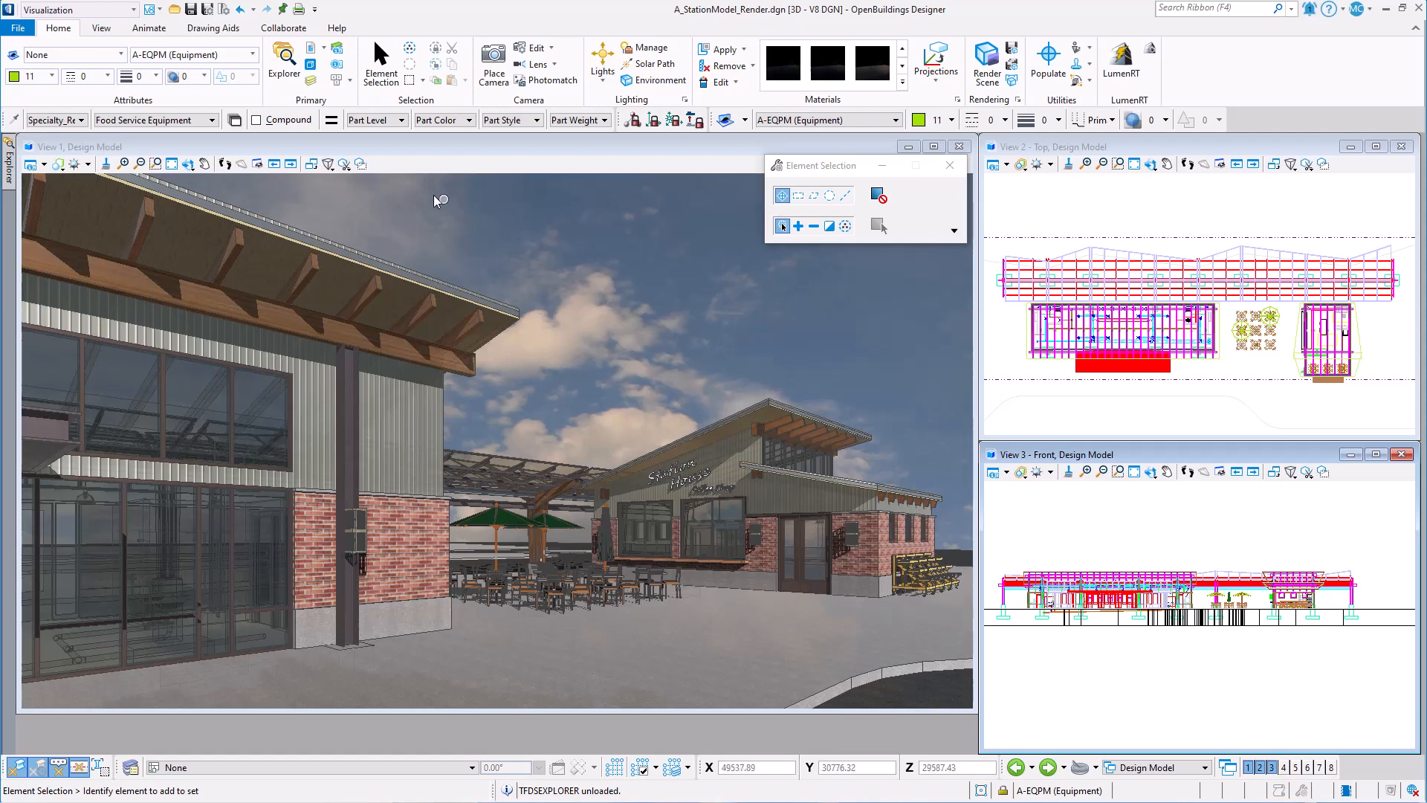
Bring up the Family/Part Editor listing the Architectural_parts families for the station model
left_click(233, 119)
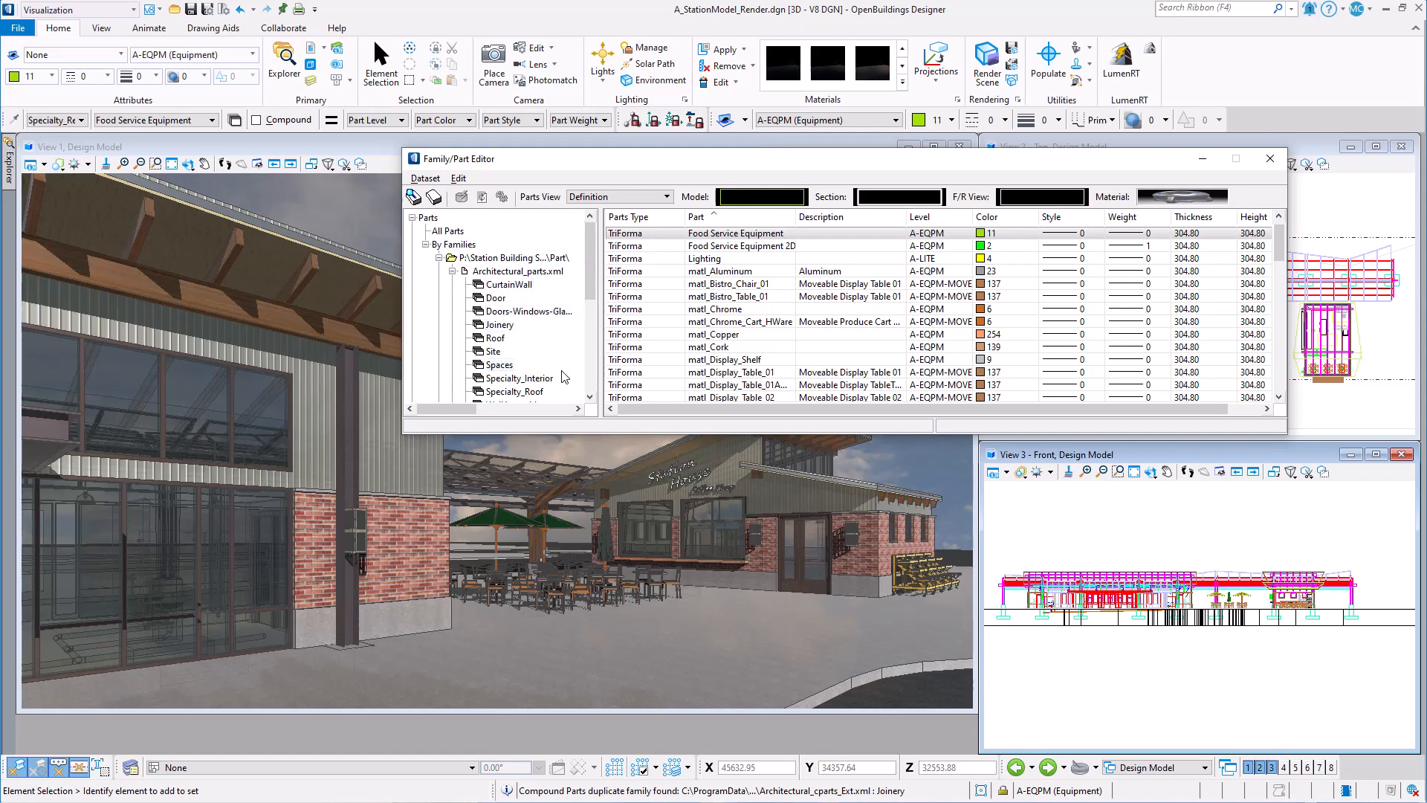
mouse_move(580, 296)
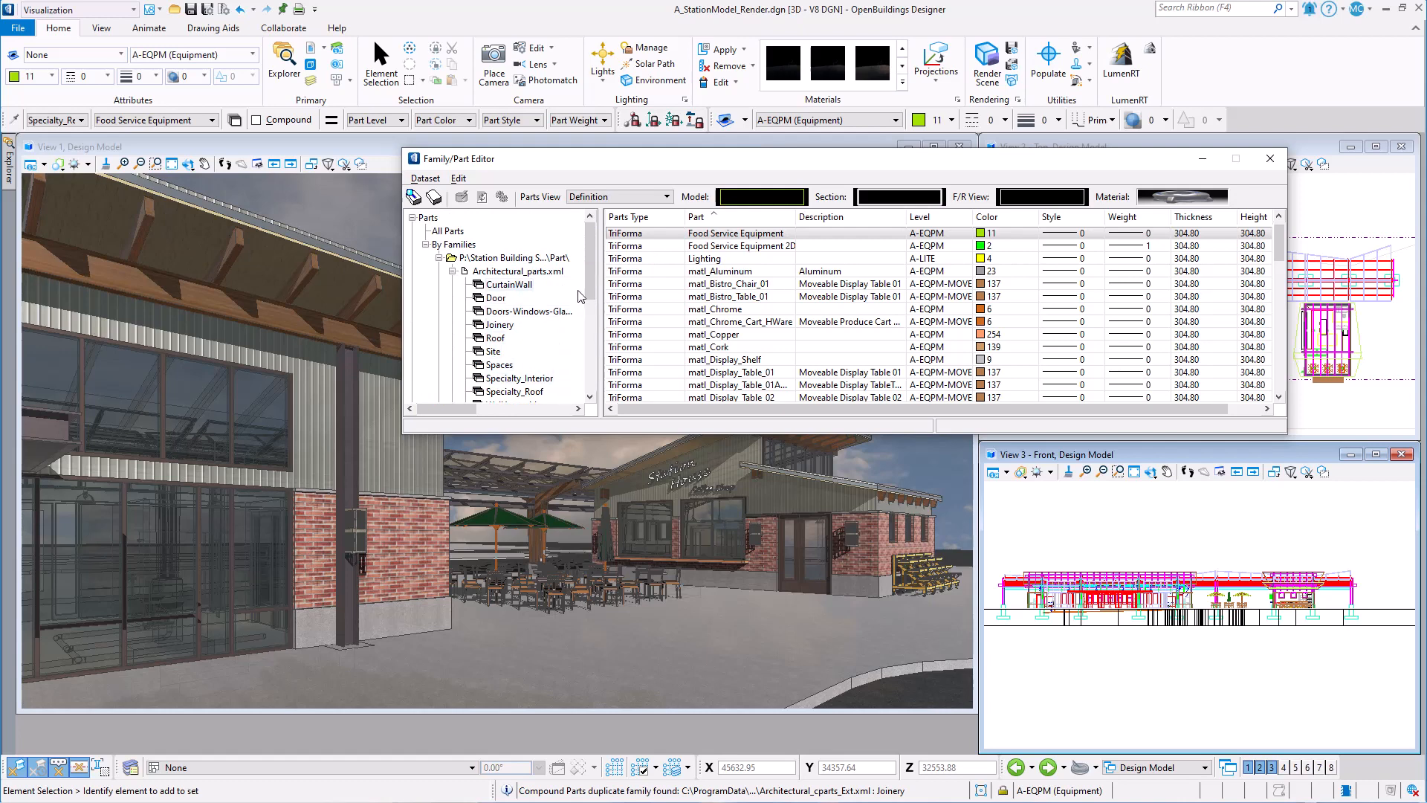
Show the WallComponent family's parts with their render palettes and materials like Brick, Block, Glass
scroll("down", 3)
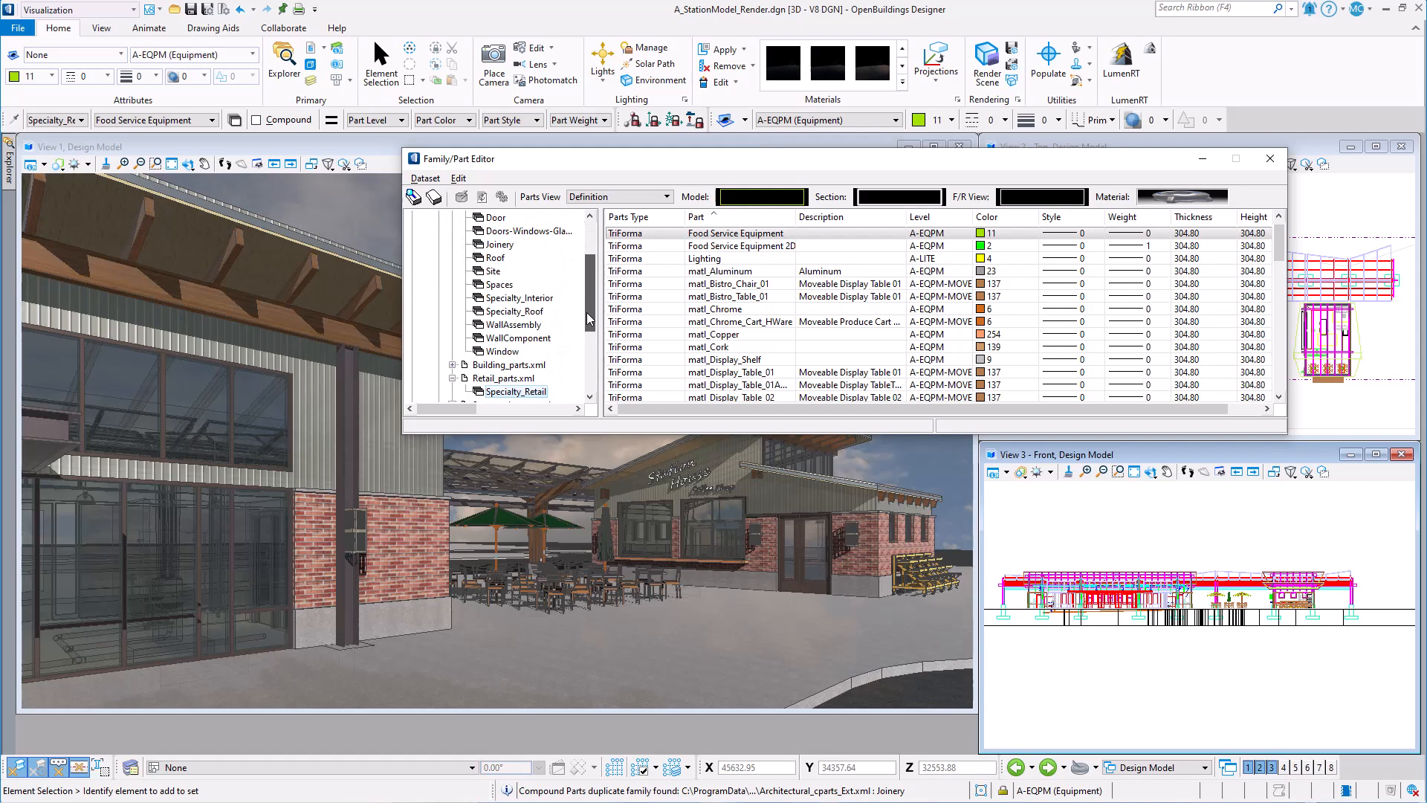
left_click(516, 337)
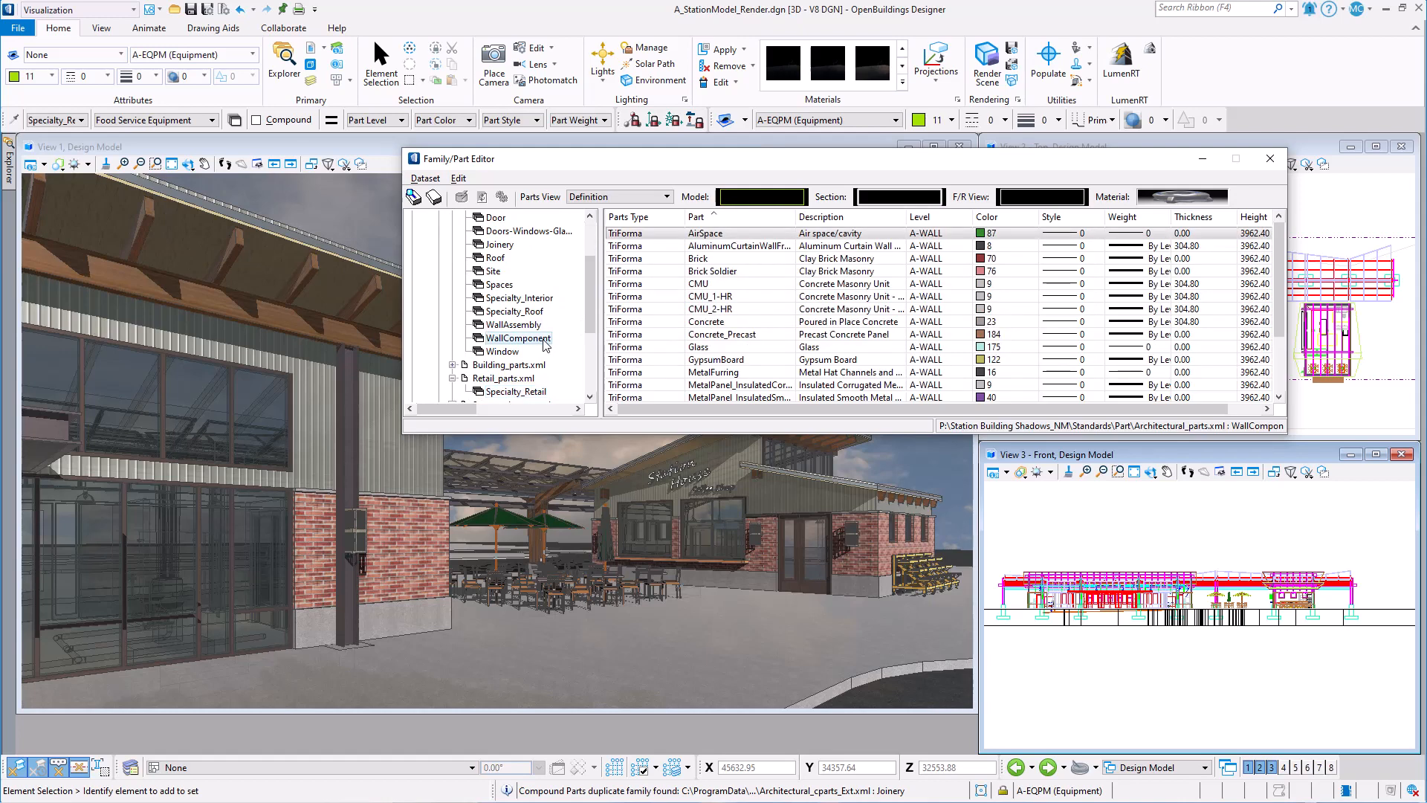
mouse_move(671, 373)
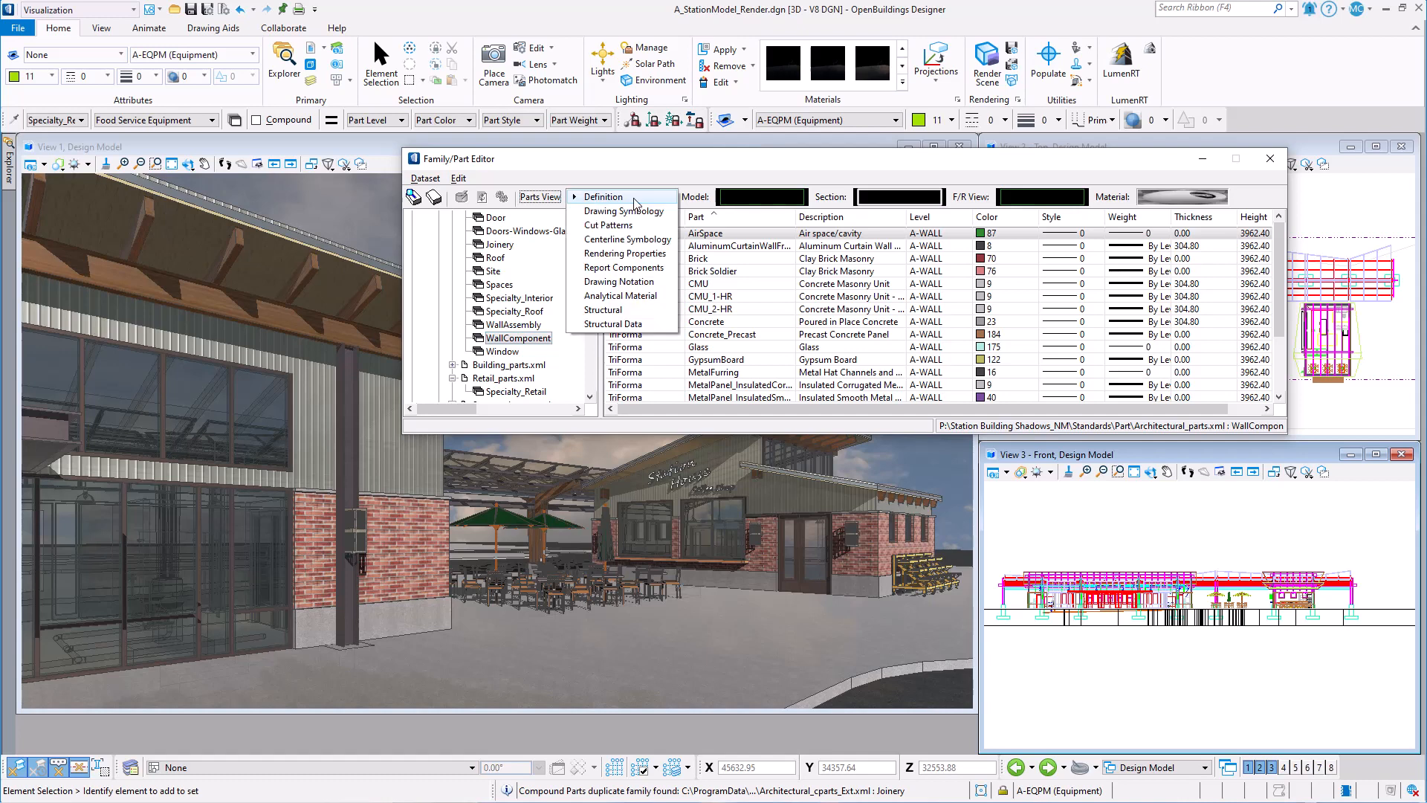
left_click(625, 254)
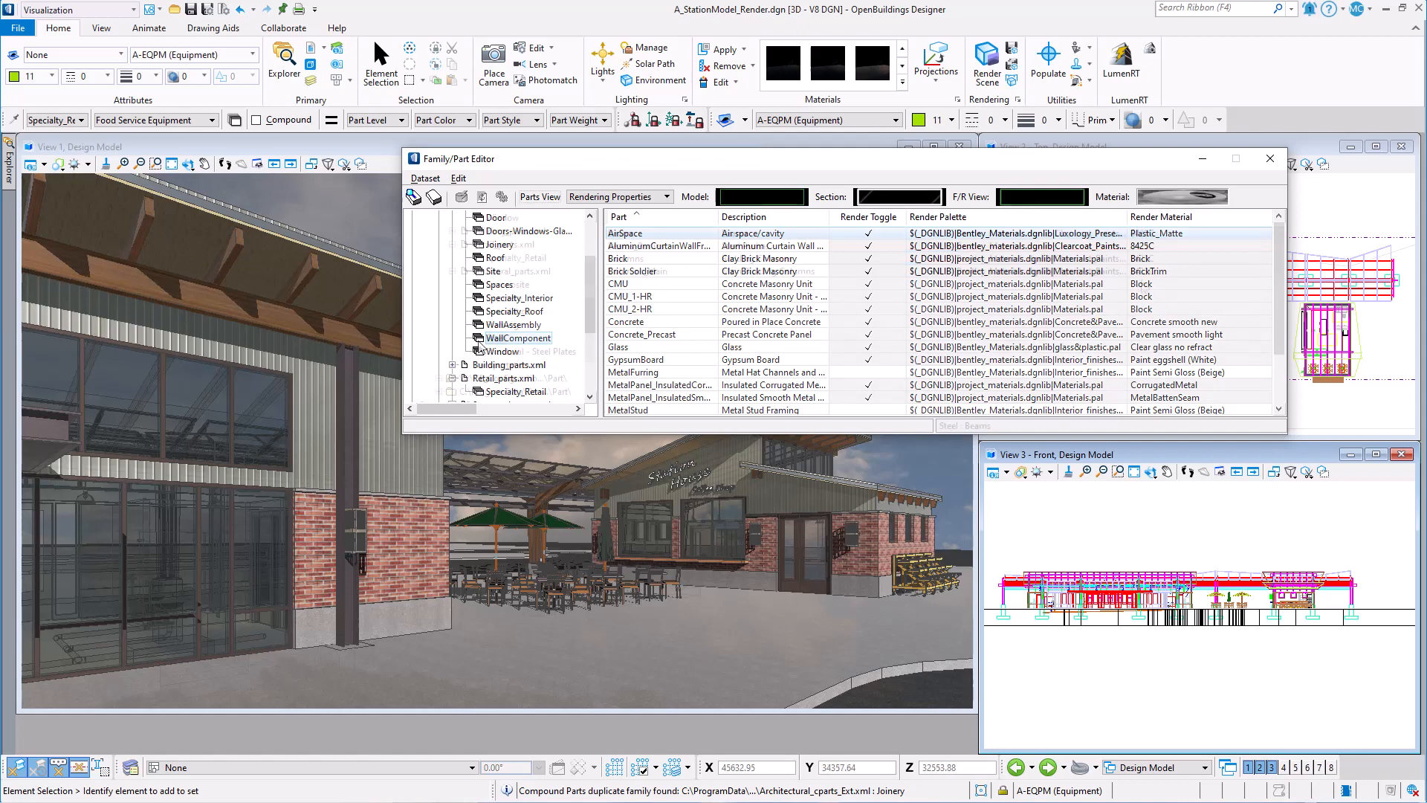
Show the Steel family and select its Beams, Beams_Purlins, Columns and Columns_Main parts
left_click(495, 337)
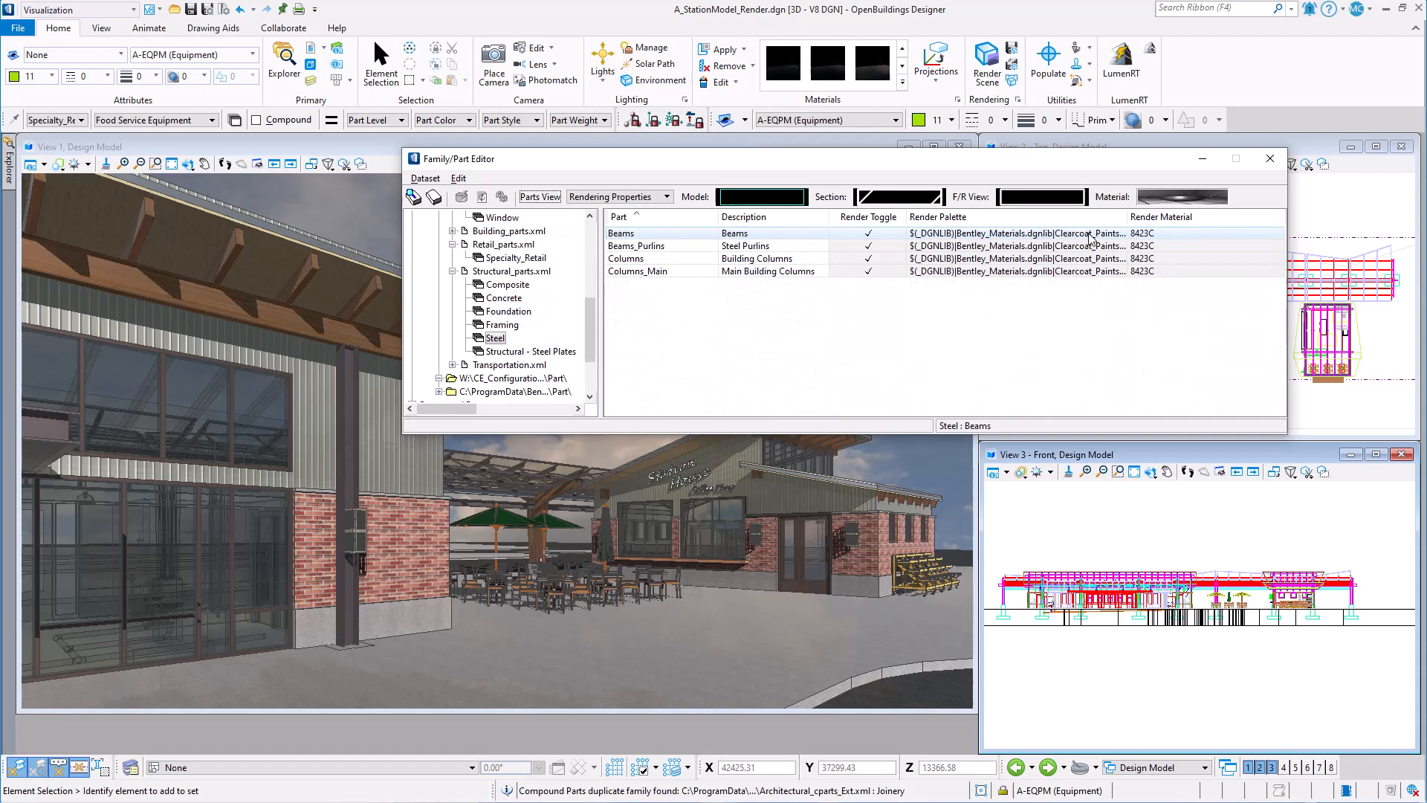
left_click(496, 337)
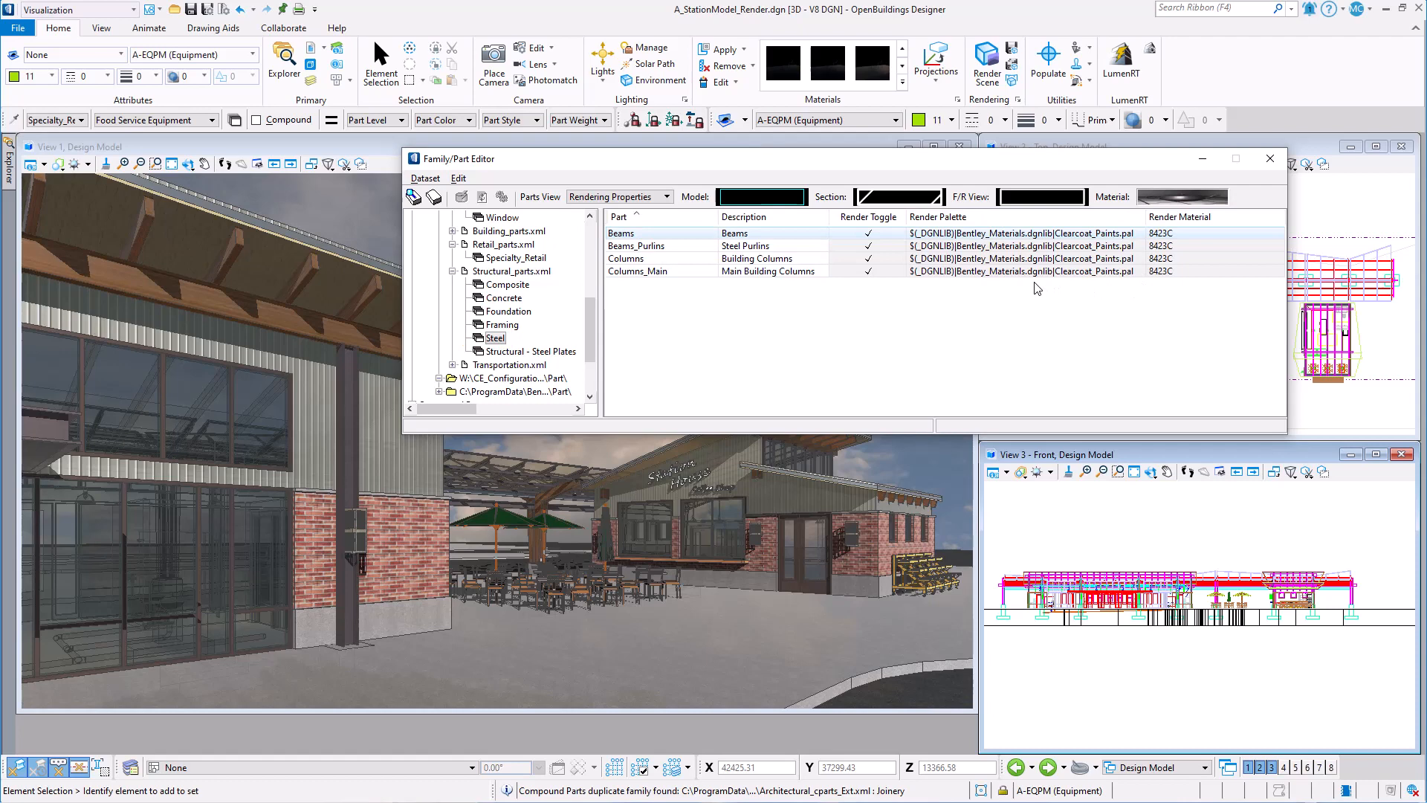
mouse_move(1020, 243)
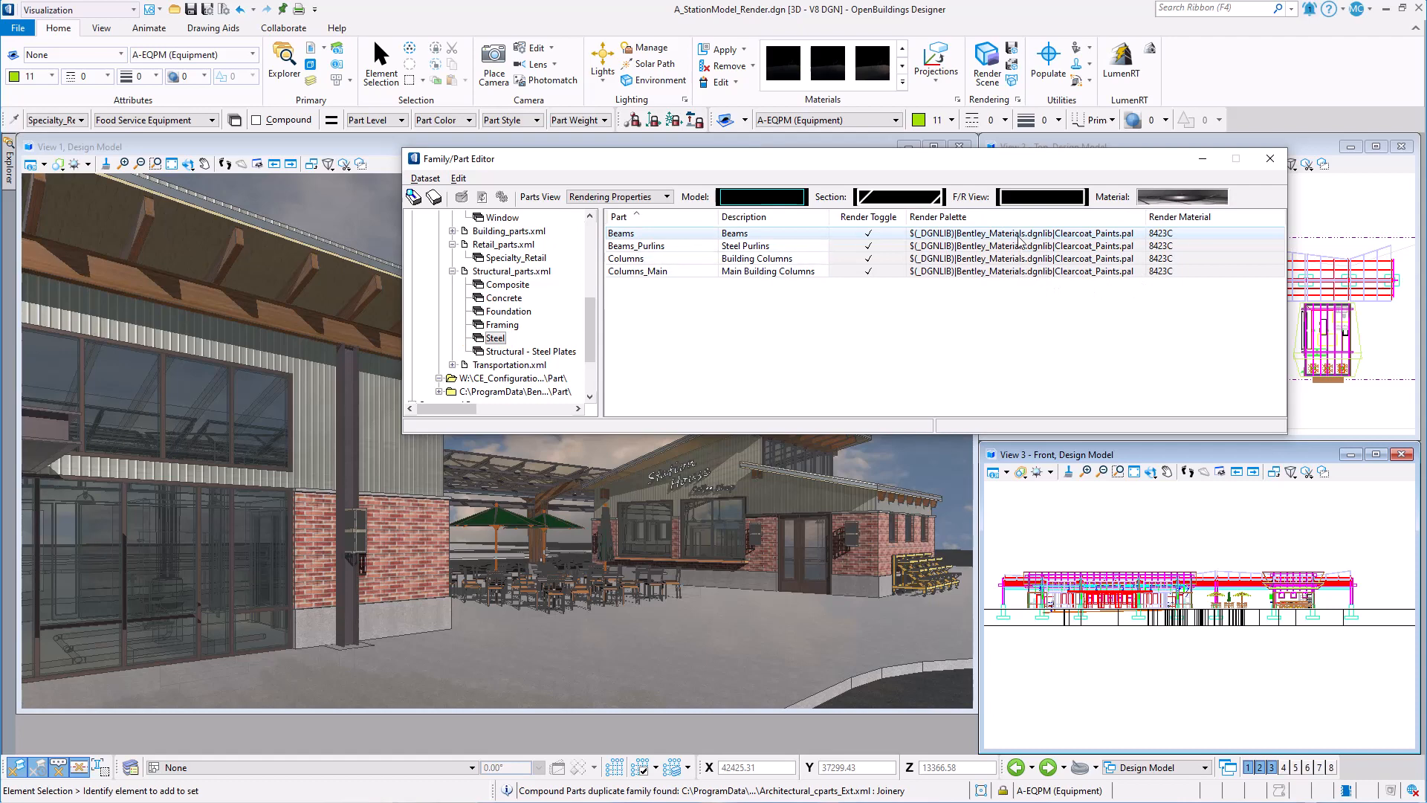
left_click(618, 197)
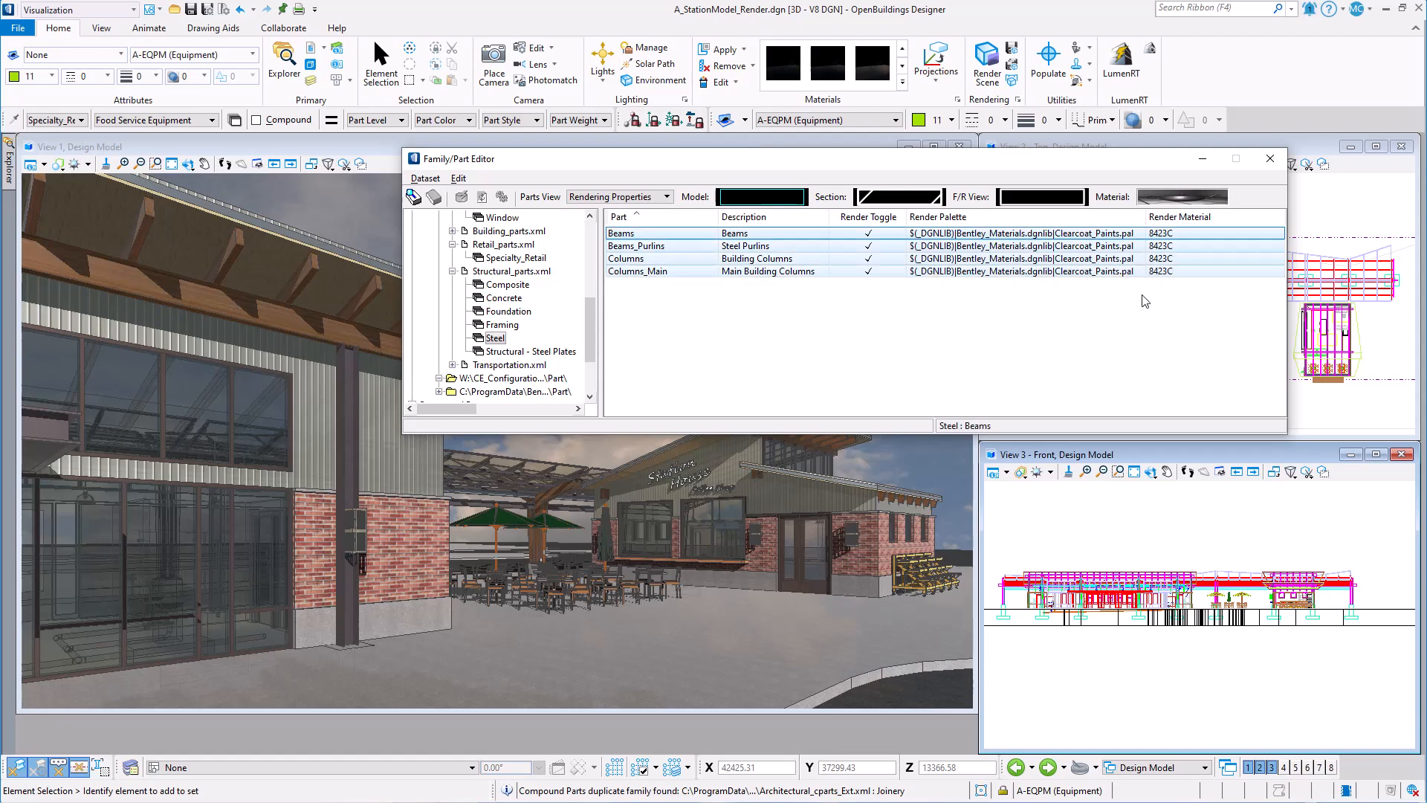
Assign the Metals palette's Steel carbon material to the four selected Steel parts
left_click(1183, 270)
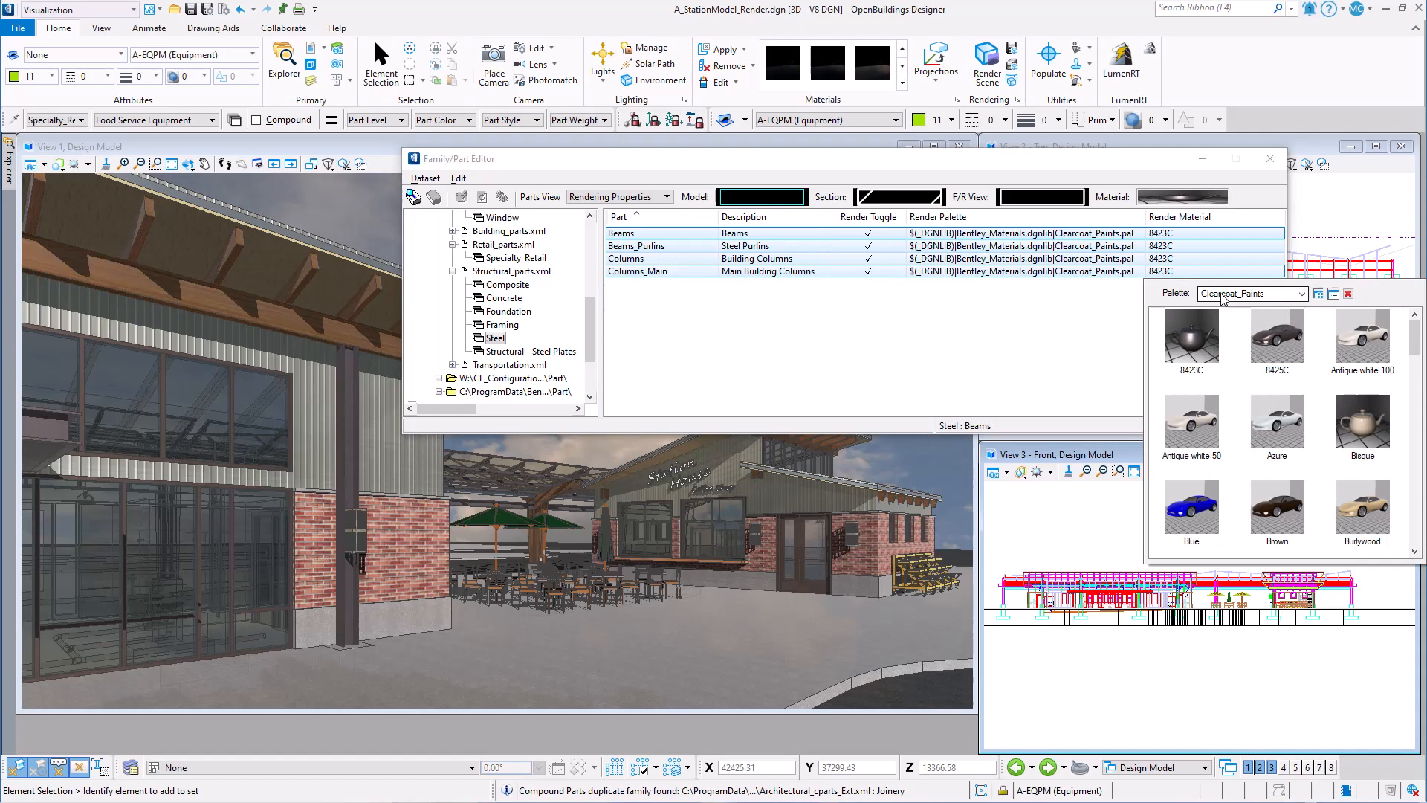
left_click(1304, 293)
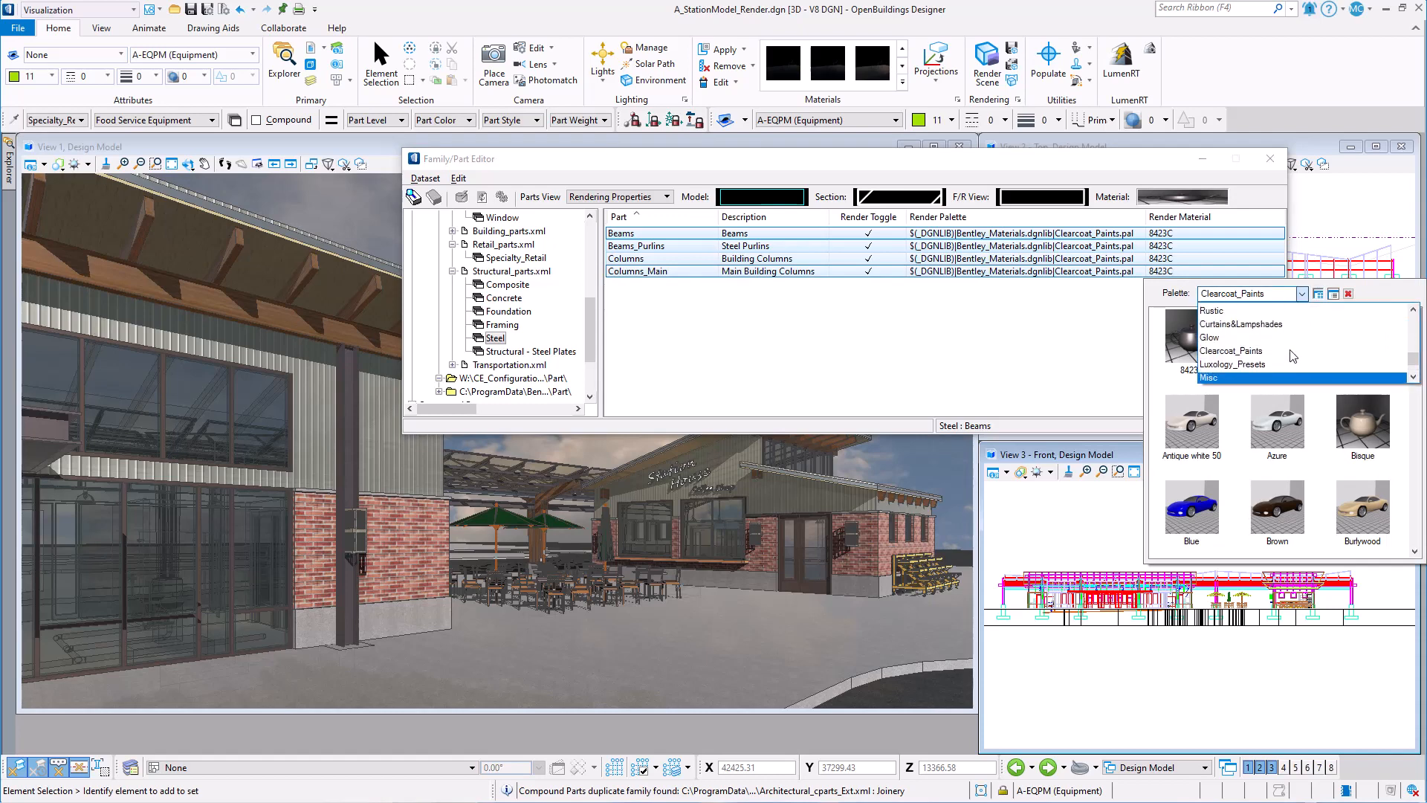
scroll("down", 3)
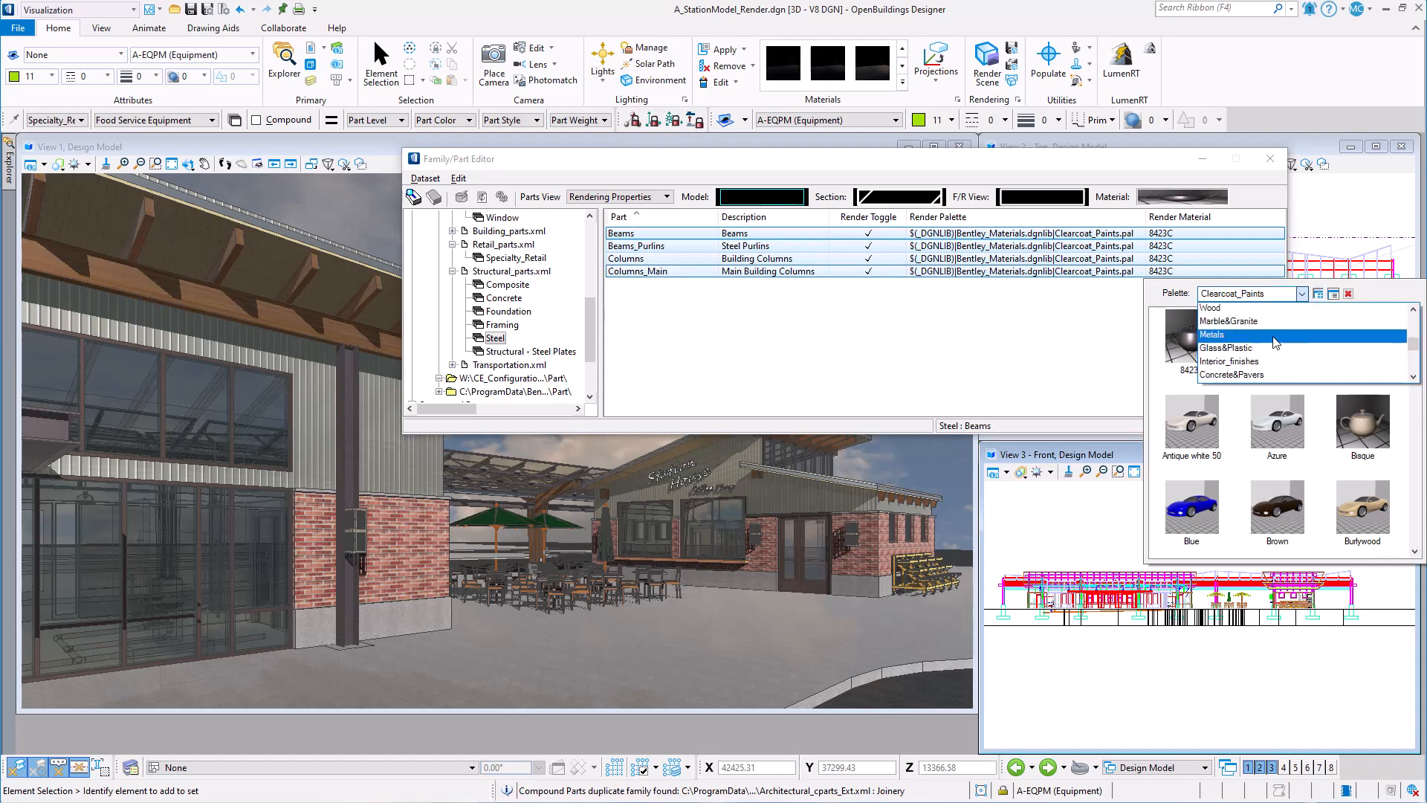
left_click(1213, 334)
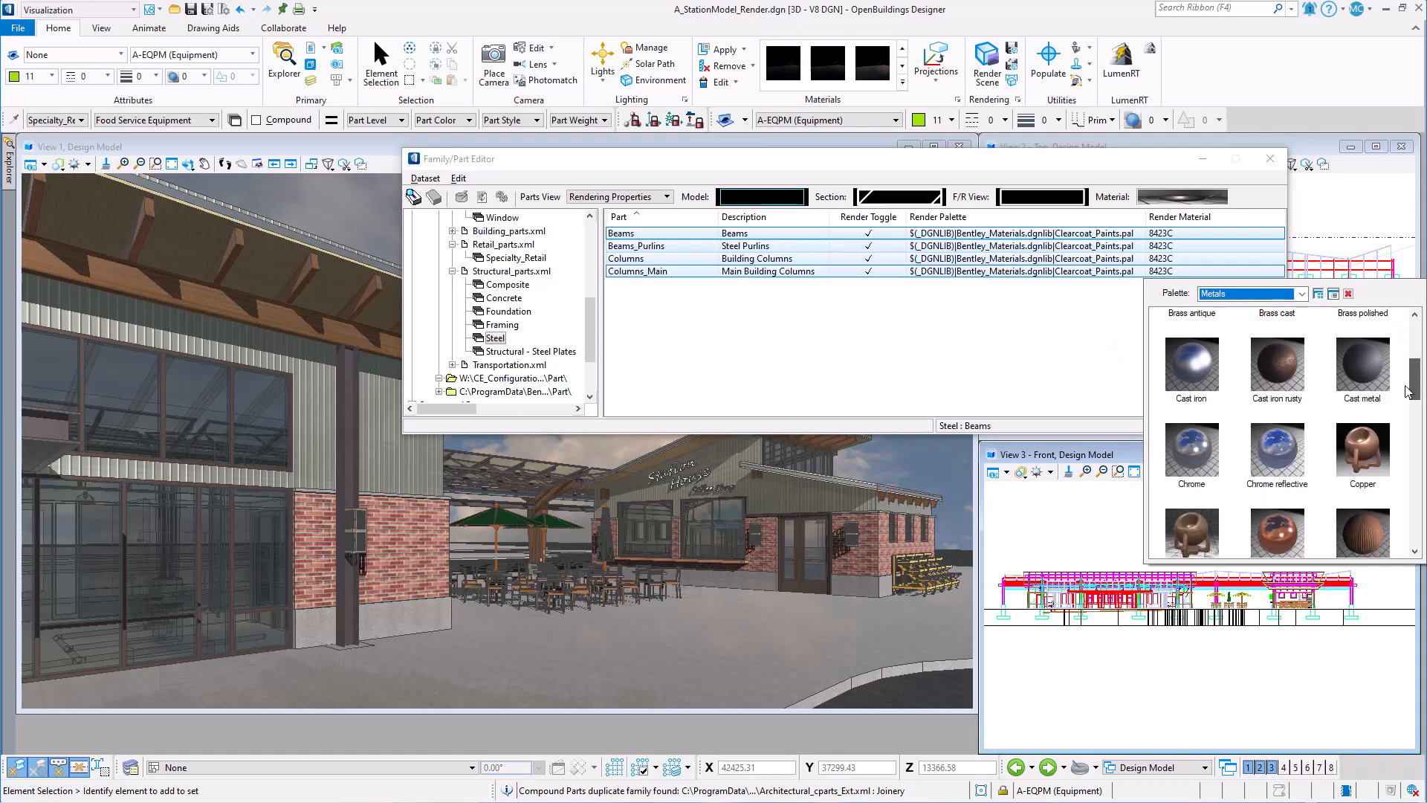
scroll("down", 3)
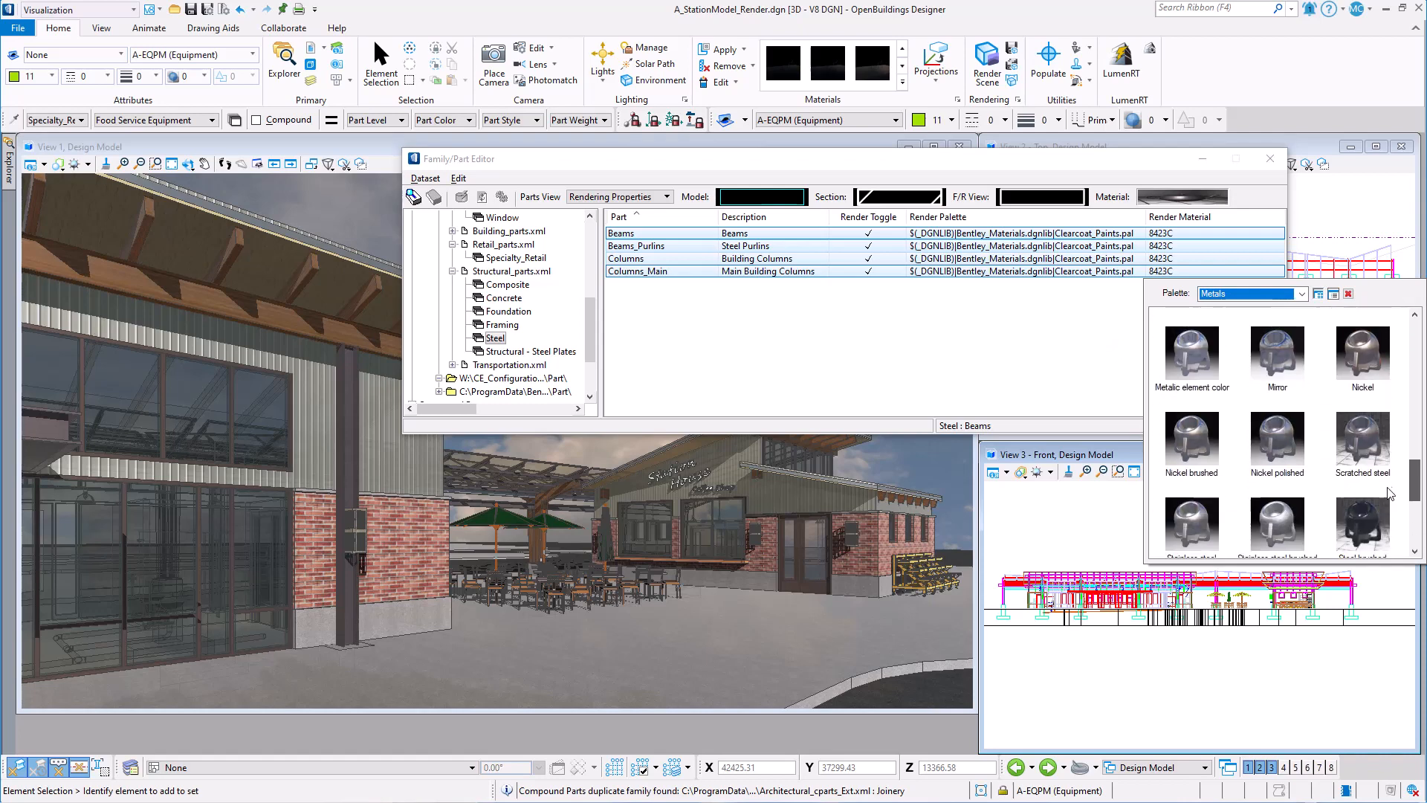
scroll("down", 3)
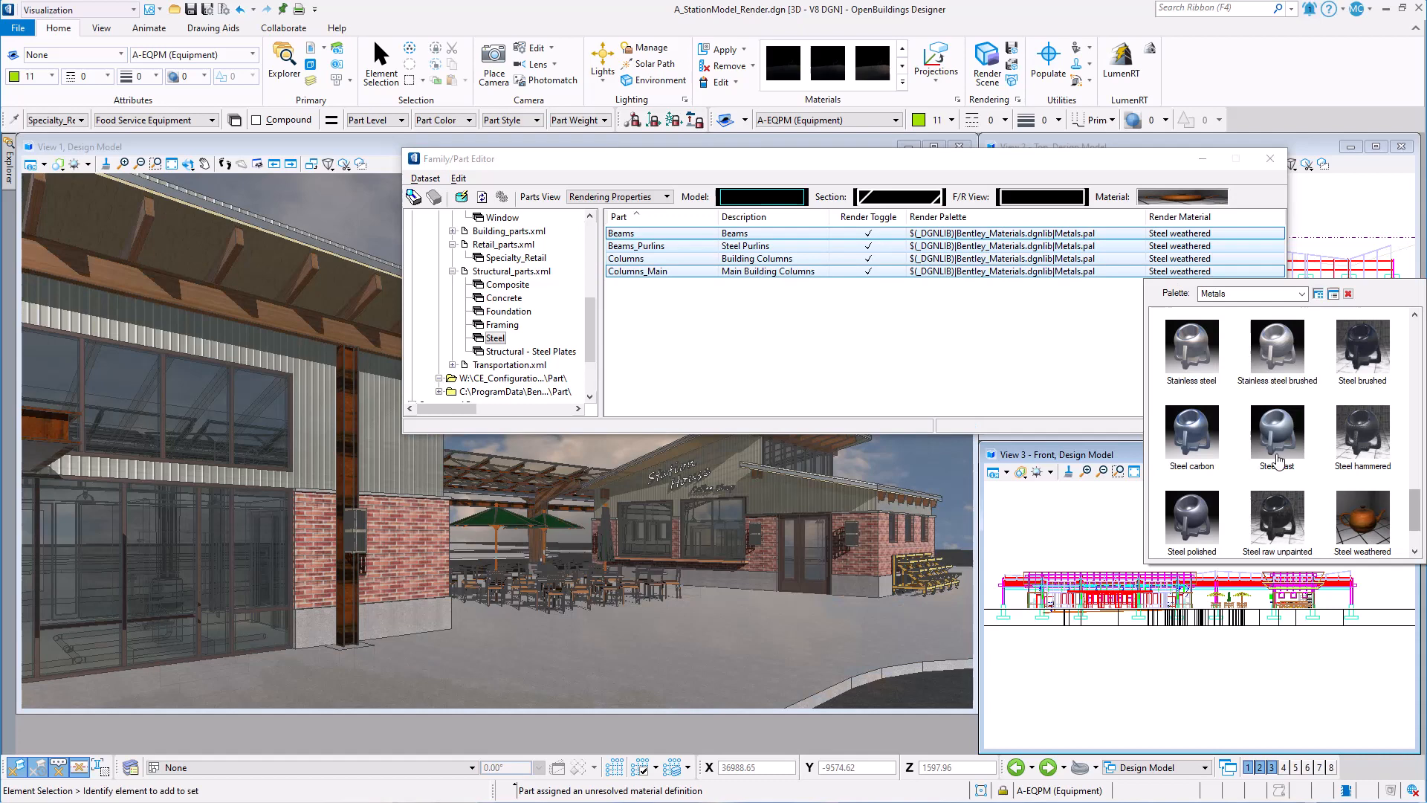
left_click(1191, 437)
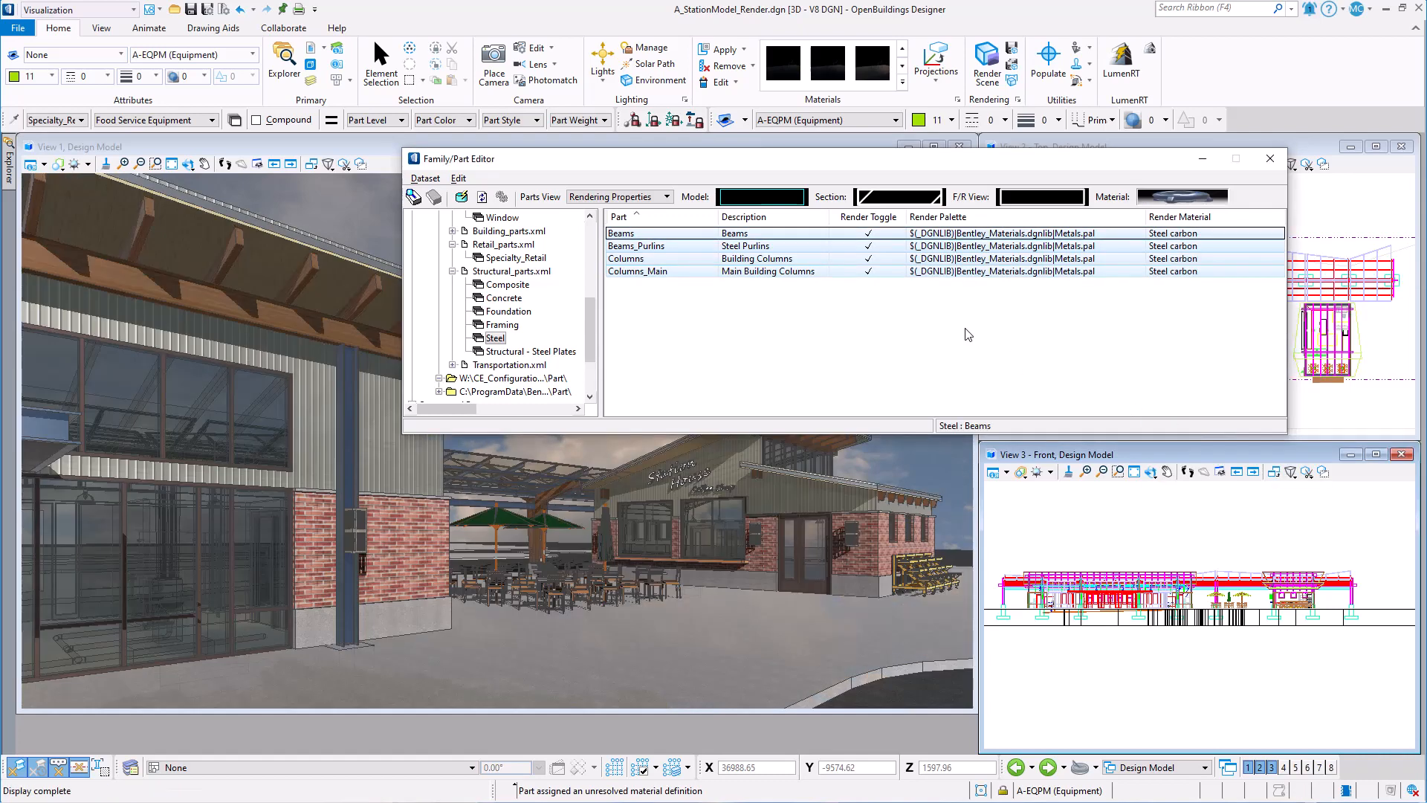
mouse_move(745, 326)
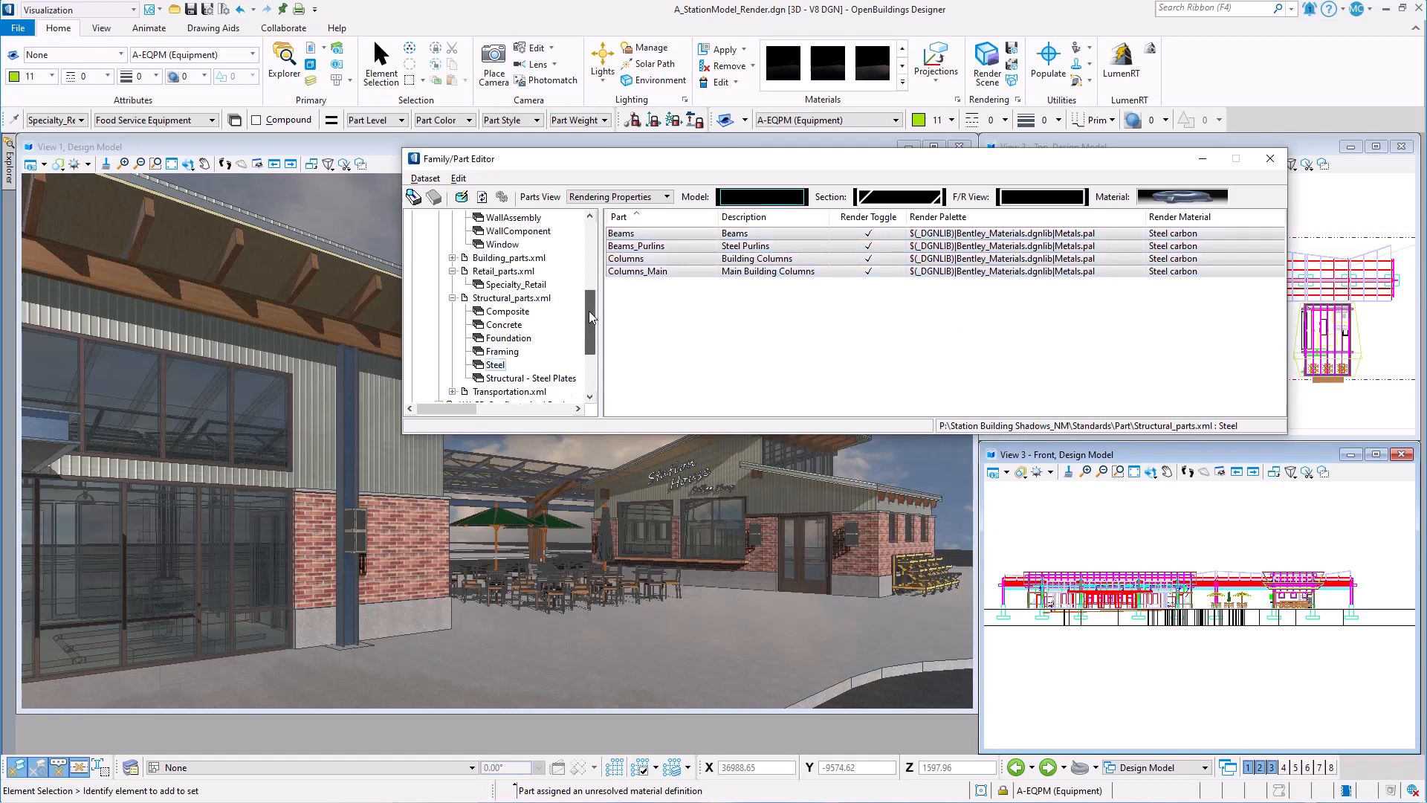
Give the CurtainWall frame and spandrel parts the Cornflower blue Clearcoat_Paints material
scroll("up", 3)
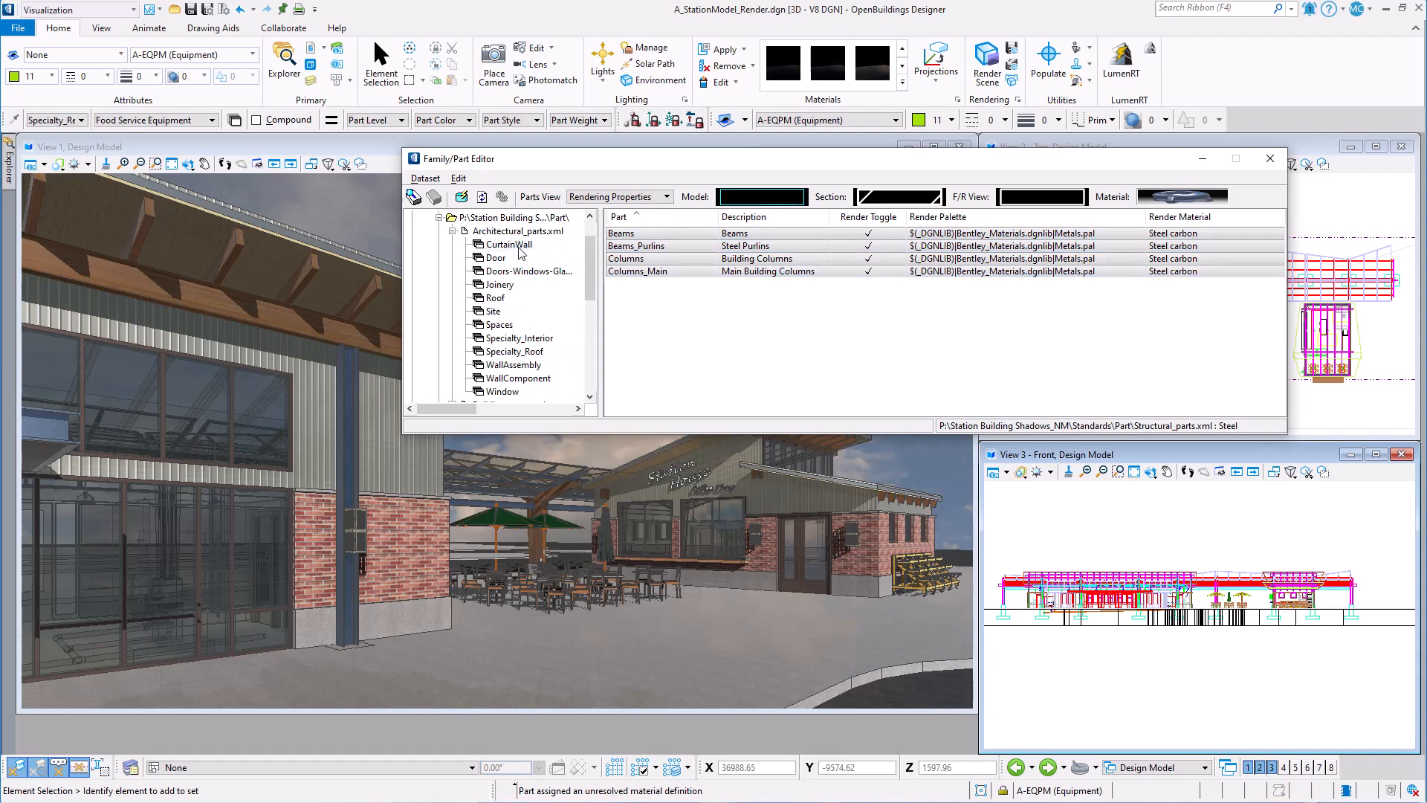
left_click(509, 244)
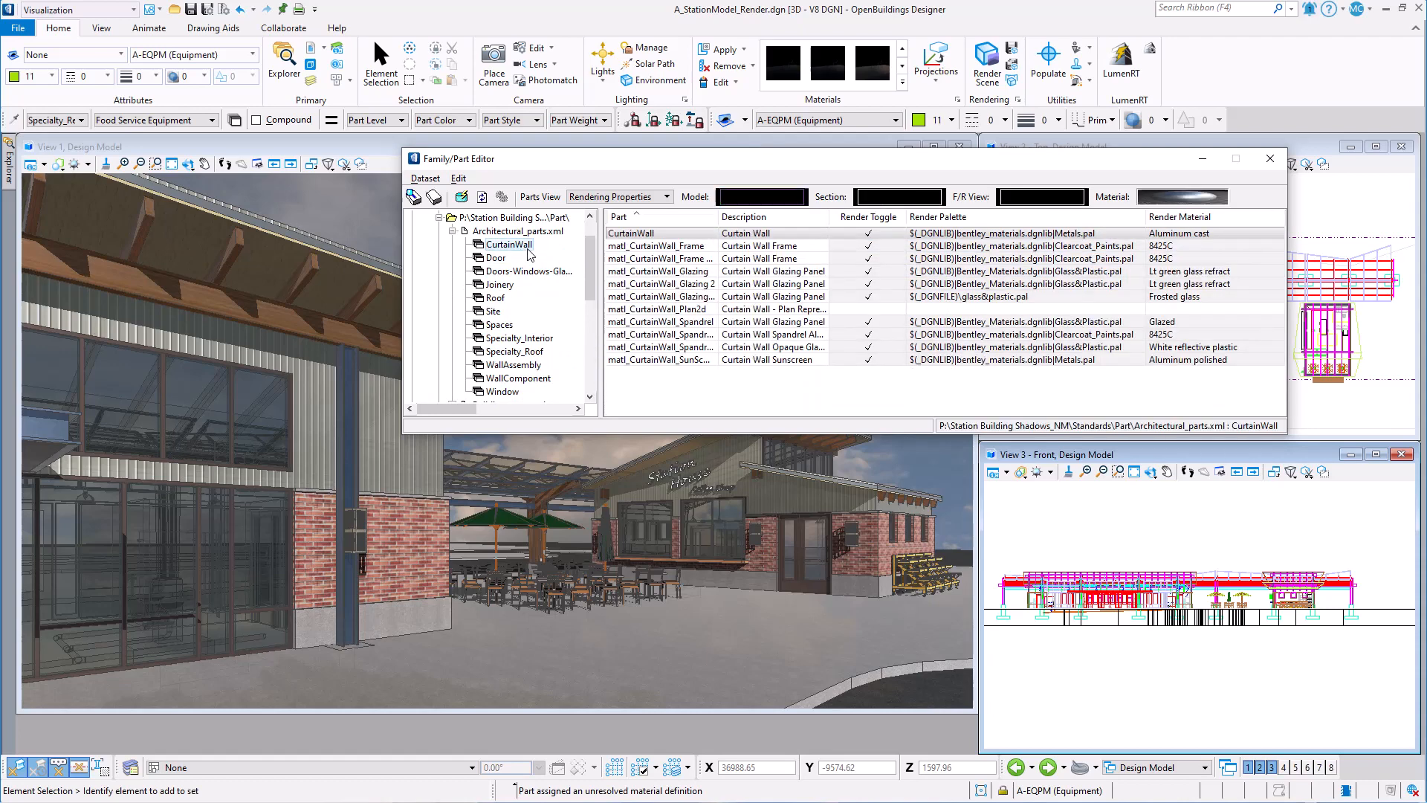
left_click(461, 198)
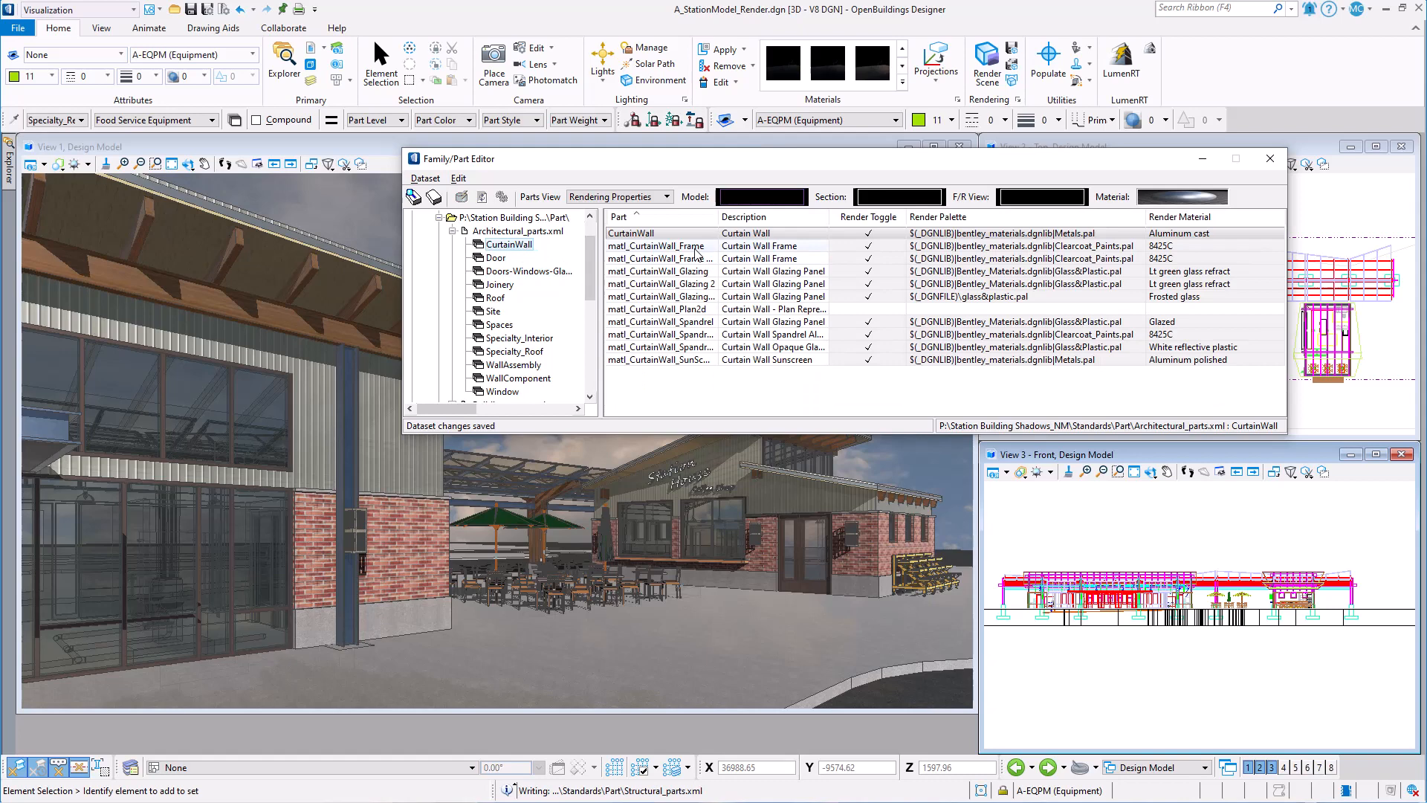
left_click(657, 245)
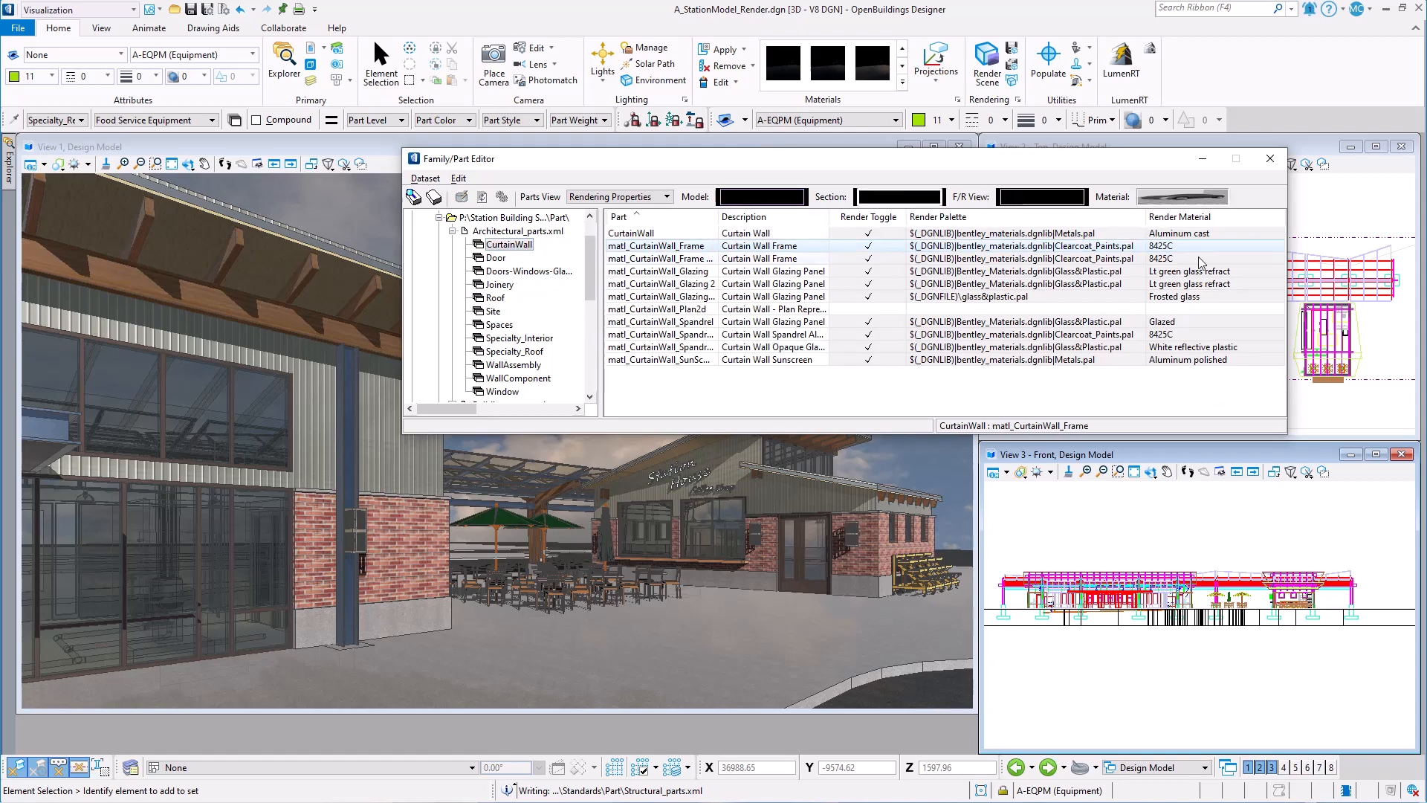
left_click(662, 334)
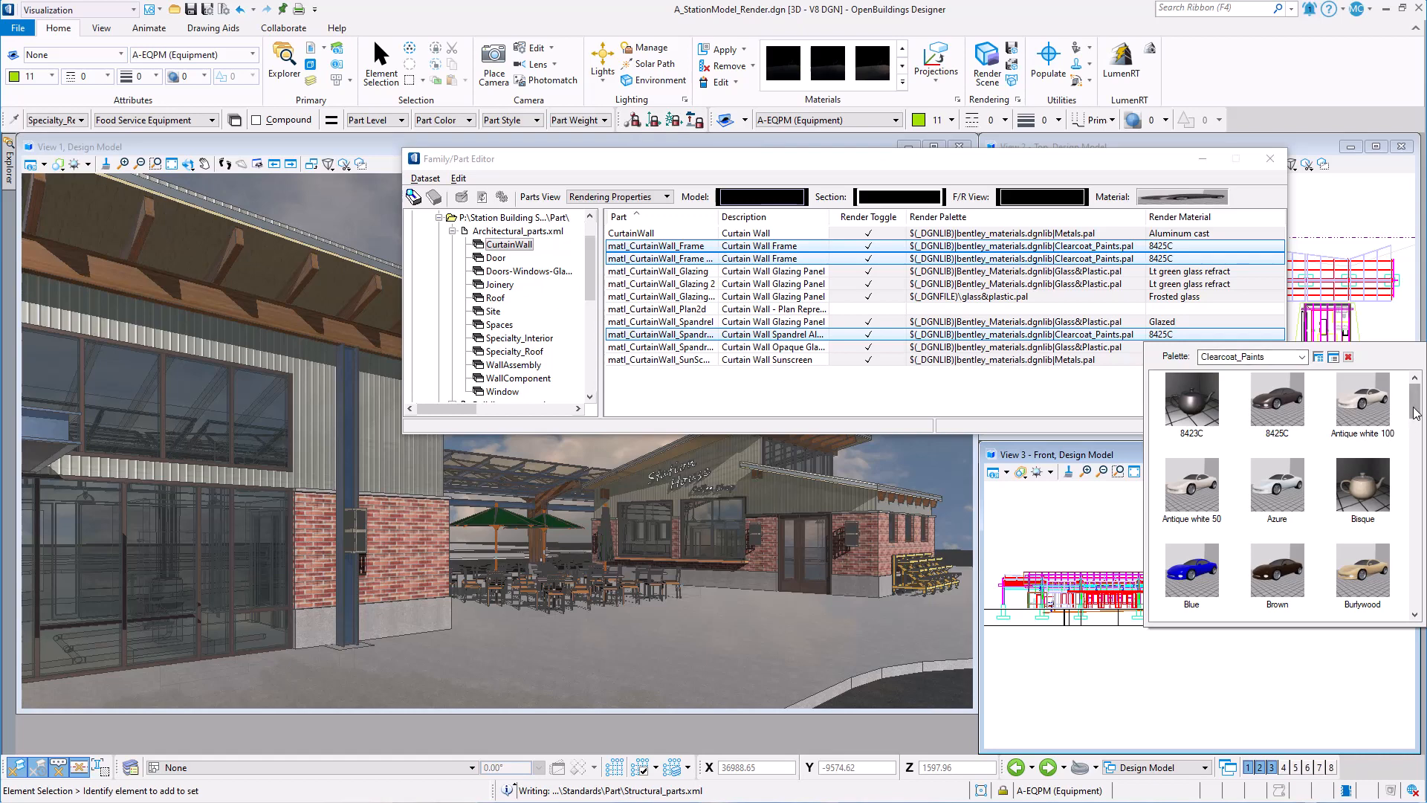
scroll("down", 3)
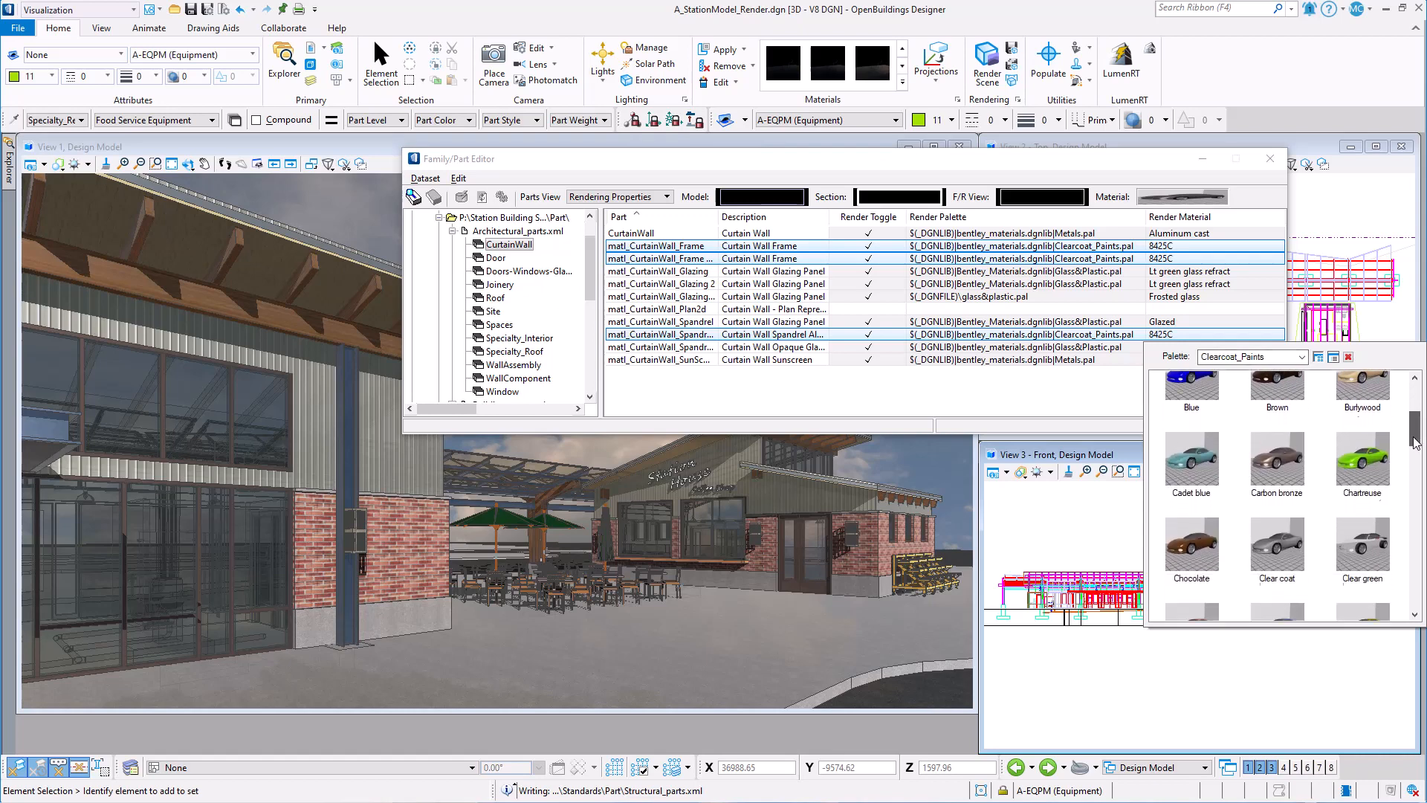
scroll("down", 3)
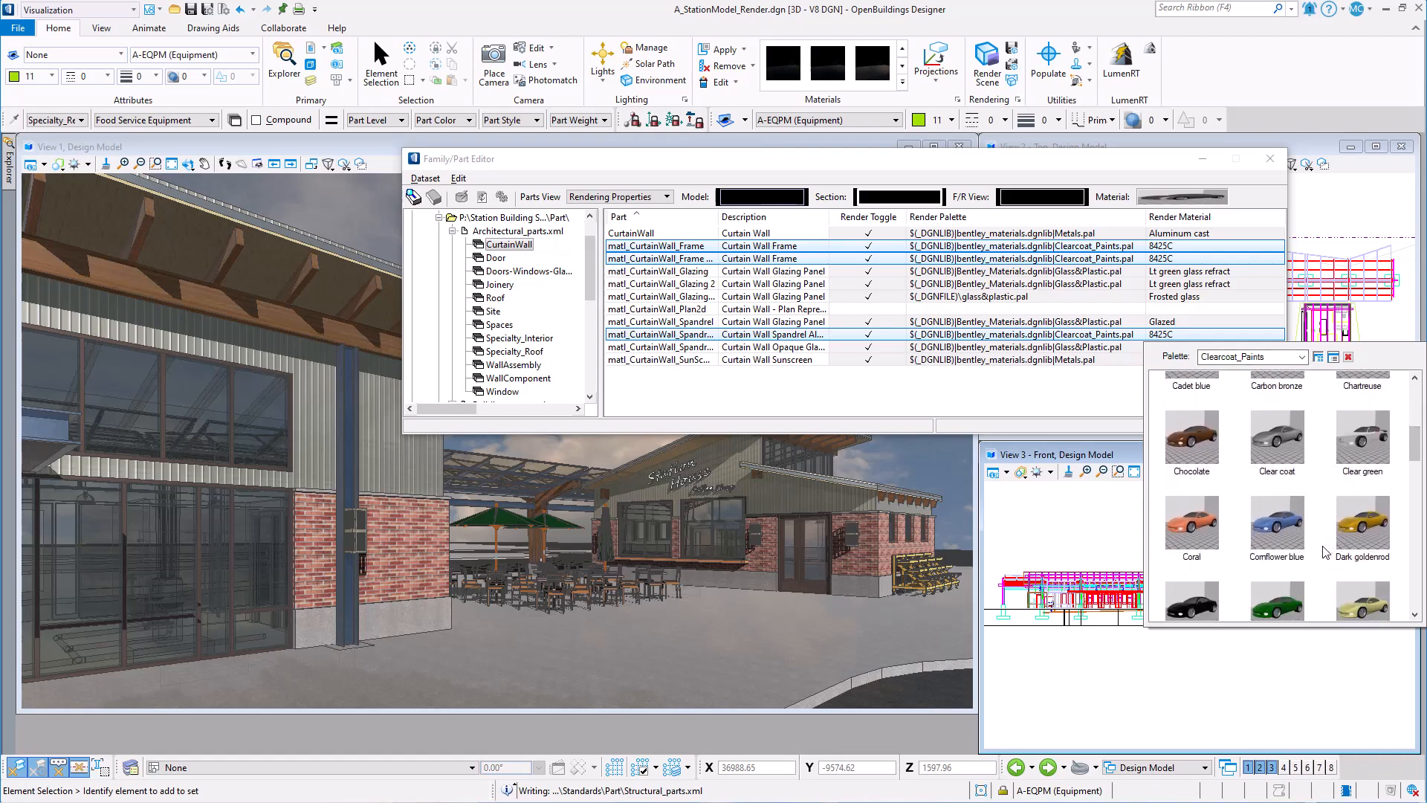
left_click(1276, 526)
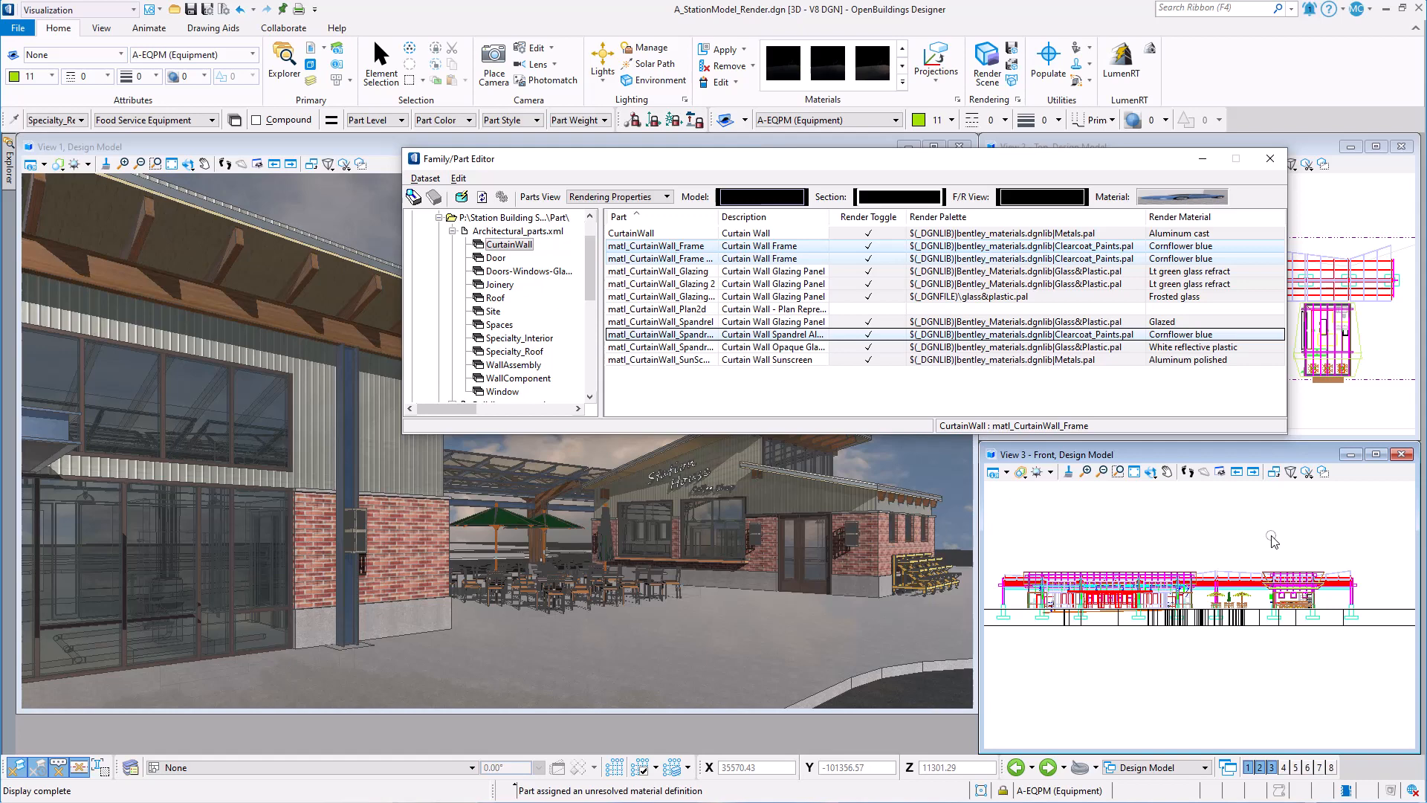
Save the dataset changes and close the Family/Part Editor
left_click(461, 197)
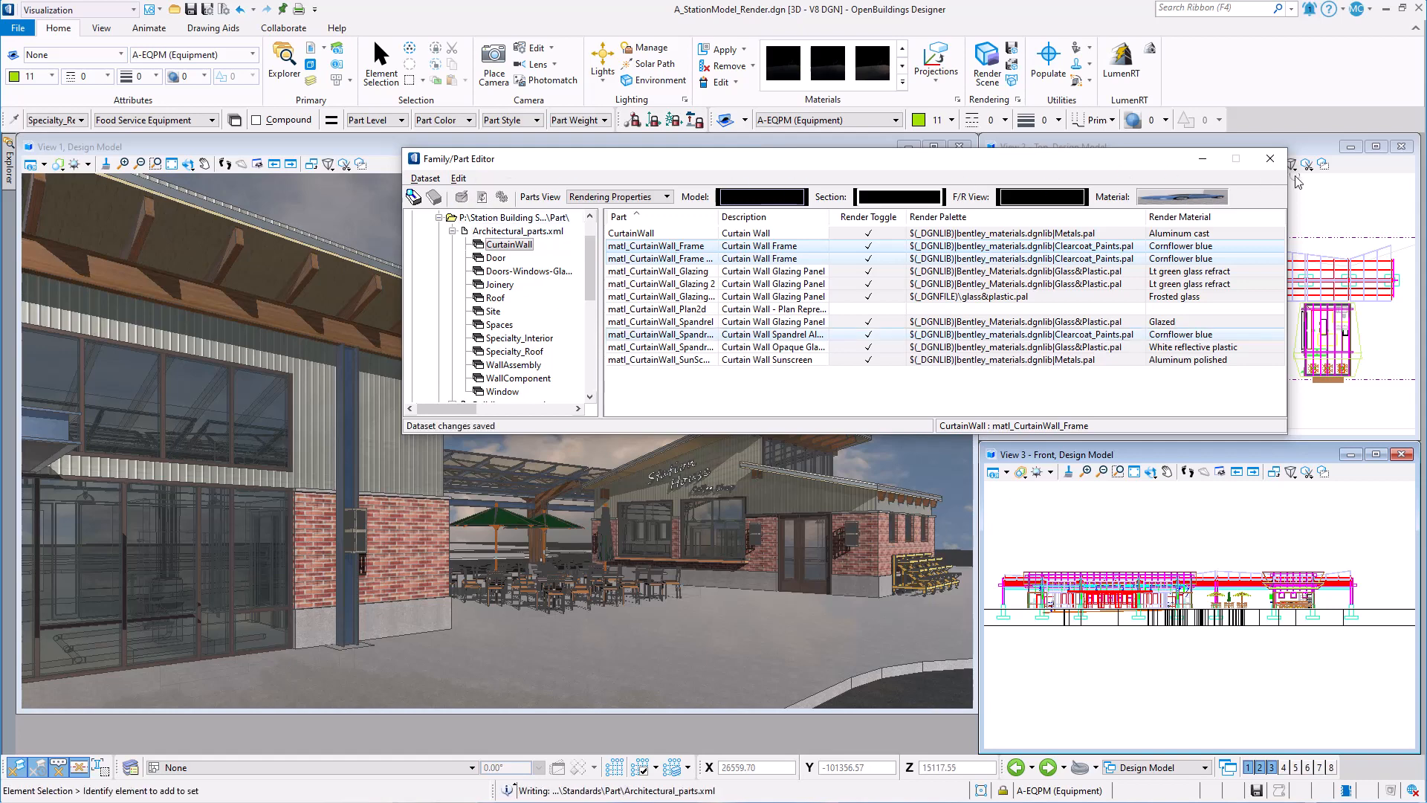
left_click(1268, 157)
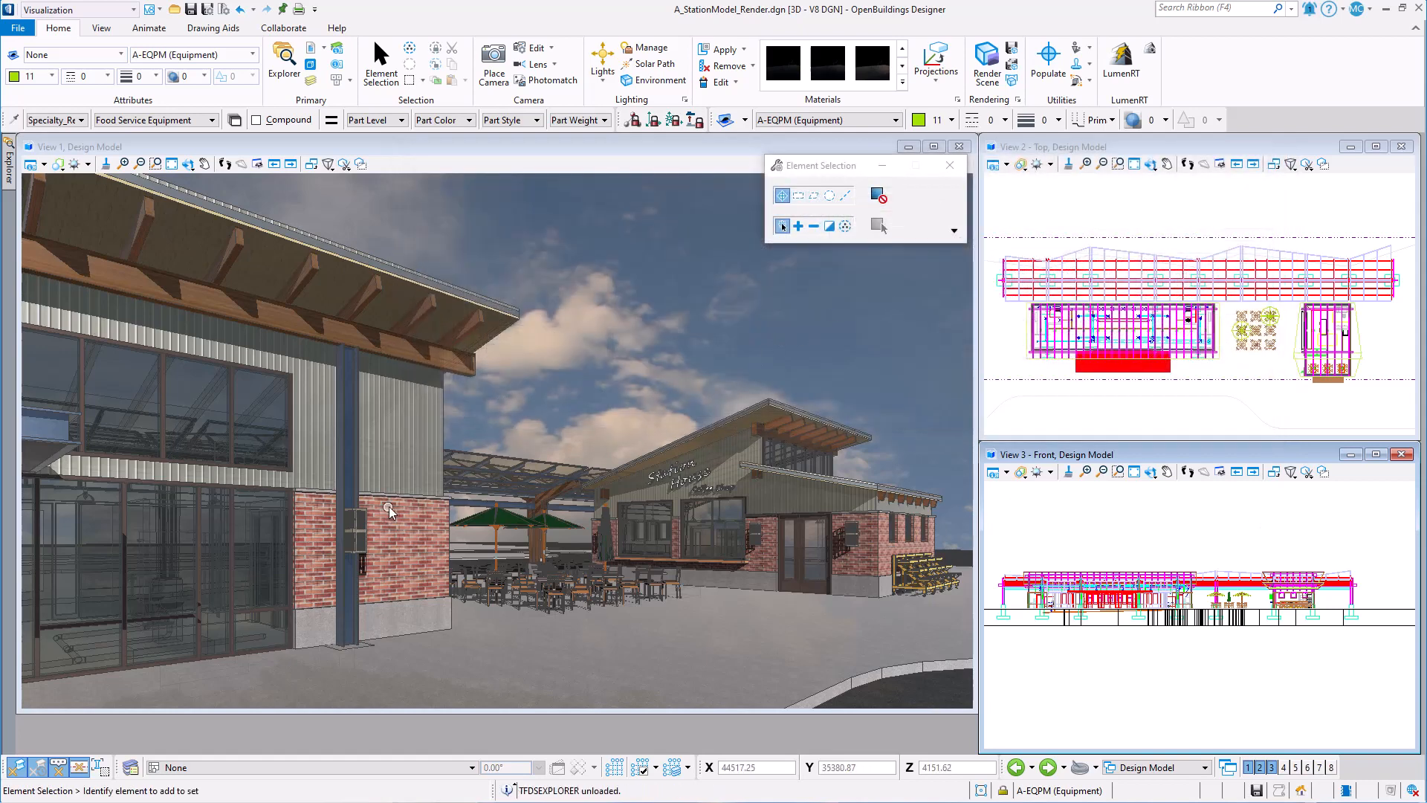
Activate the referenced architectural model via the brick wall and switch to the Building Design workflow
right_click(390, 499)
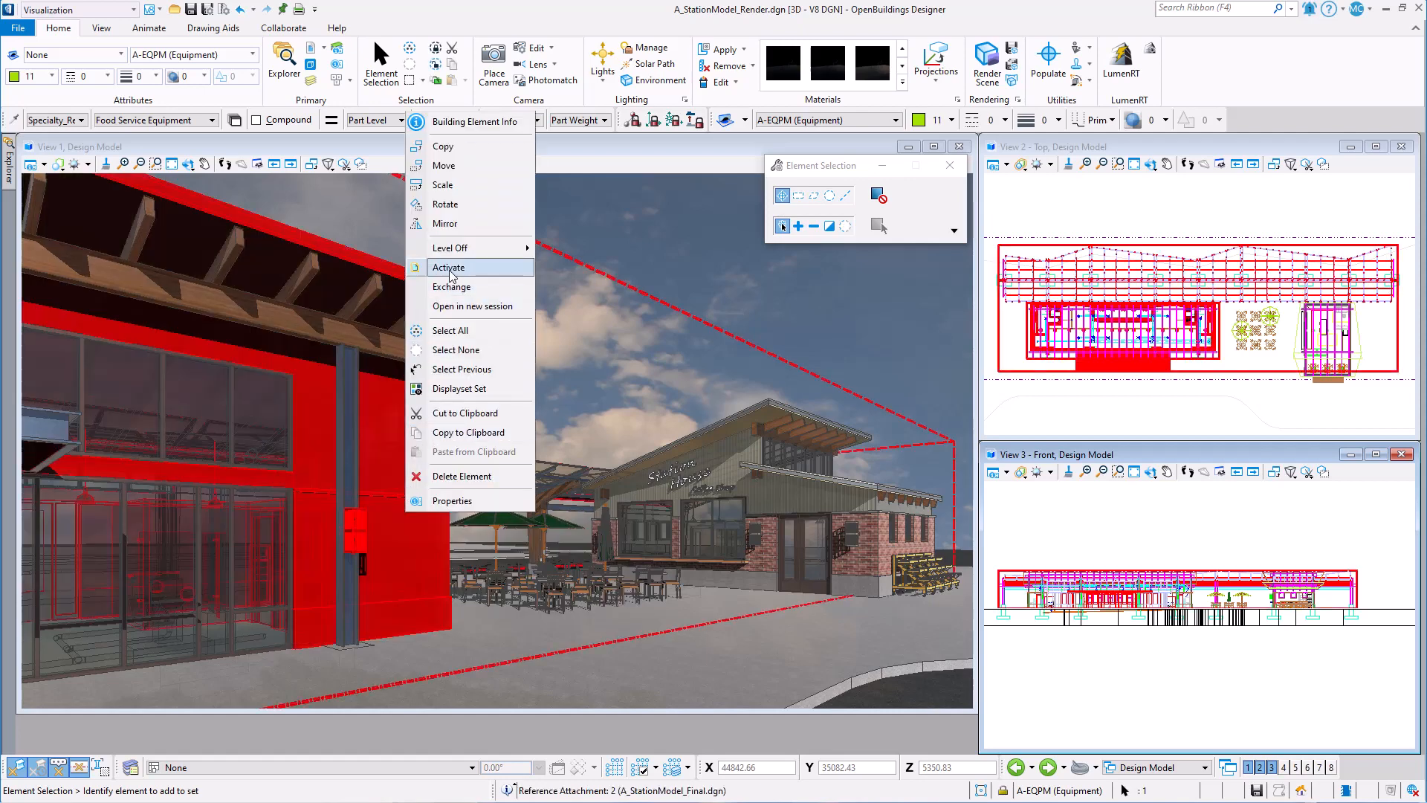
left_click(447, 266)
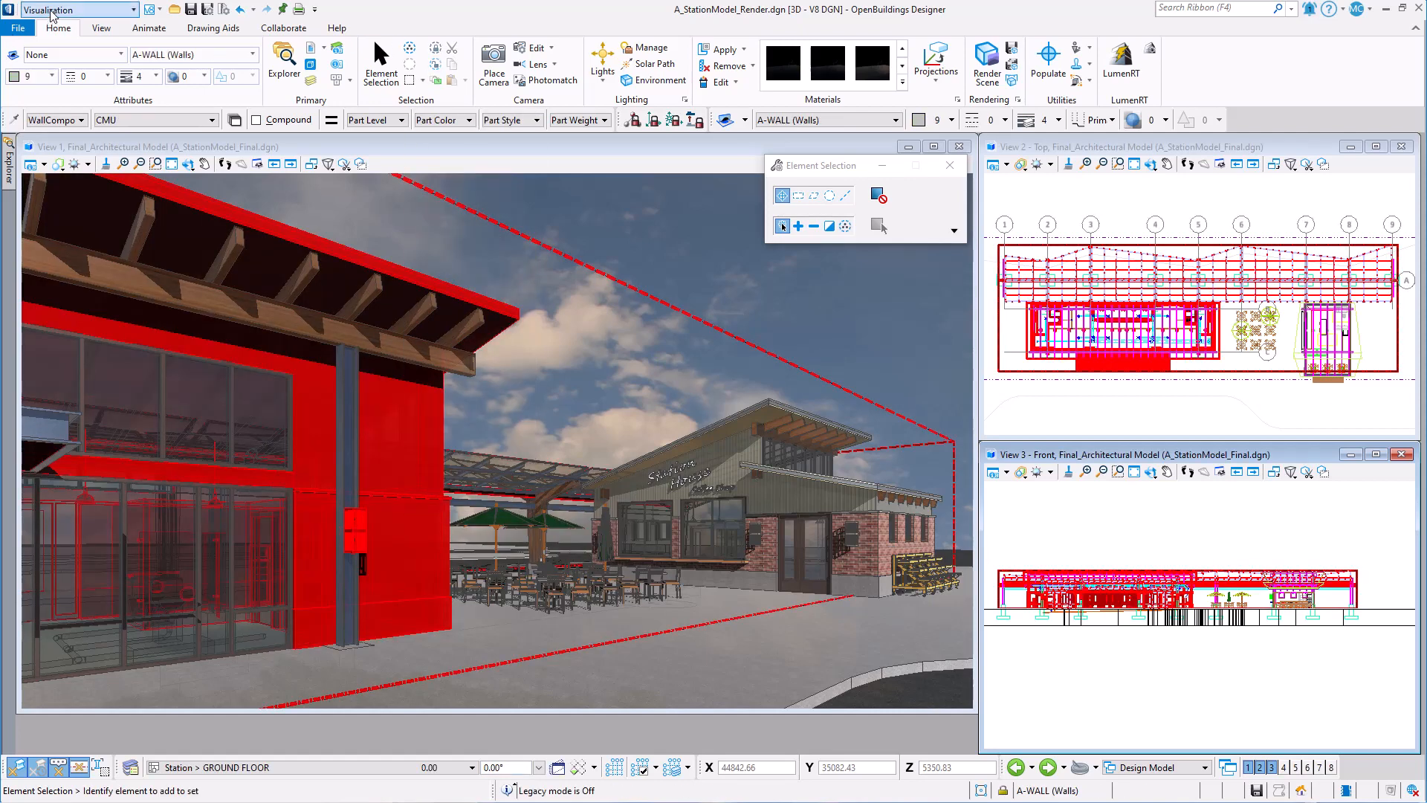
left_click(79, 11)
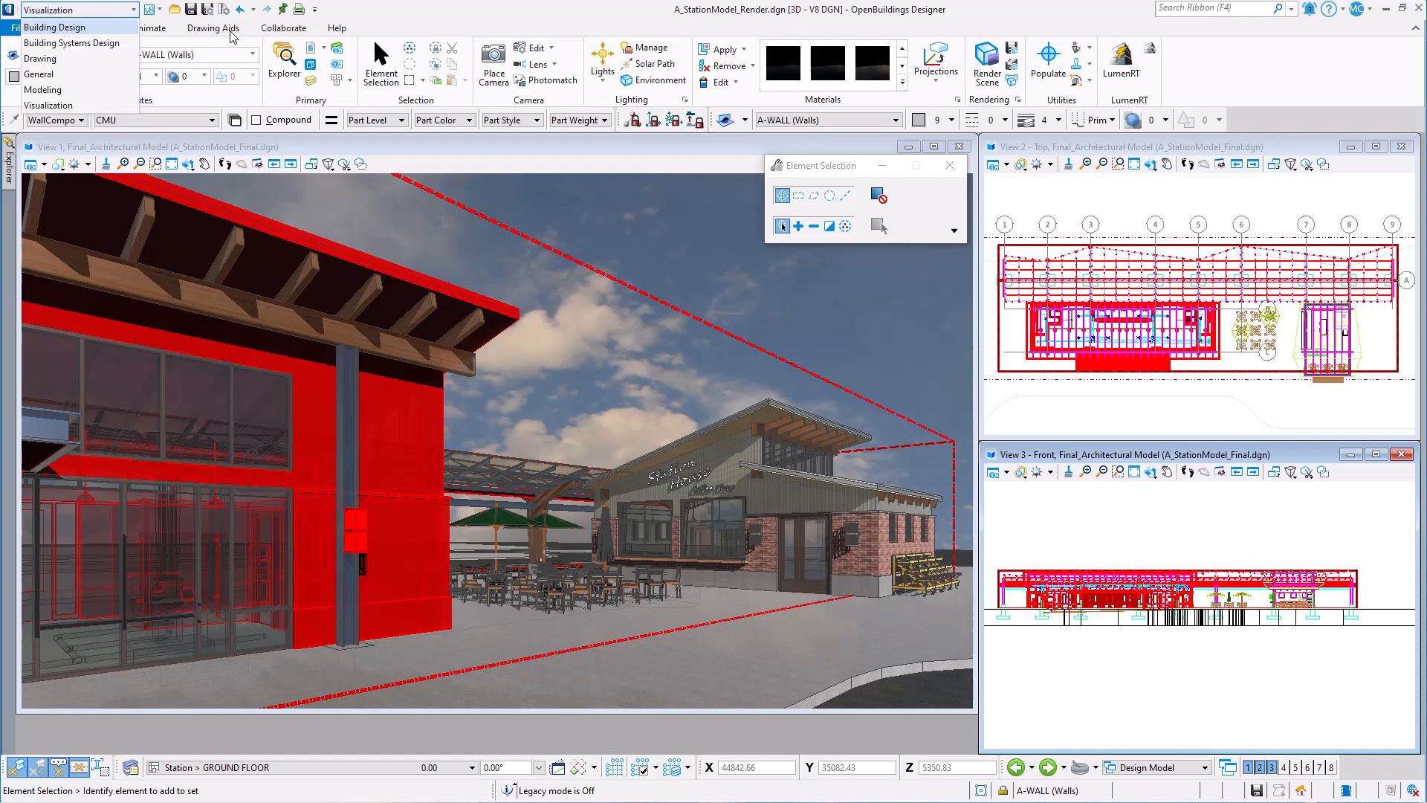
left_click(78, 9)
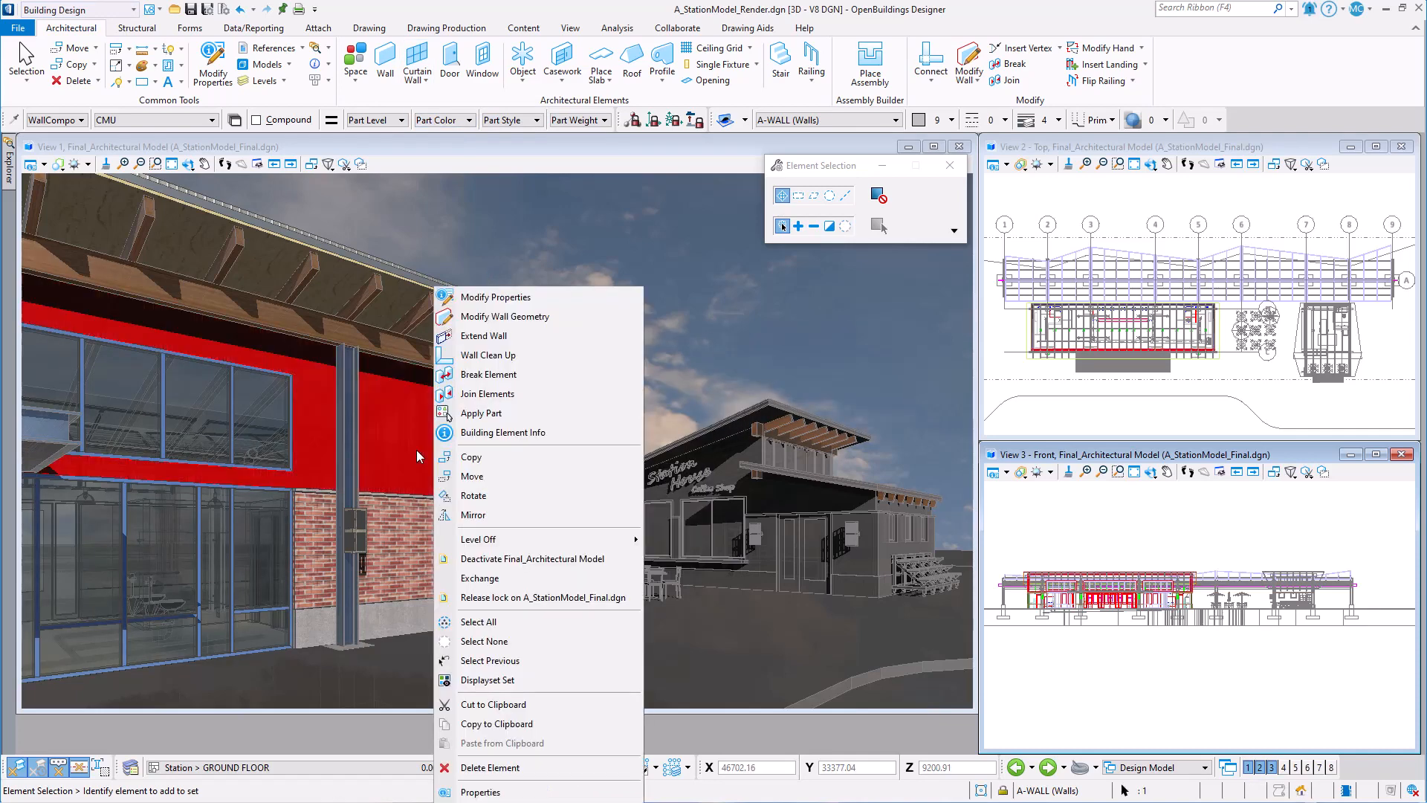
Deactivate the Final_Architectural Model reference again
left_click(532, 557)
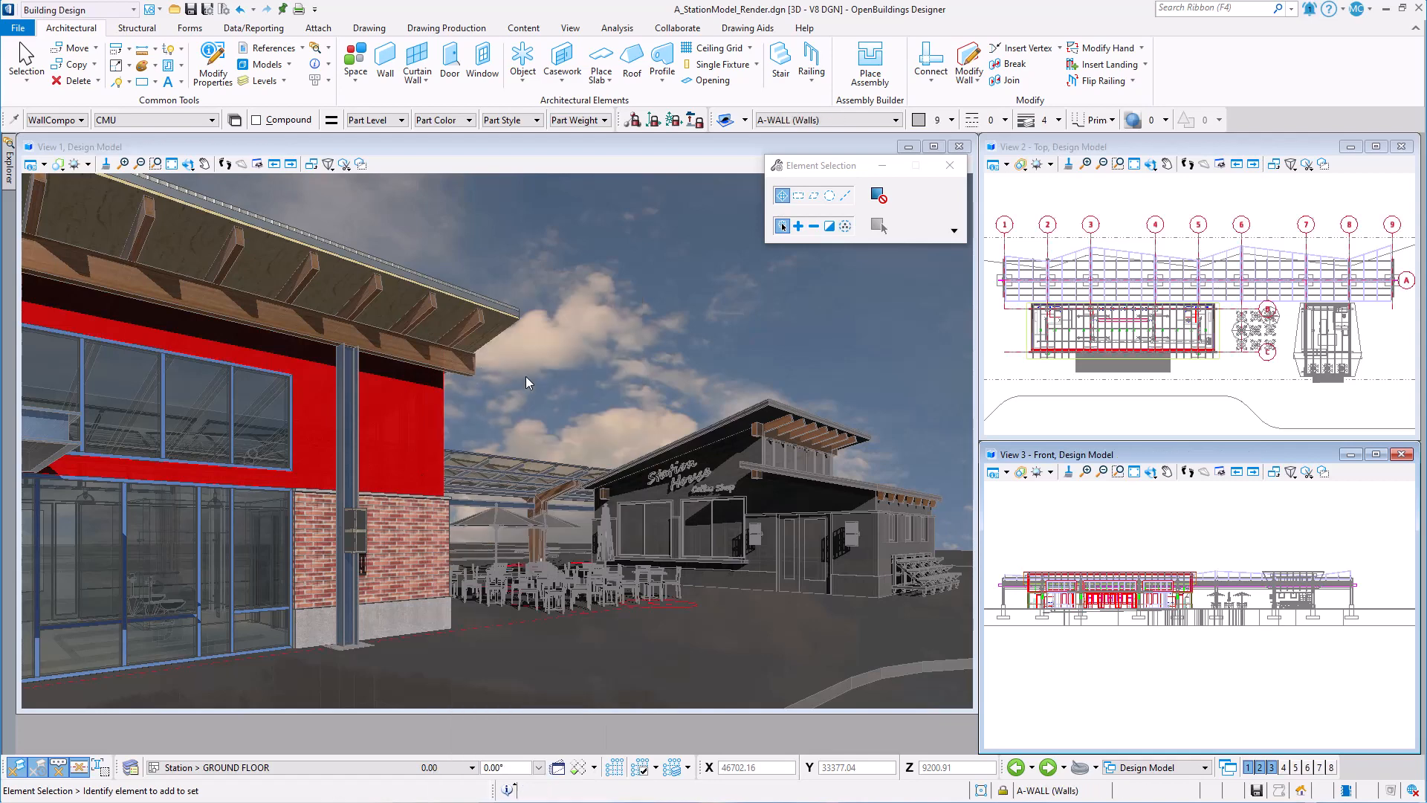
left_click(73, 9)
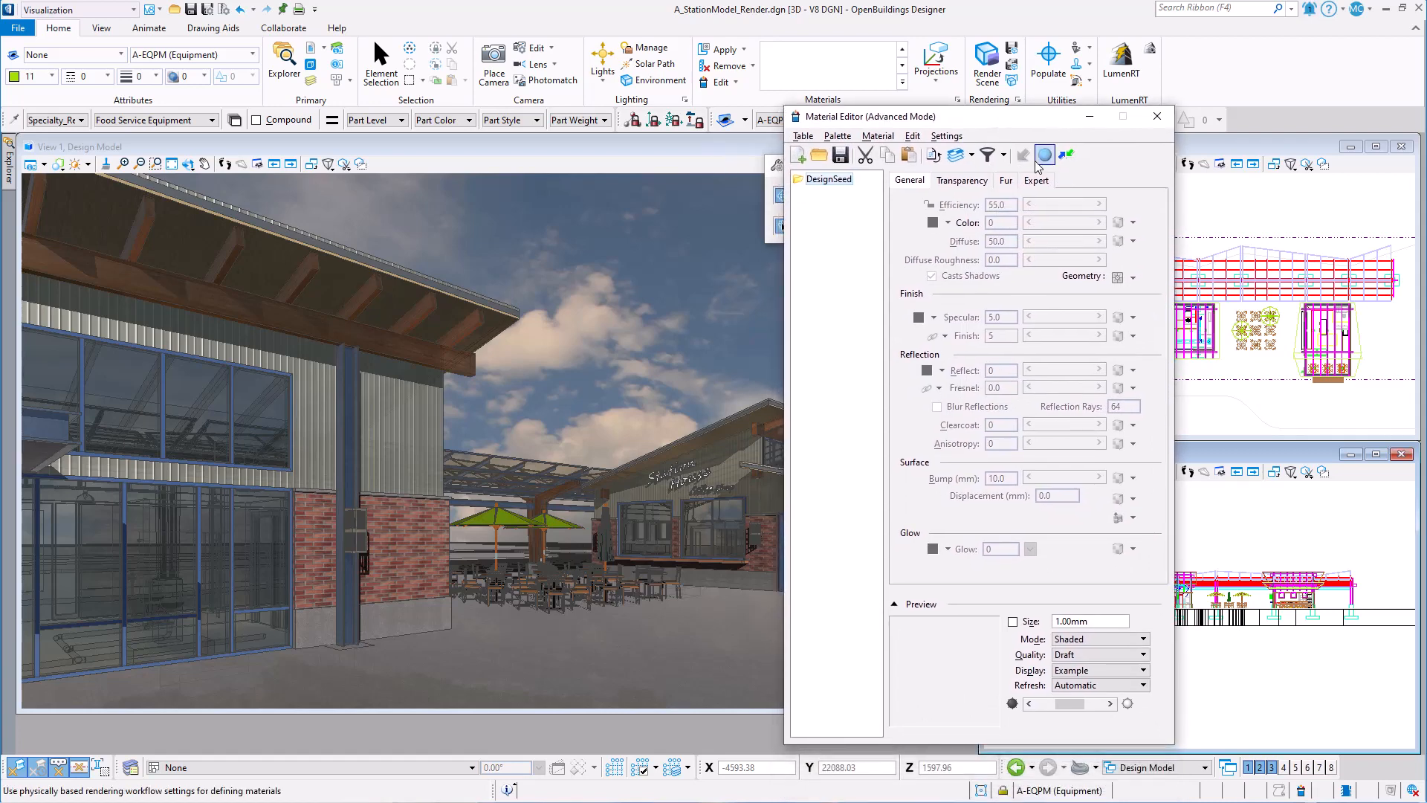
Switch the Material Editor into PBR mode showing colour, metallic, roughness, emissive and opacity settings
left_click(1043, 154)
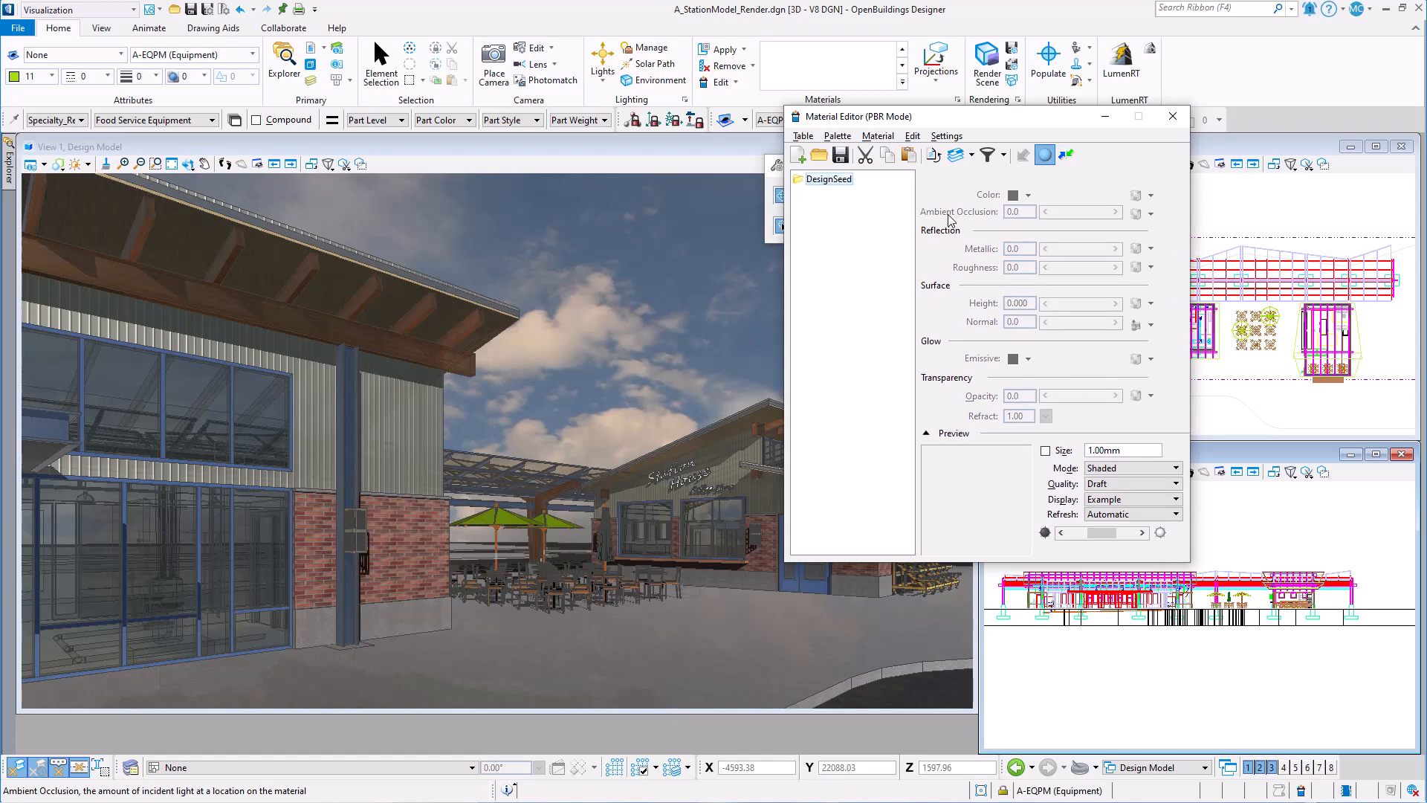
Bring up the Material Editor's Palette commands
left_click(419, 591)
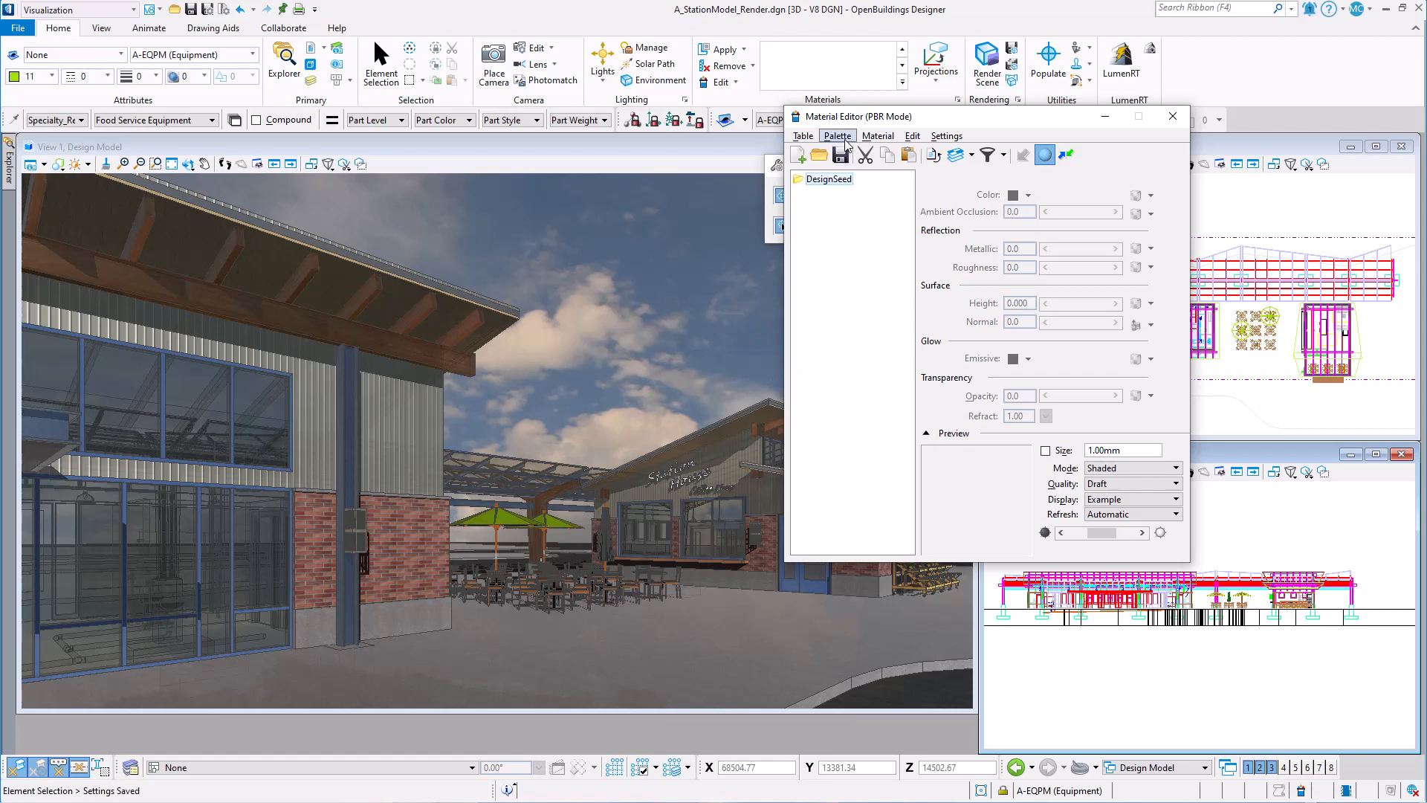
left_click(837, 135)
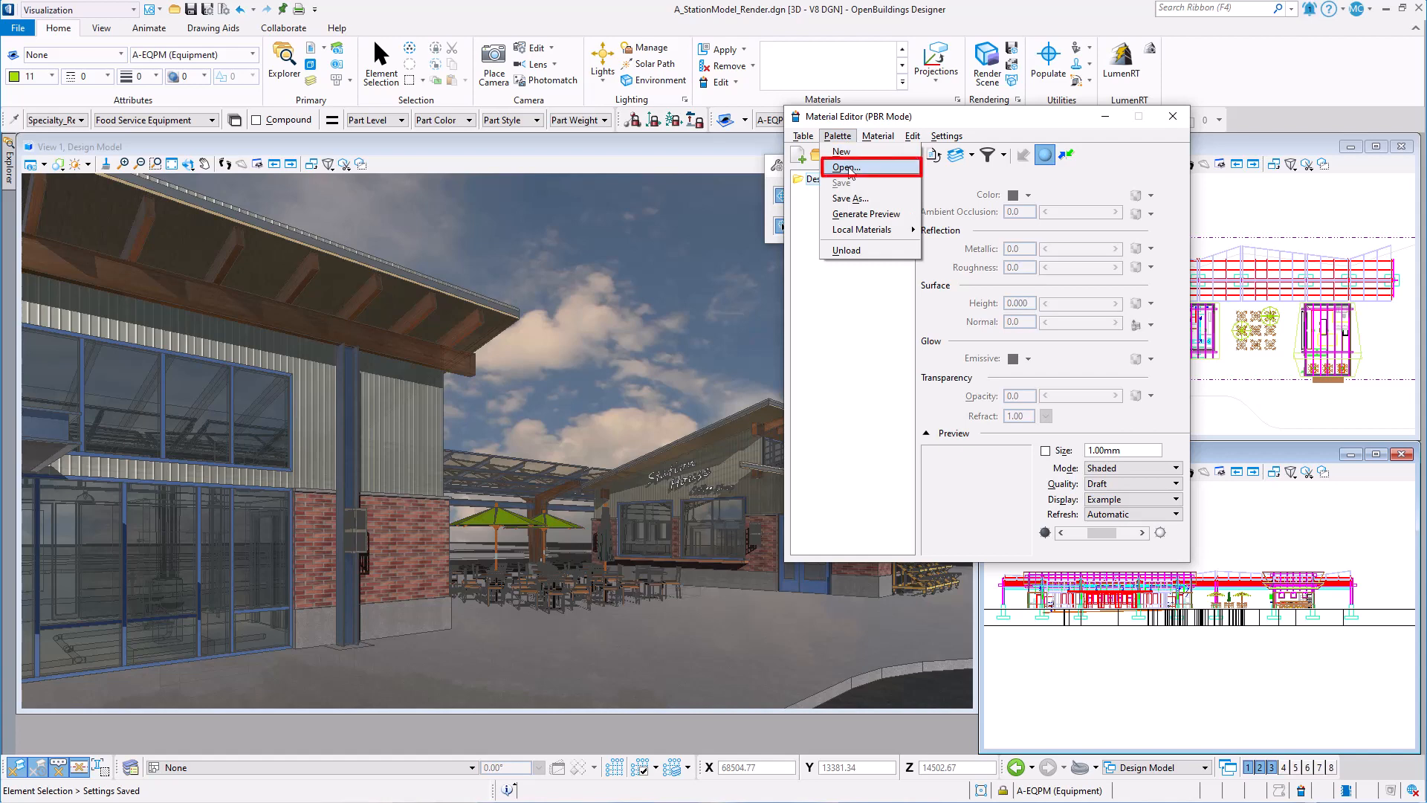
Load the Materials palette from Project_Materials.dgnlib and expand it to list Brick and the other materials
left_click(846, 166)
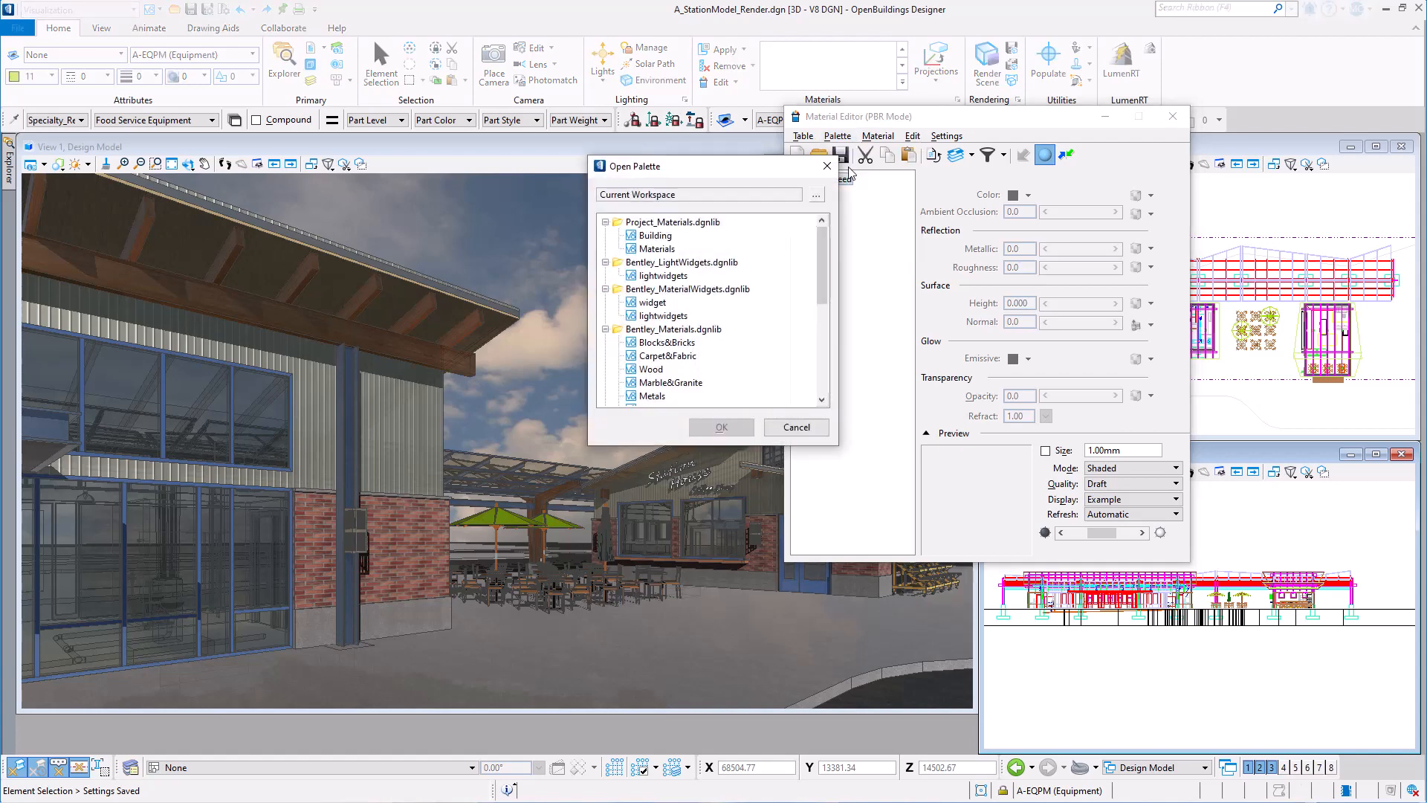
mouse_move(736, 235)
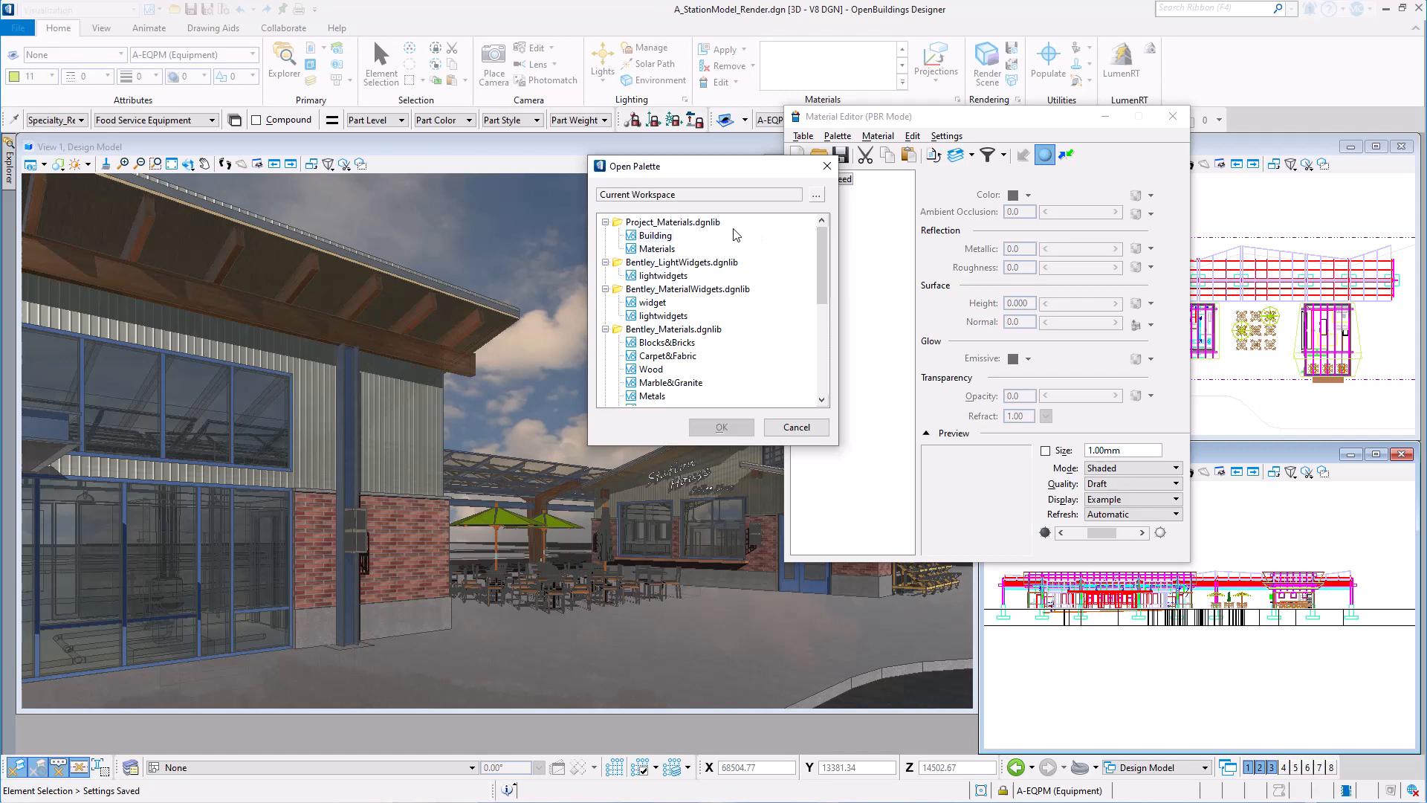
left_click(655, 248)
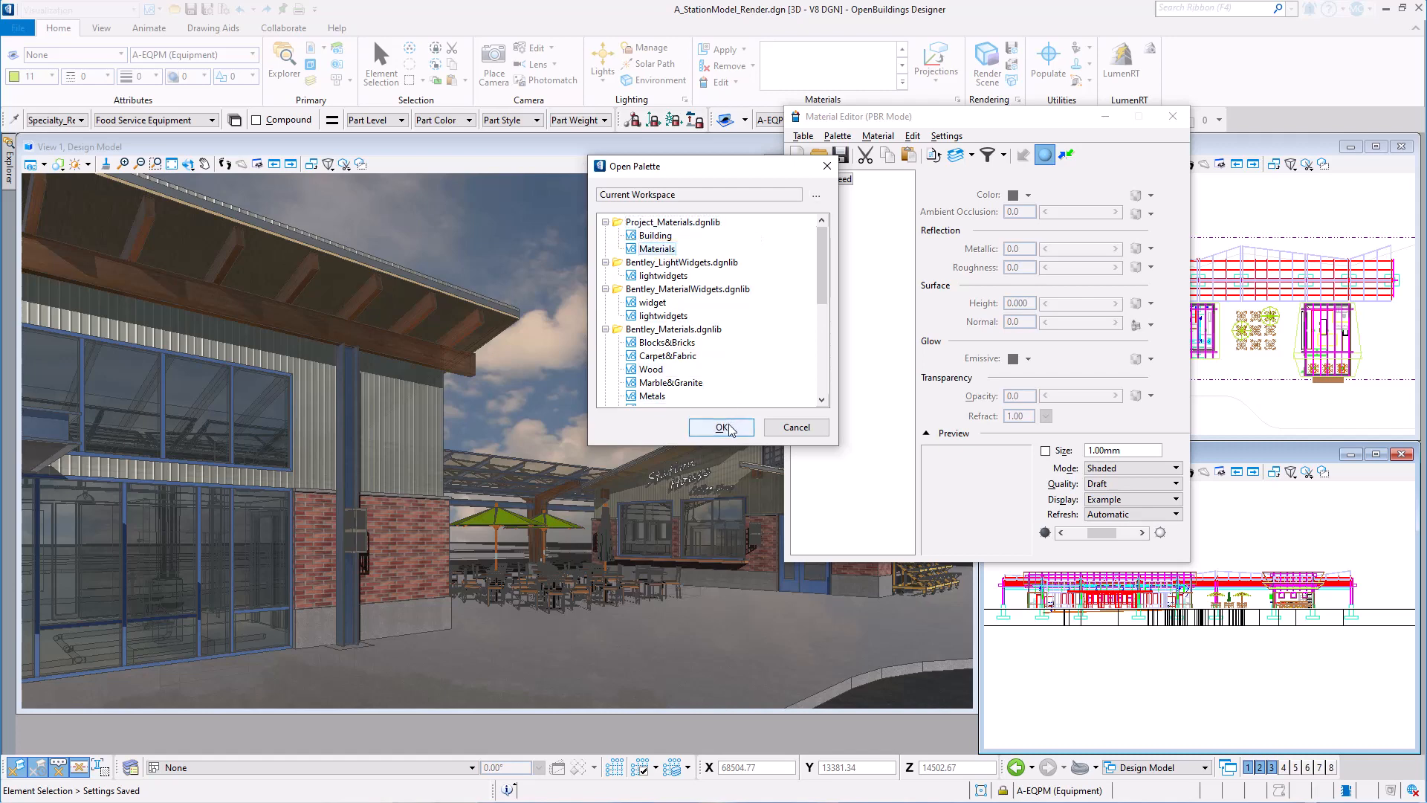
left_click(719, 428)
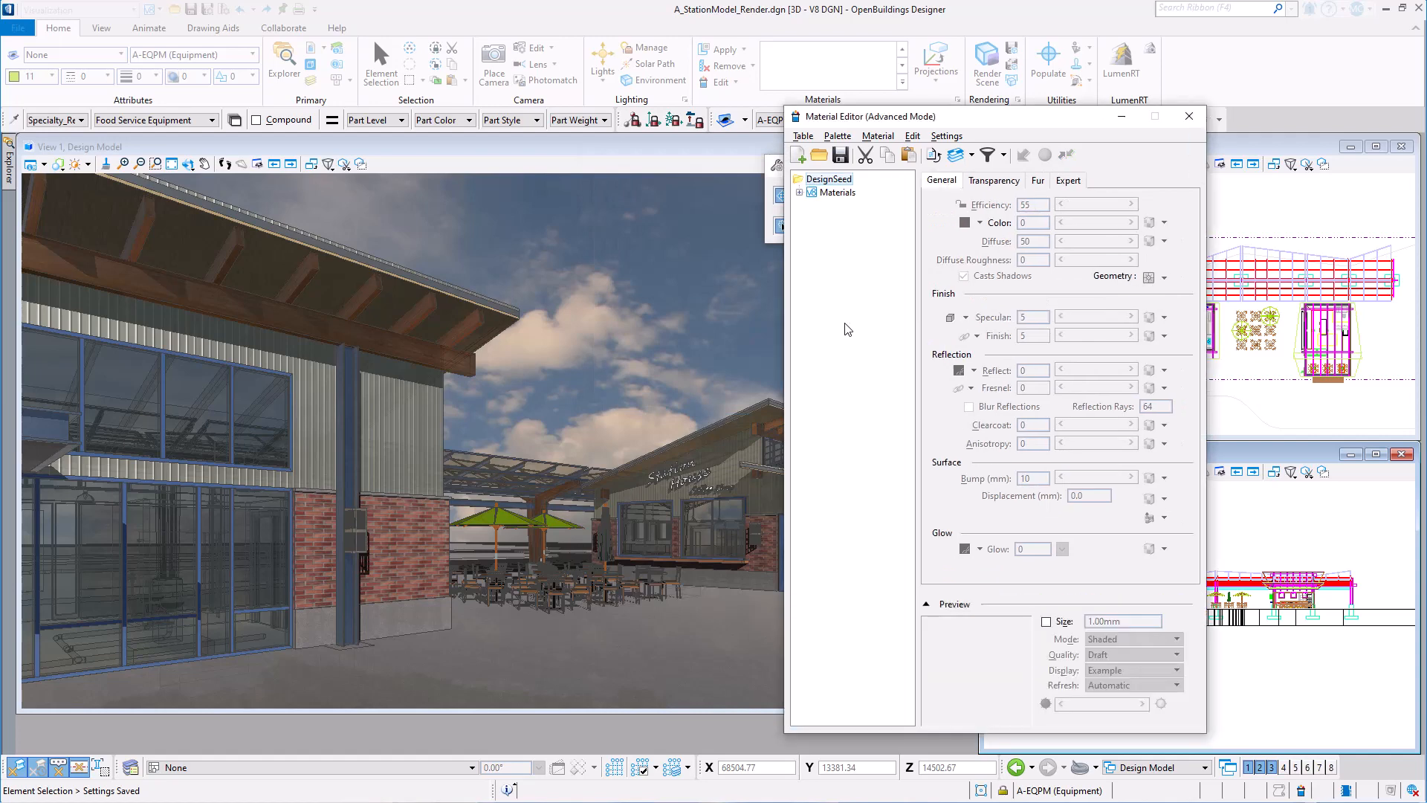
left_click(804, 192)
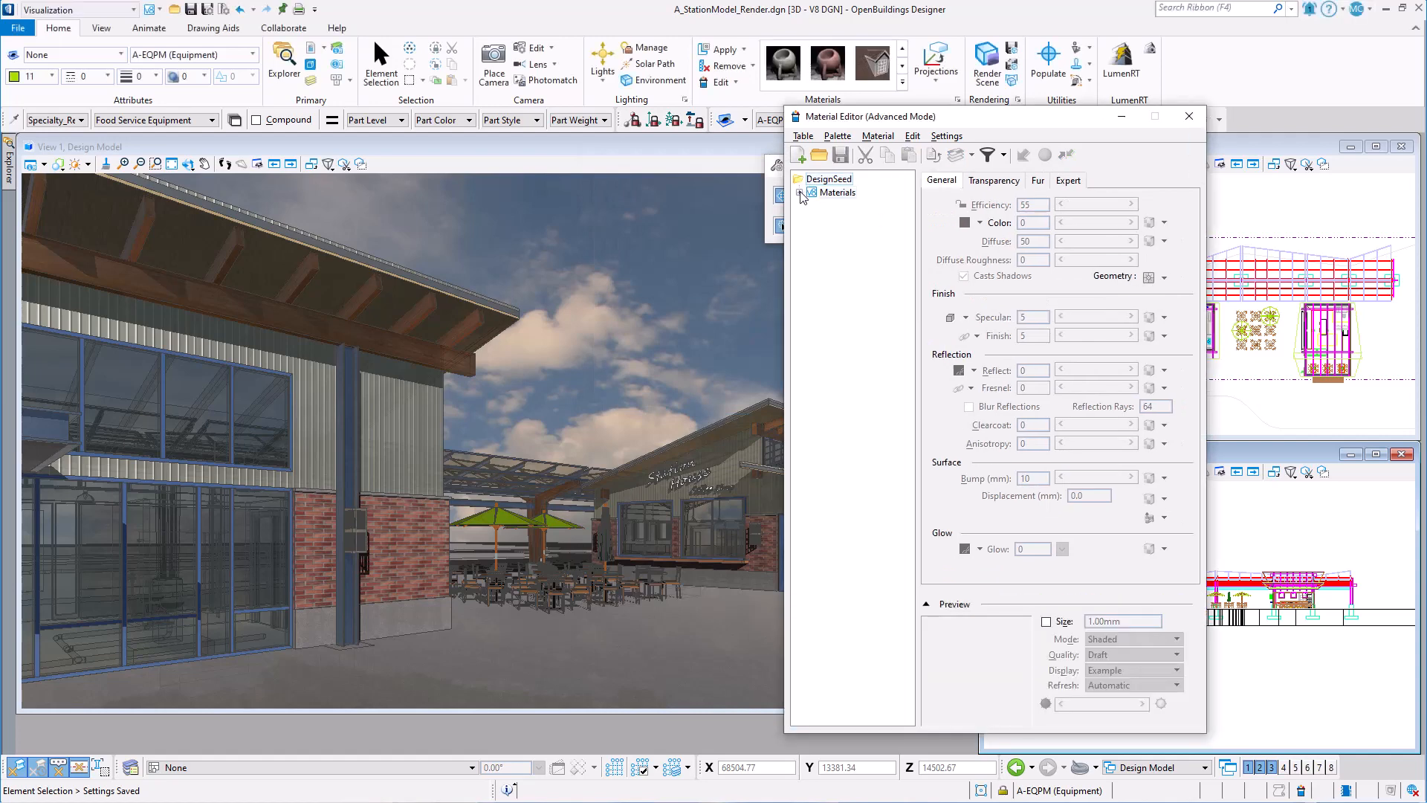
left_click(801, 192)
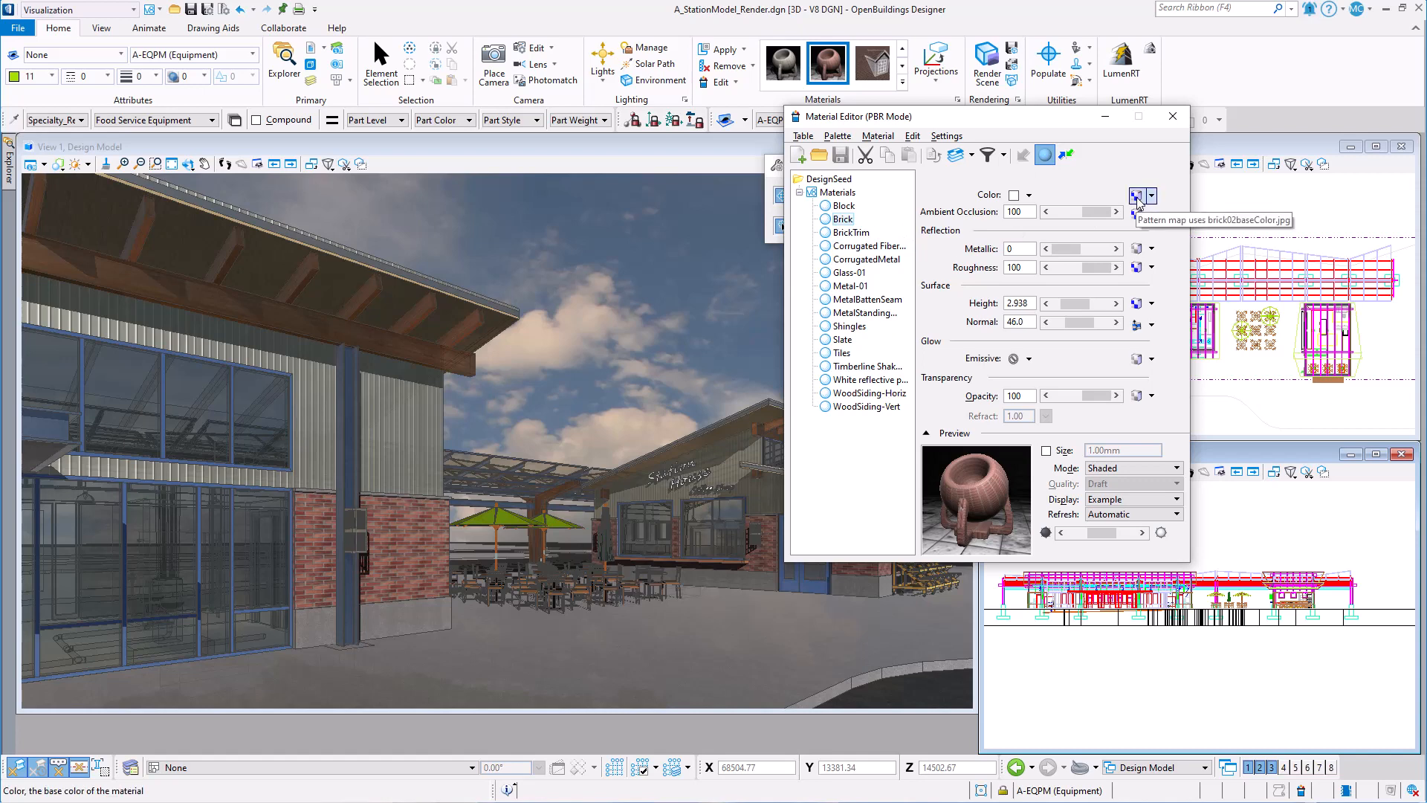
Replace the Brick material's colour pattern map with brick03baseColor.jpg
left_click(1134, 194)
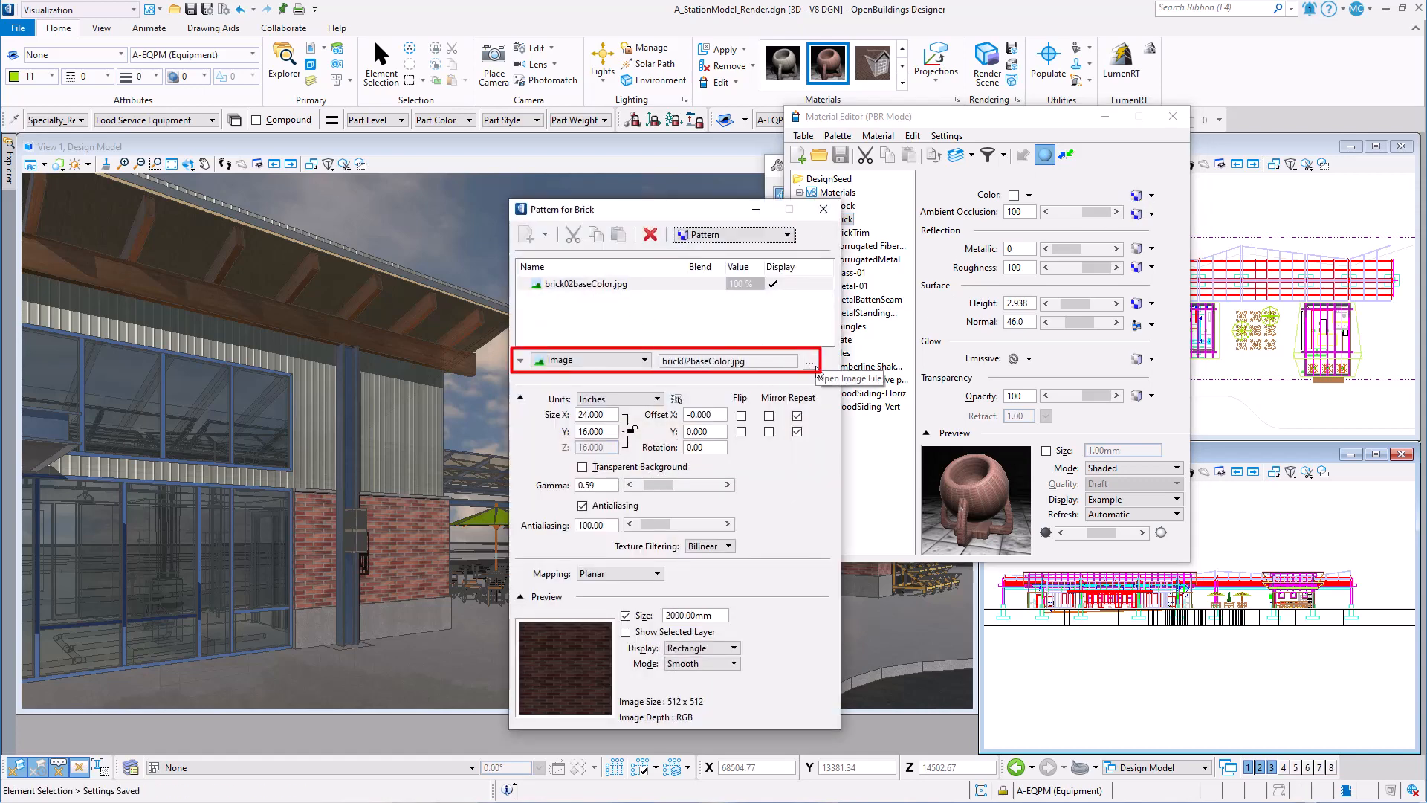
left_click(809, 360)
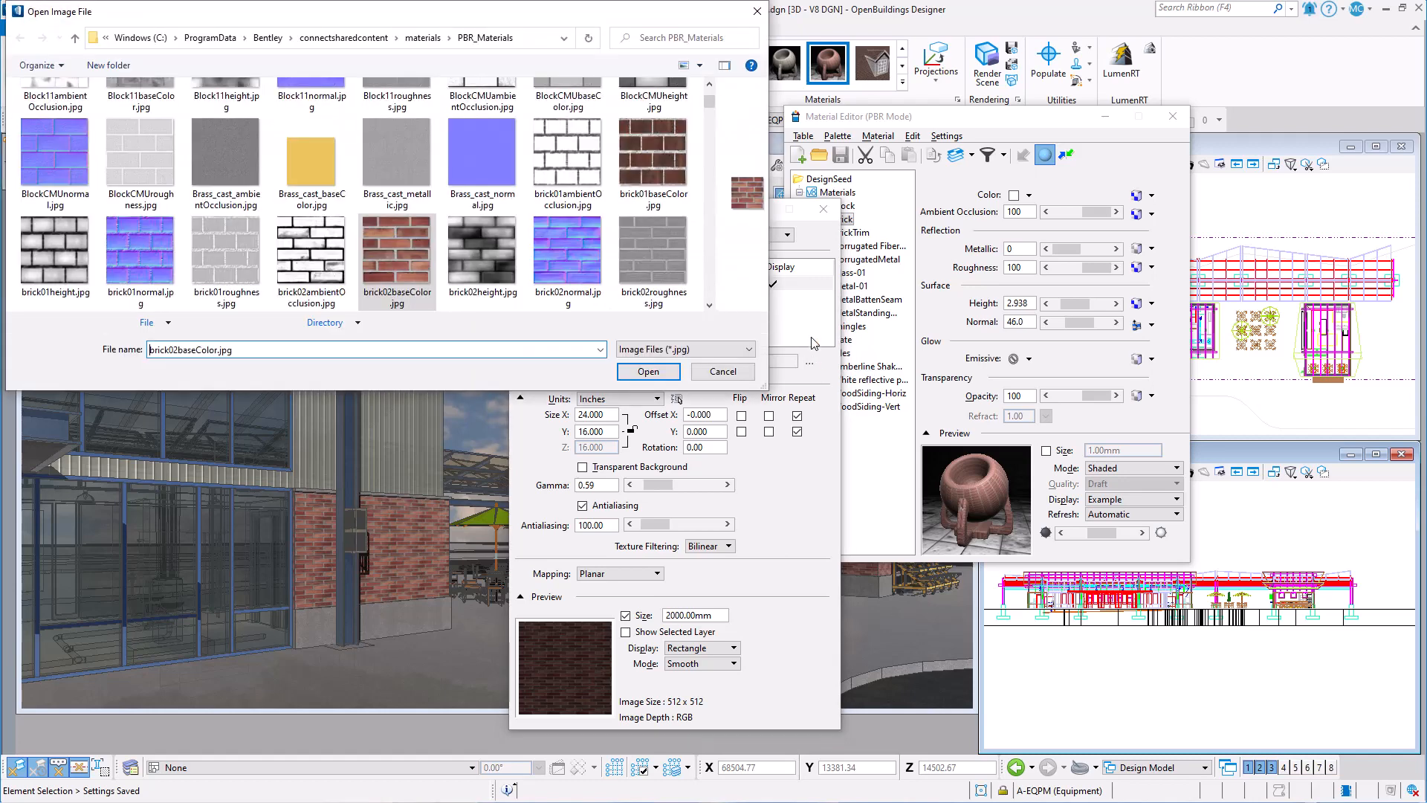
scroll("down", 3)
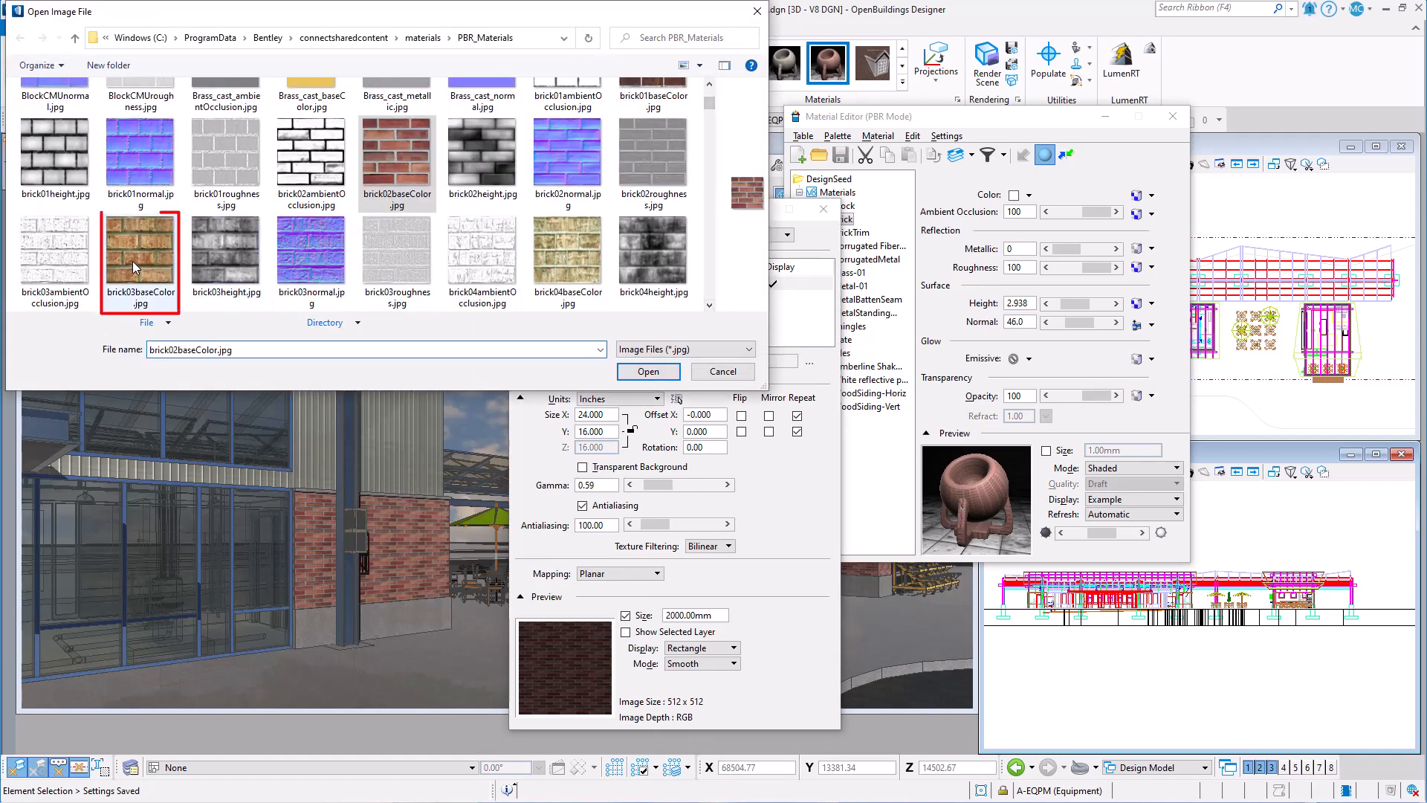
left_click(140, 250)
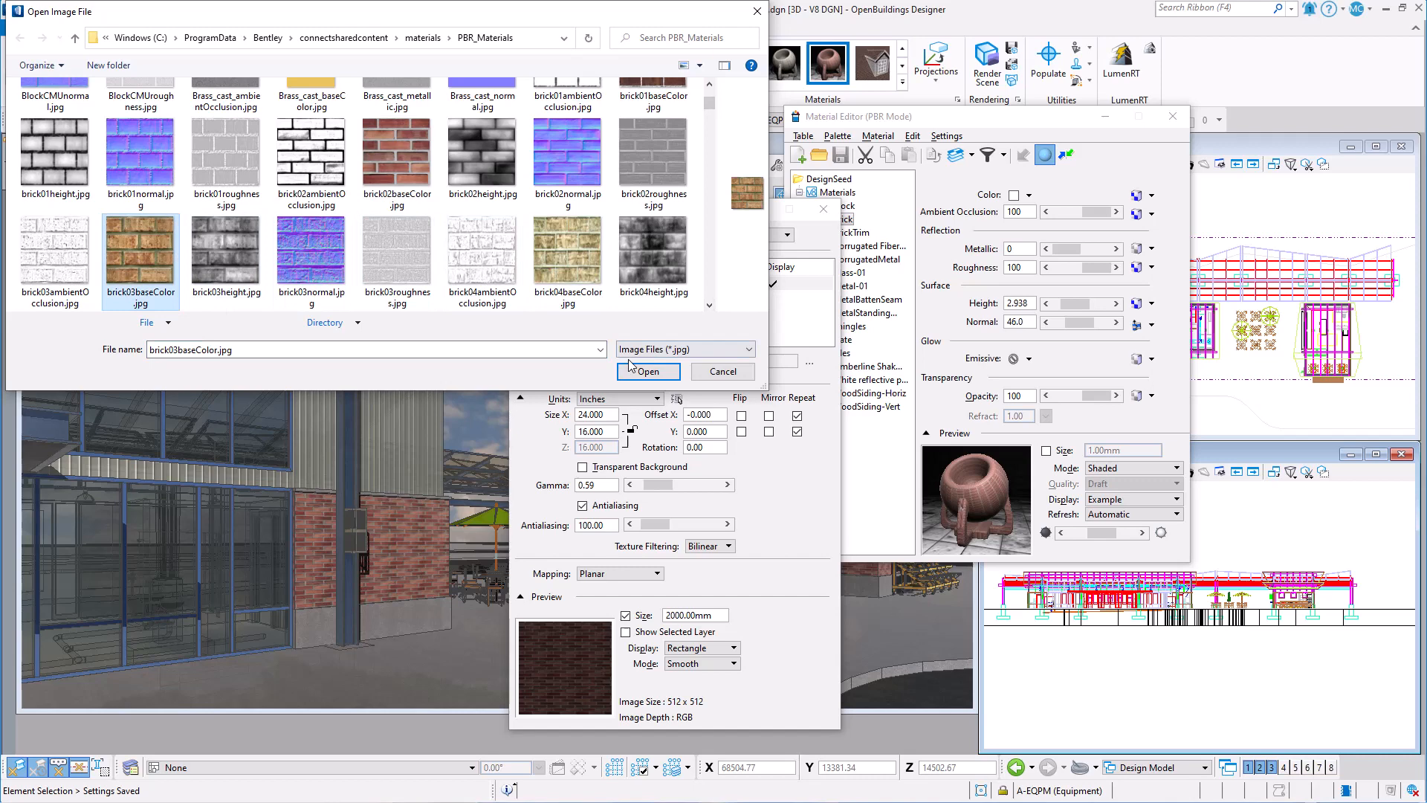
left_click(647, 372)
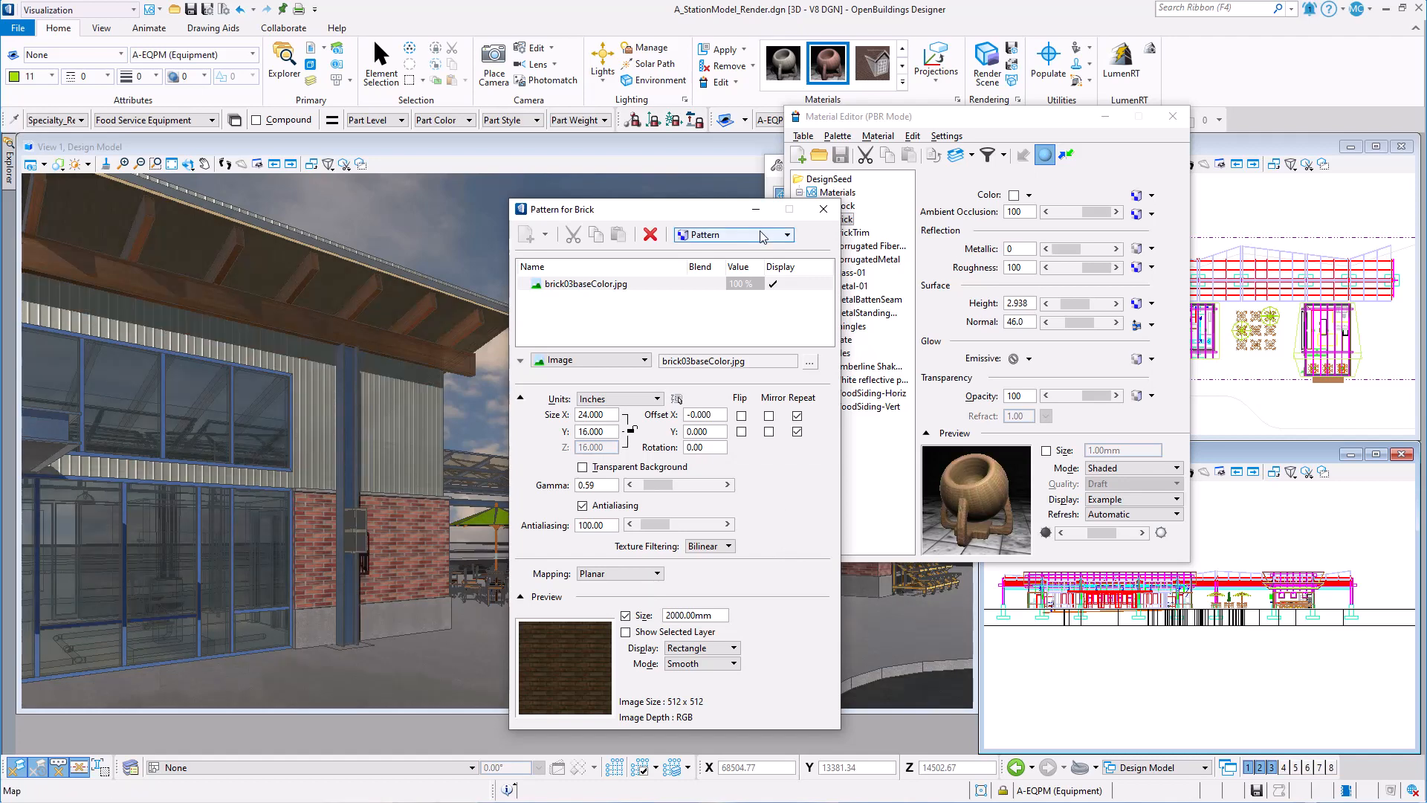
Set the Brick normal map image to brick03normal.jpg
left_click(785, 234)
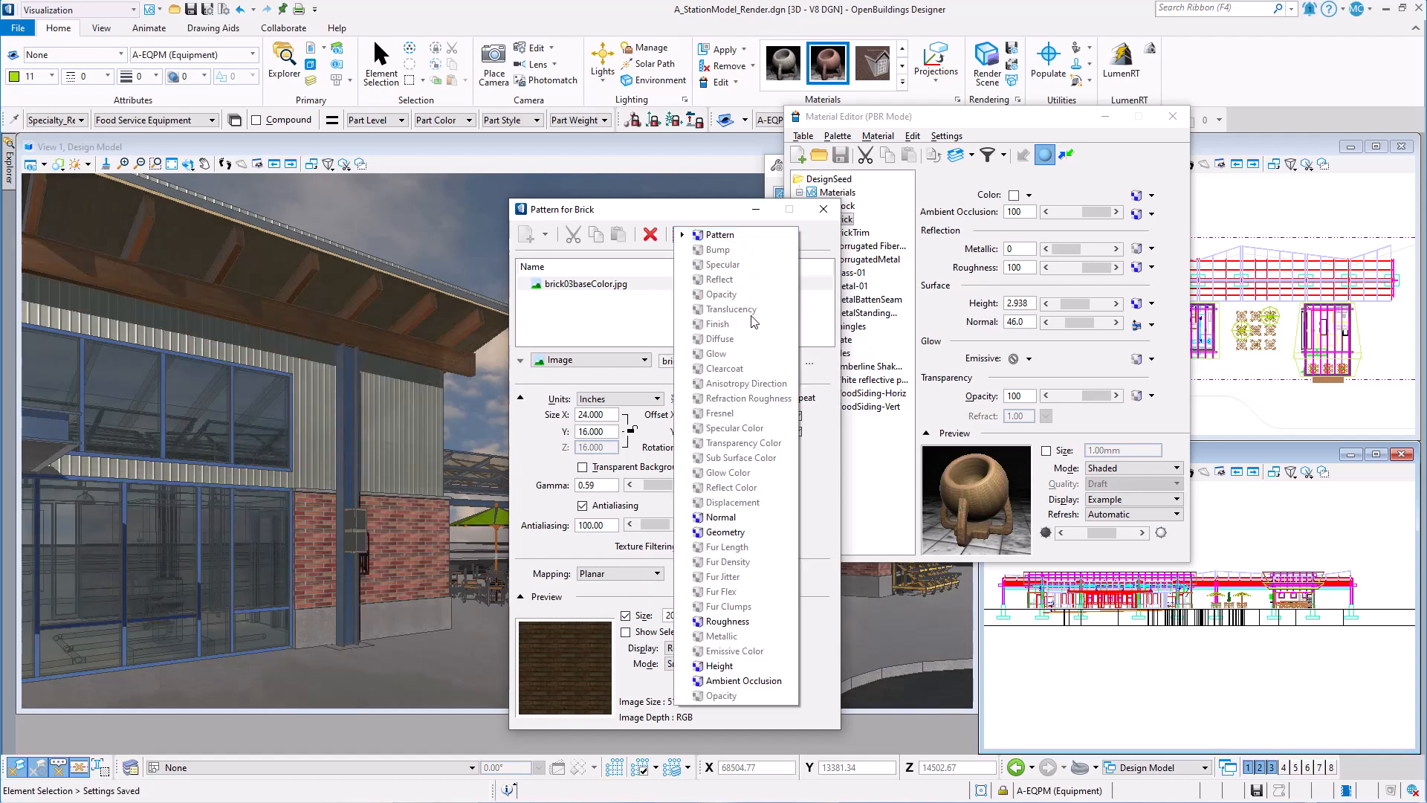
mouse_move(719, 517)
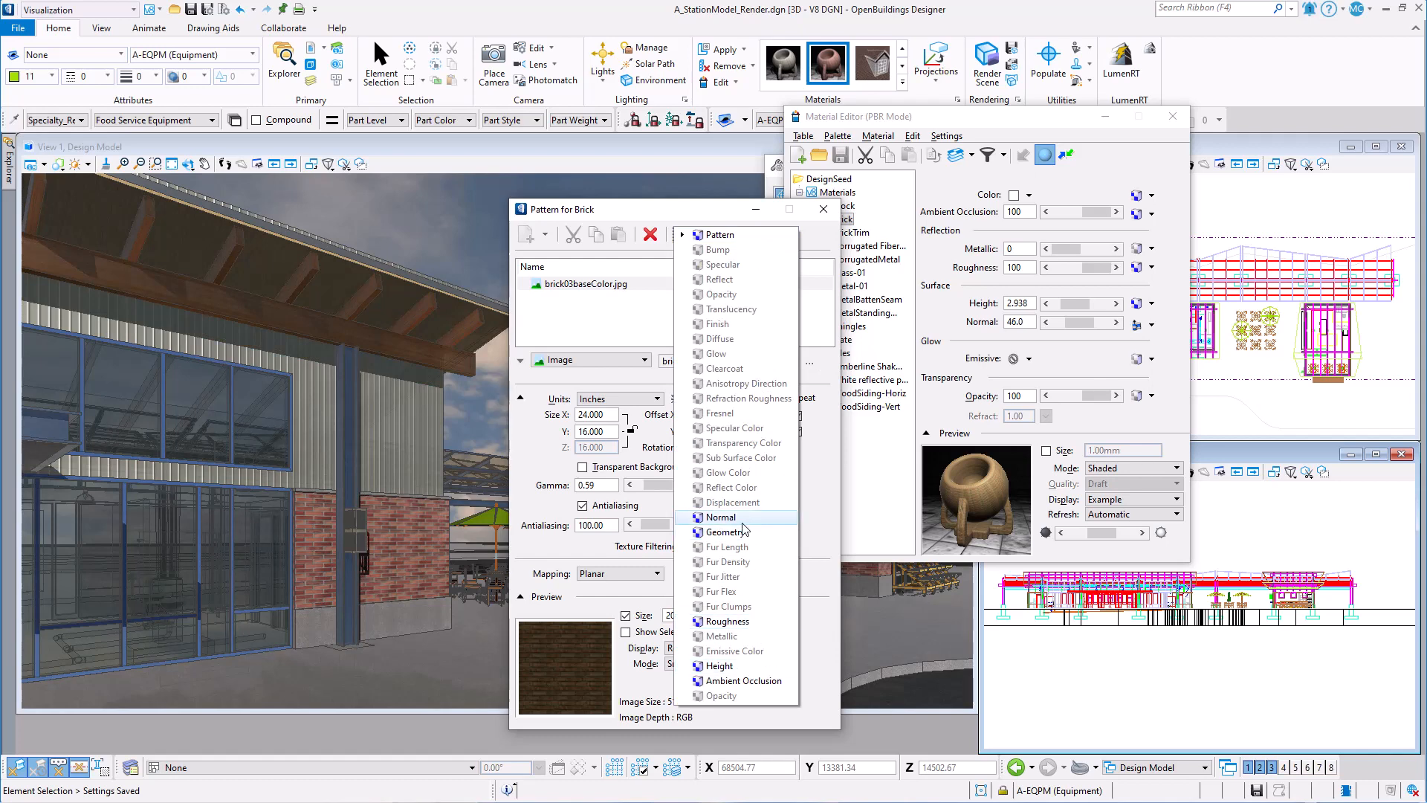
left_click(721, 518)
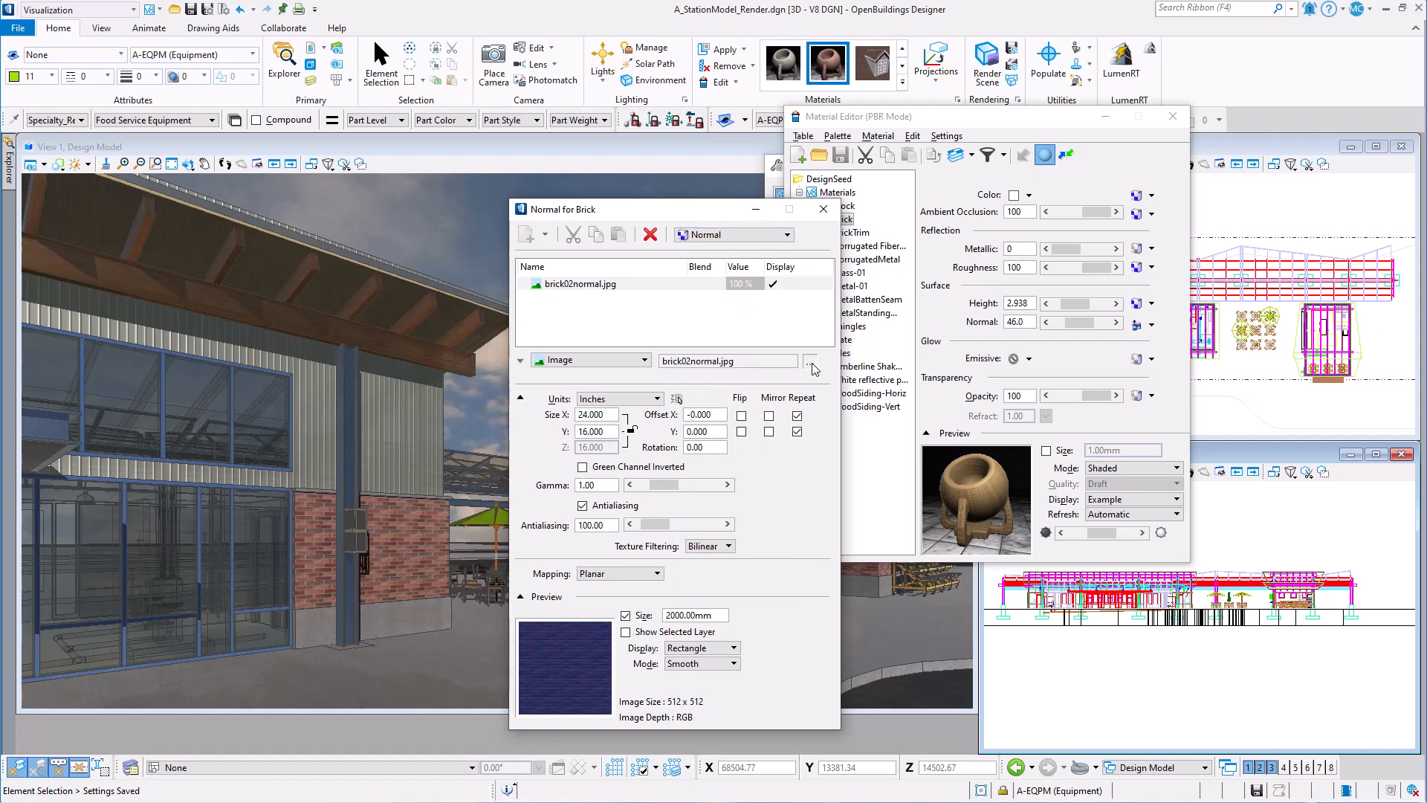
left_click(810, 360)
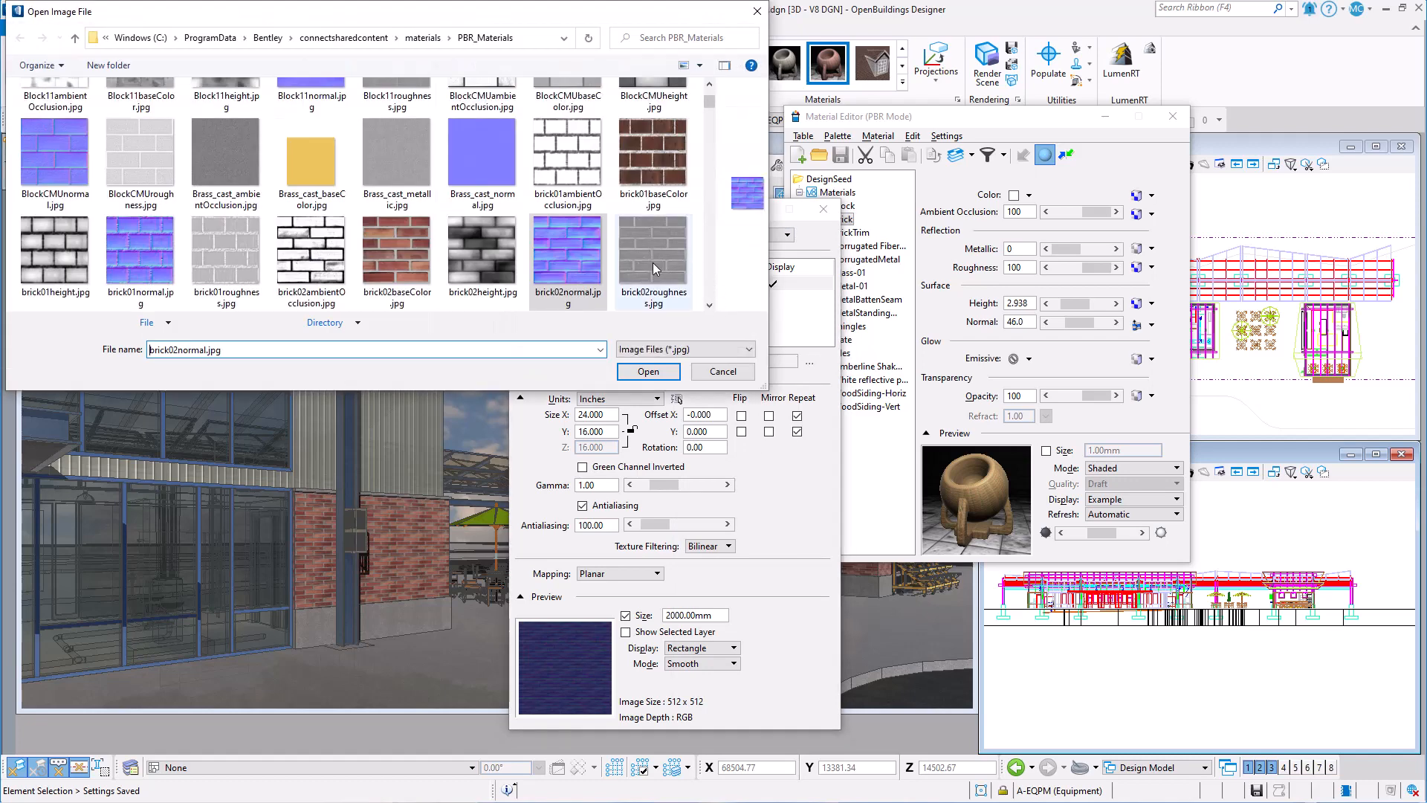
left_click(310, 250)
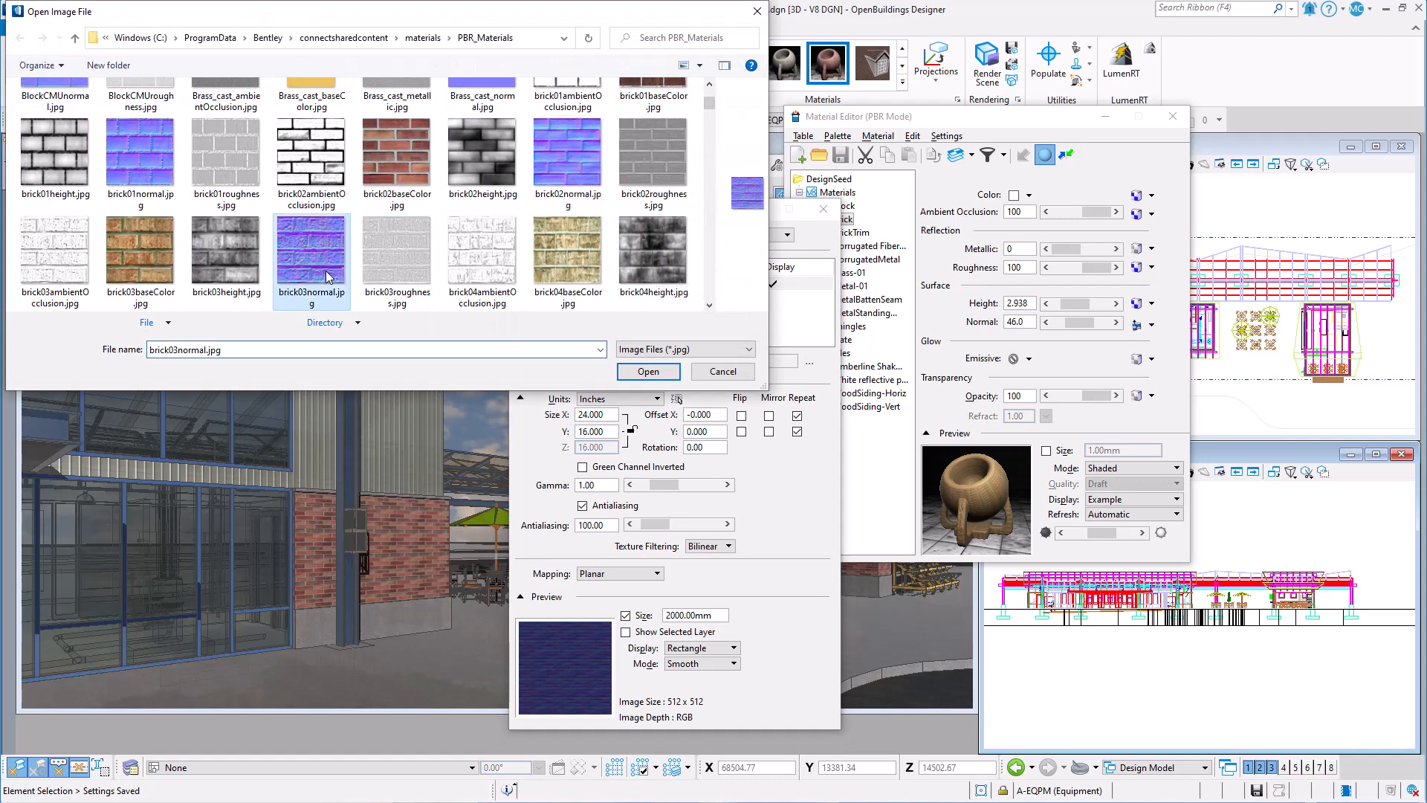
left_click(648, 371)
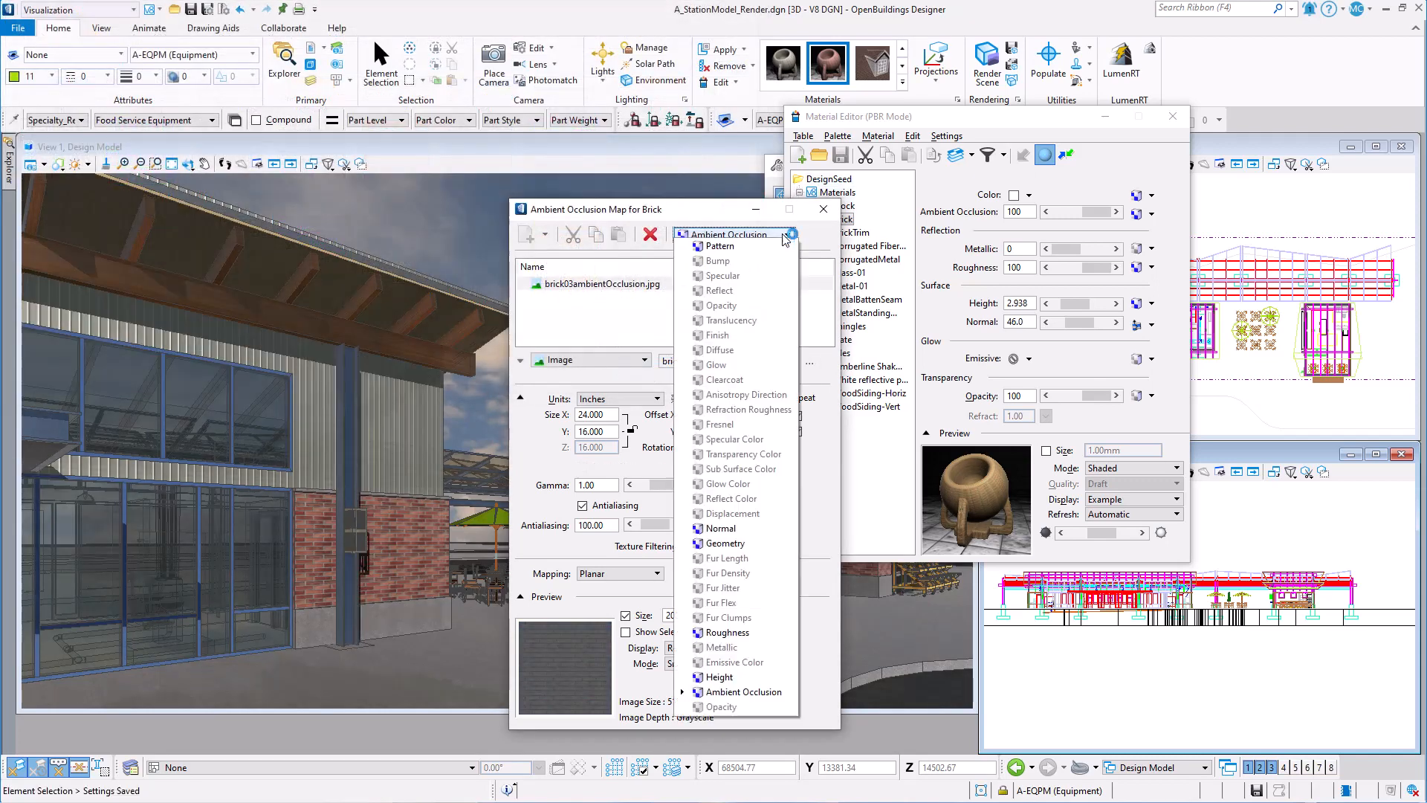
mouse_move(726, 544)
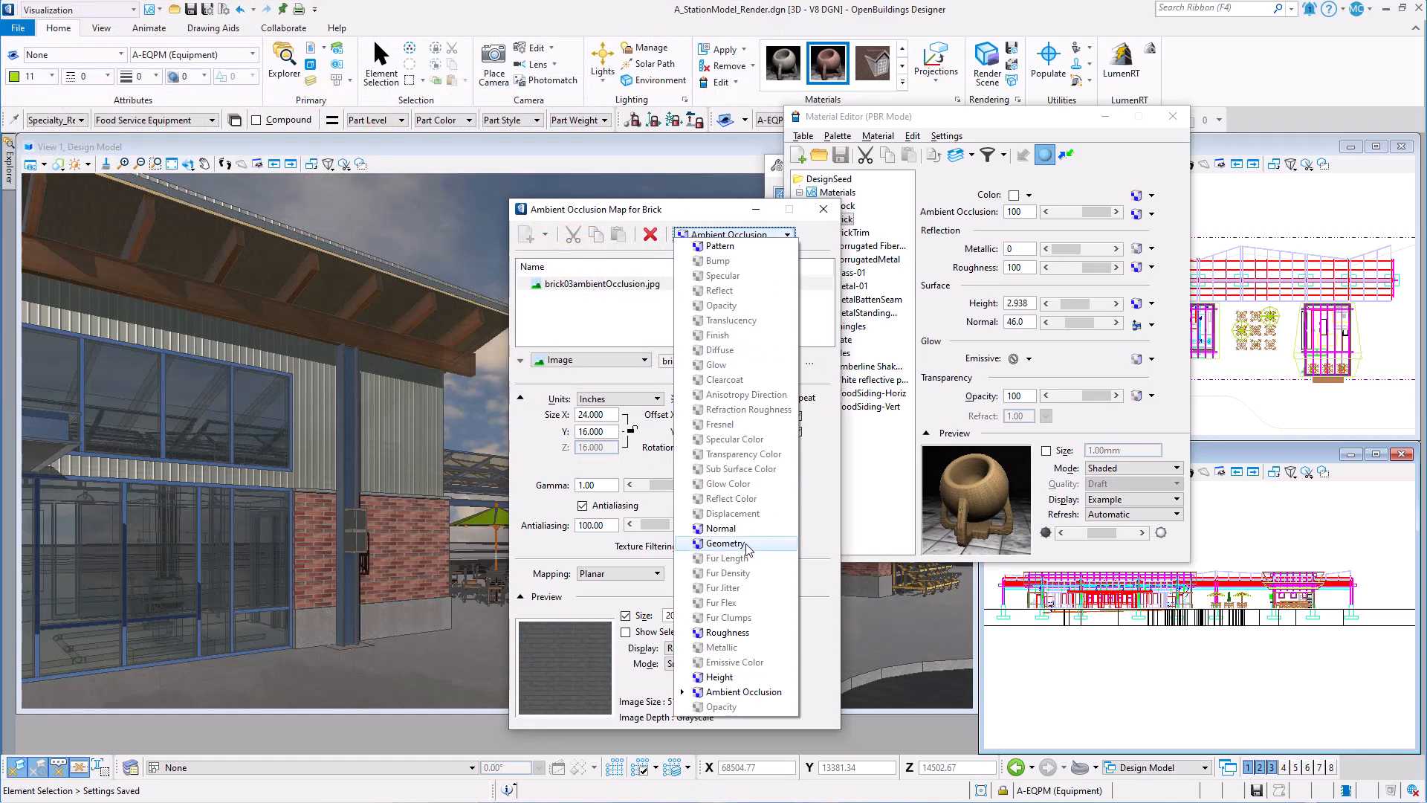
Check the Brick geometry map and close the map settings window
left_click(725, 543)
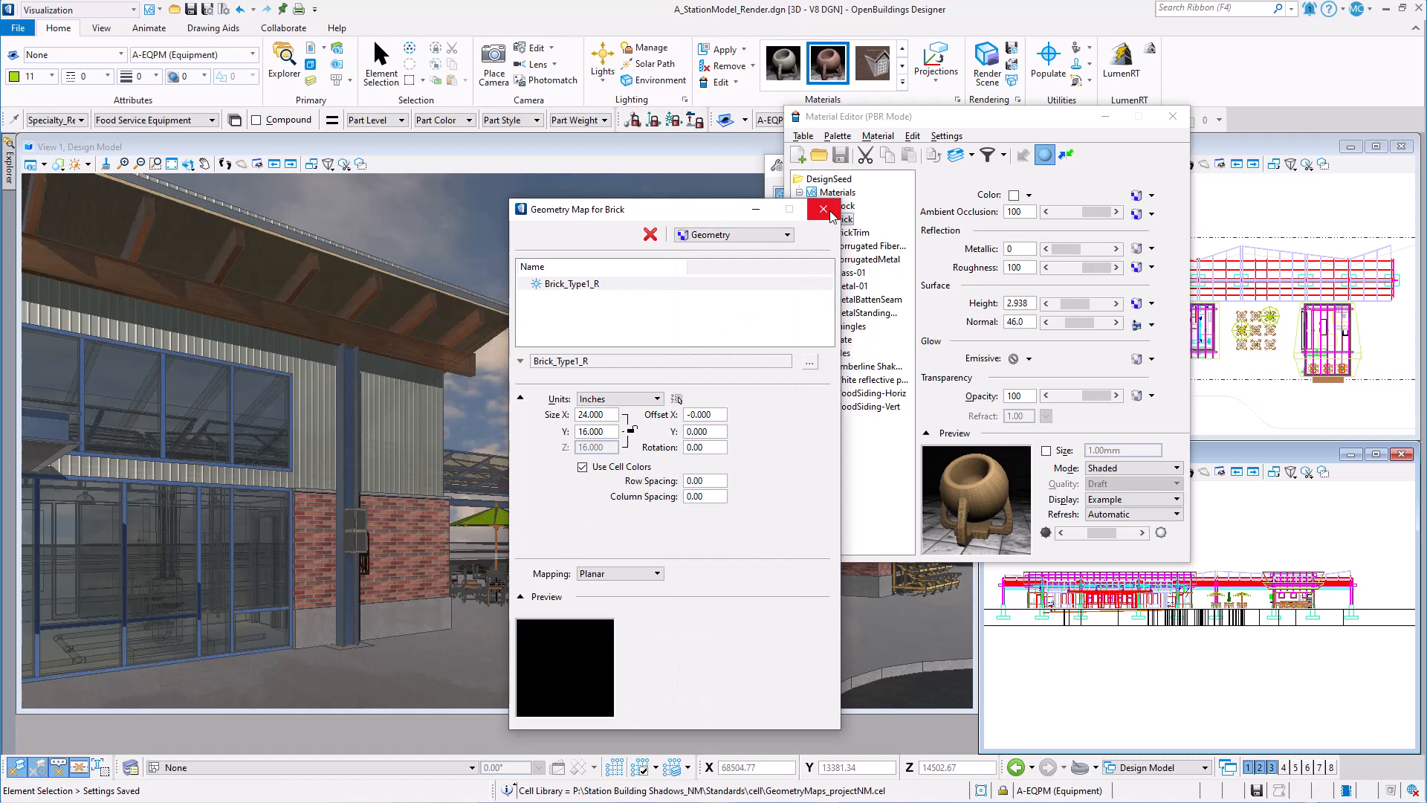
left_click(822, 209)
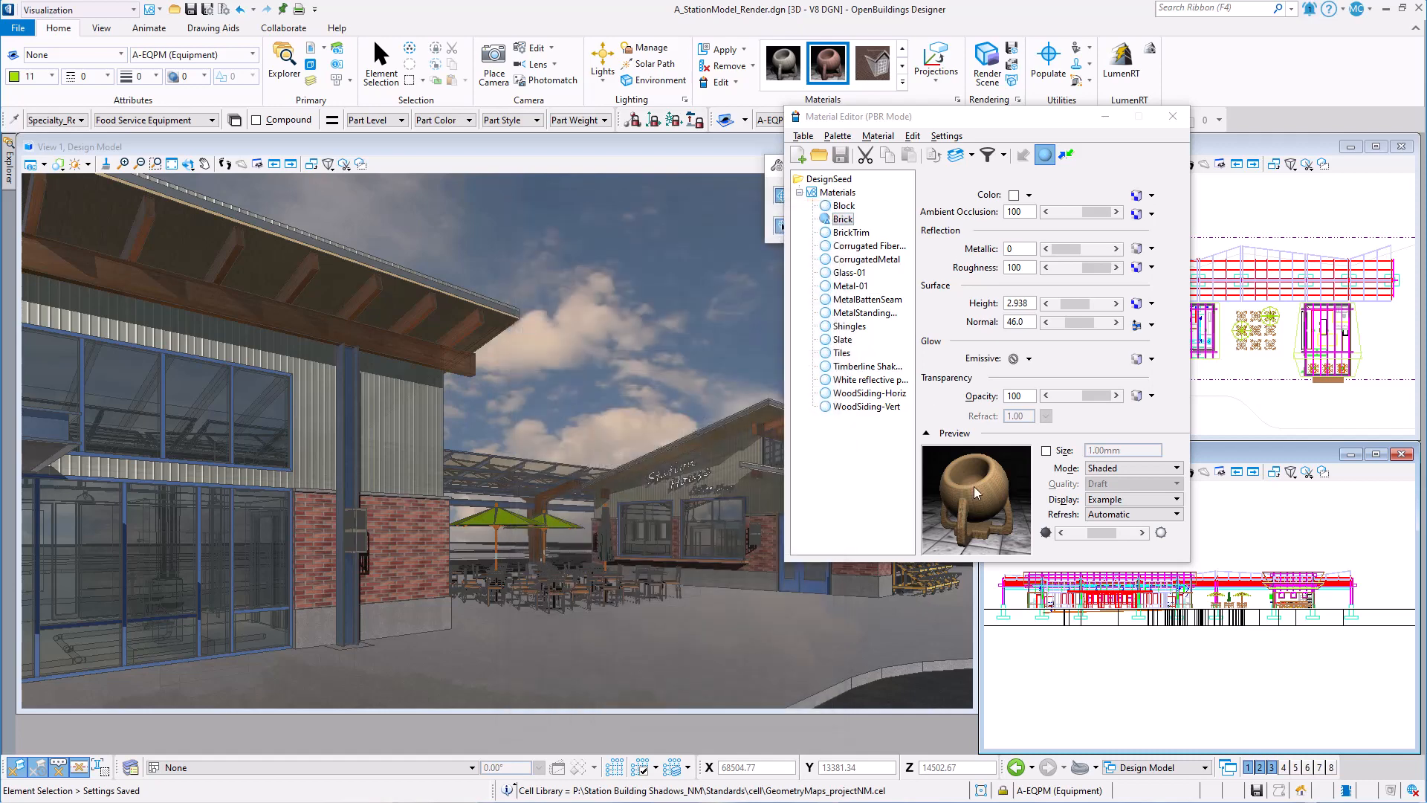
mouse_move(973, 507)
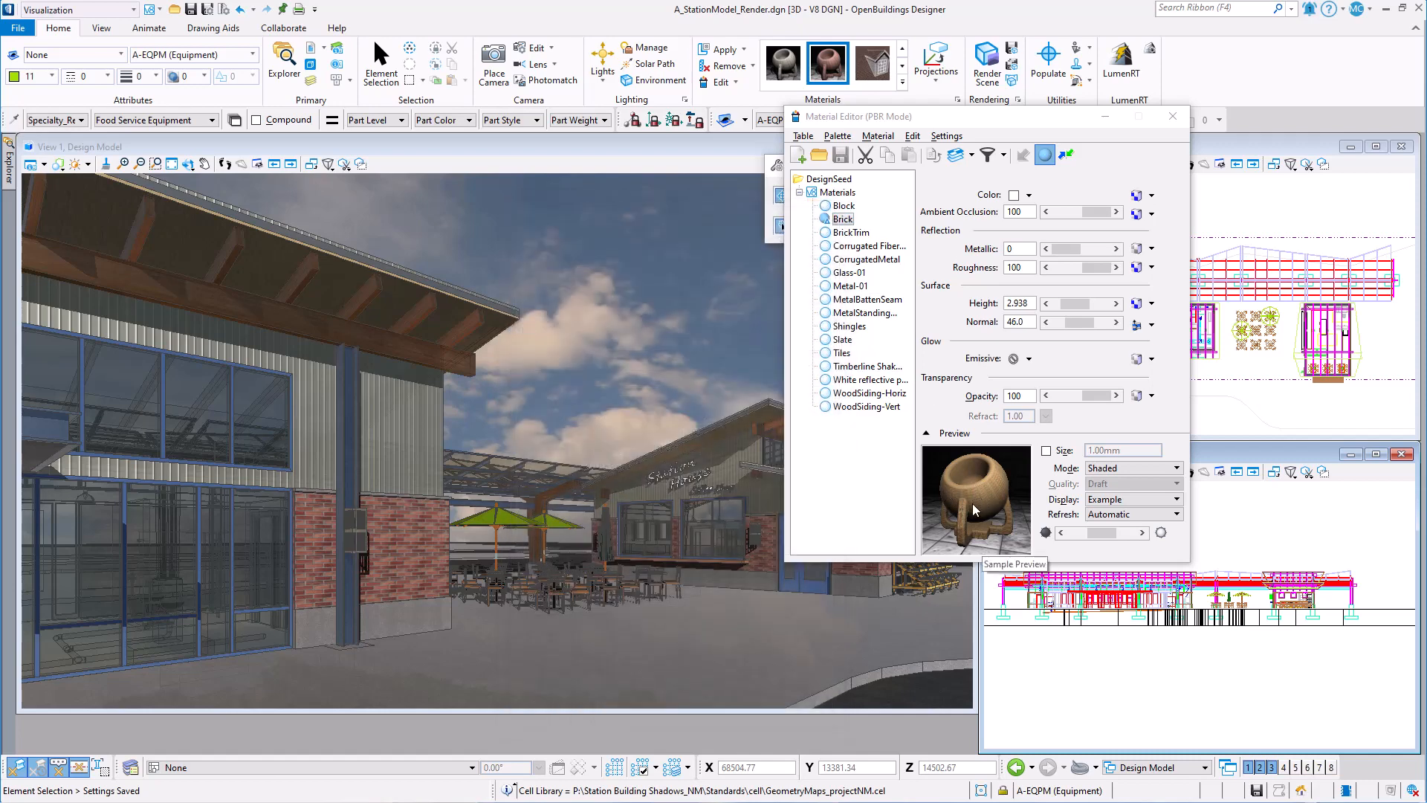
mouse_move(992, 479)
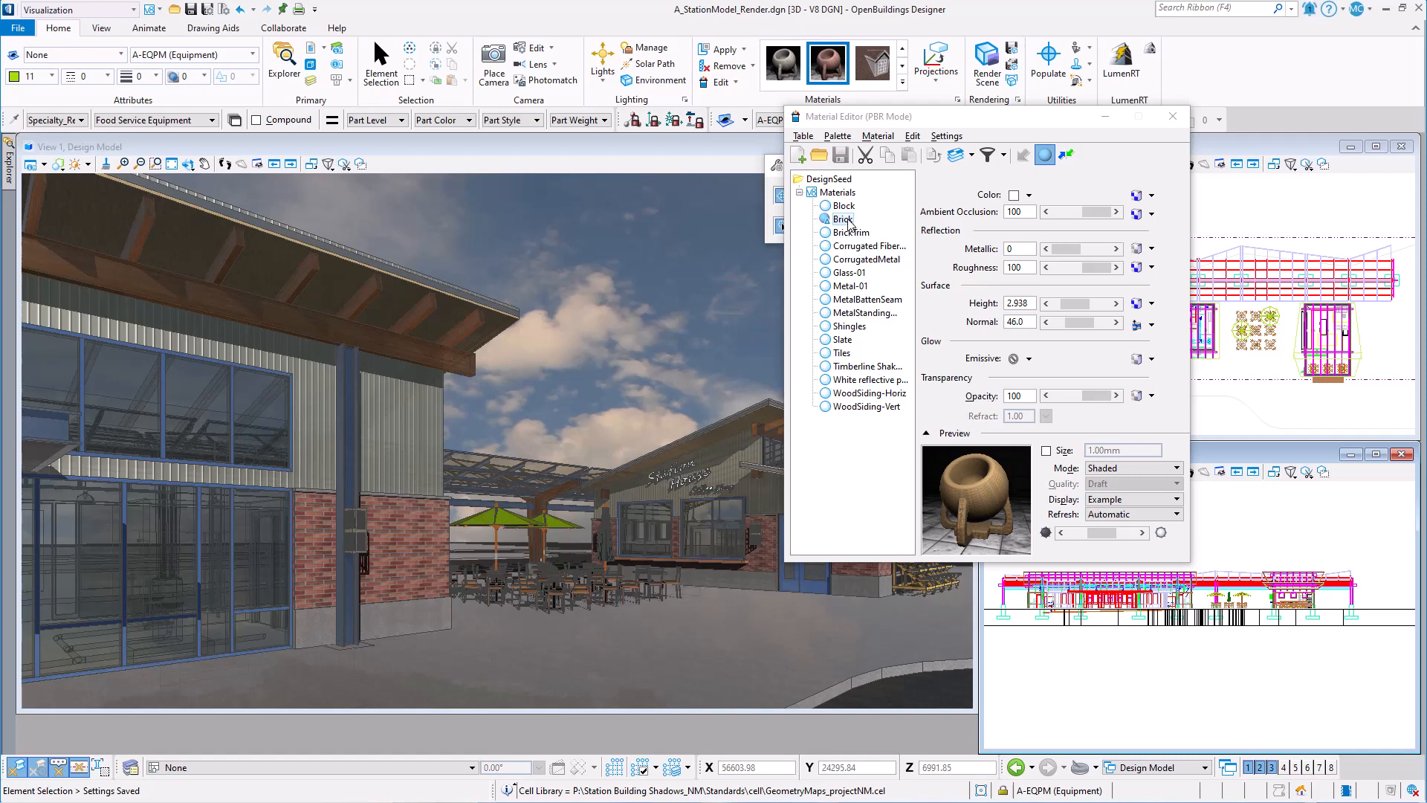
Show the local-material actions for the Brick material in the Material Editor tree
right_click(841, 219)
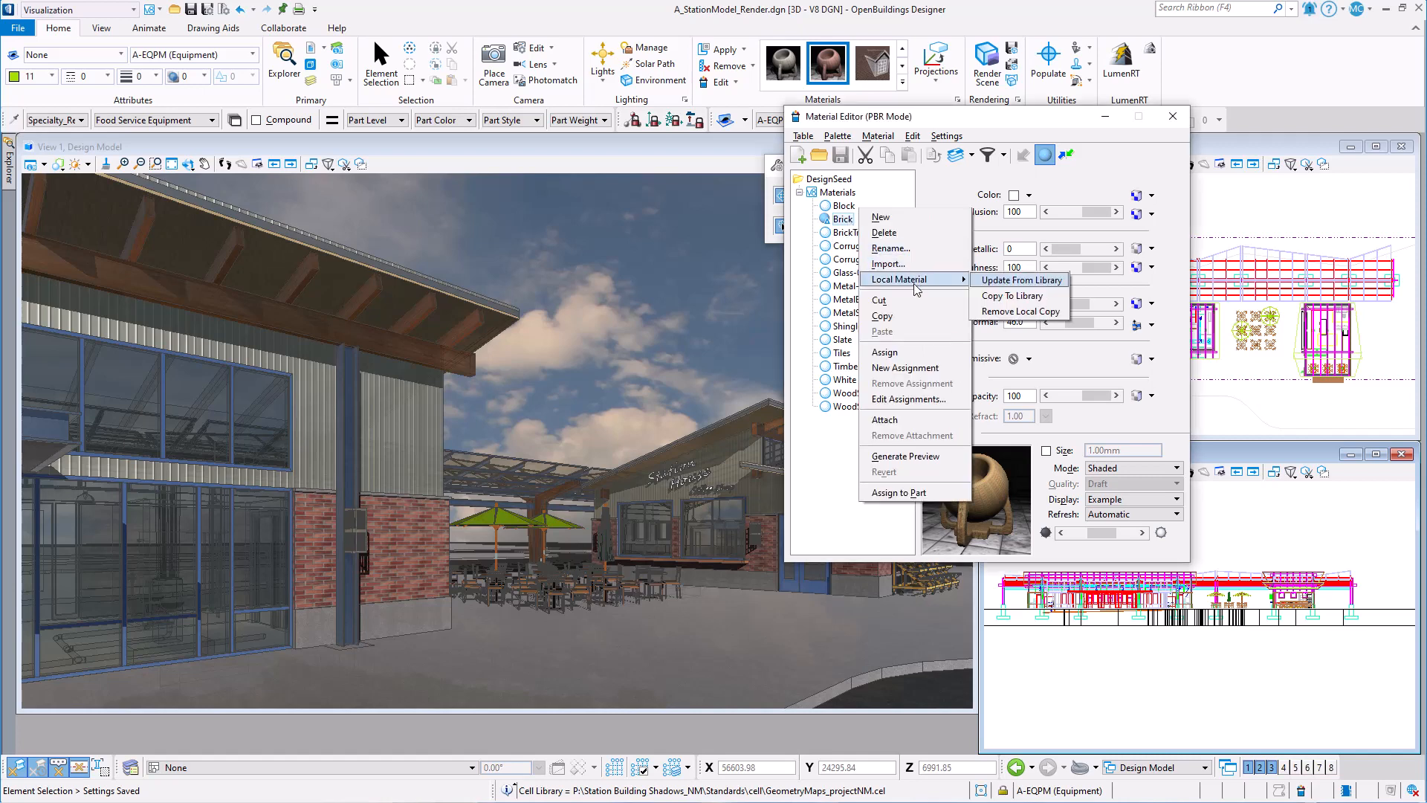
mouse_move(979, 292)
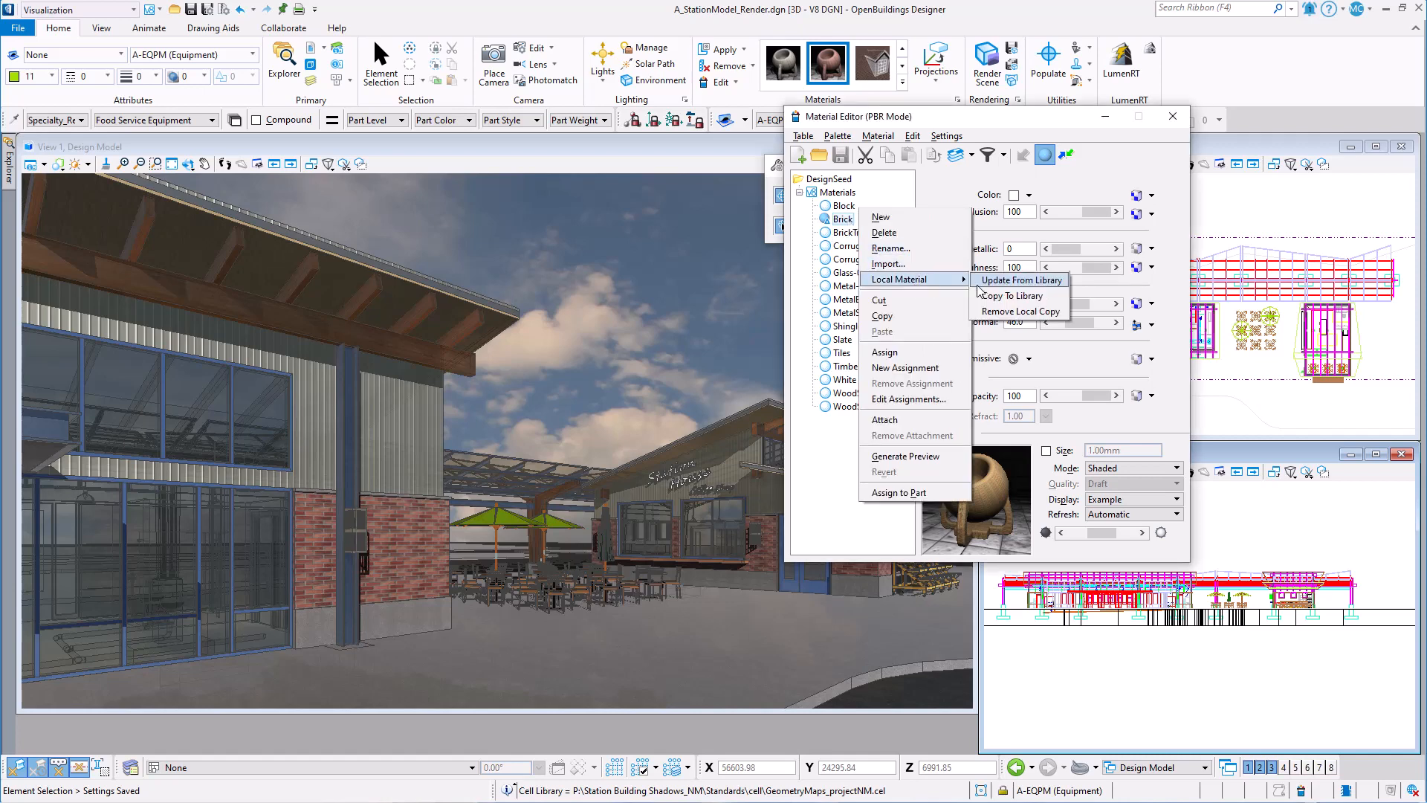
mouse_move(1016, 295)
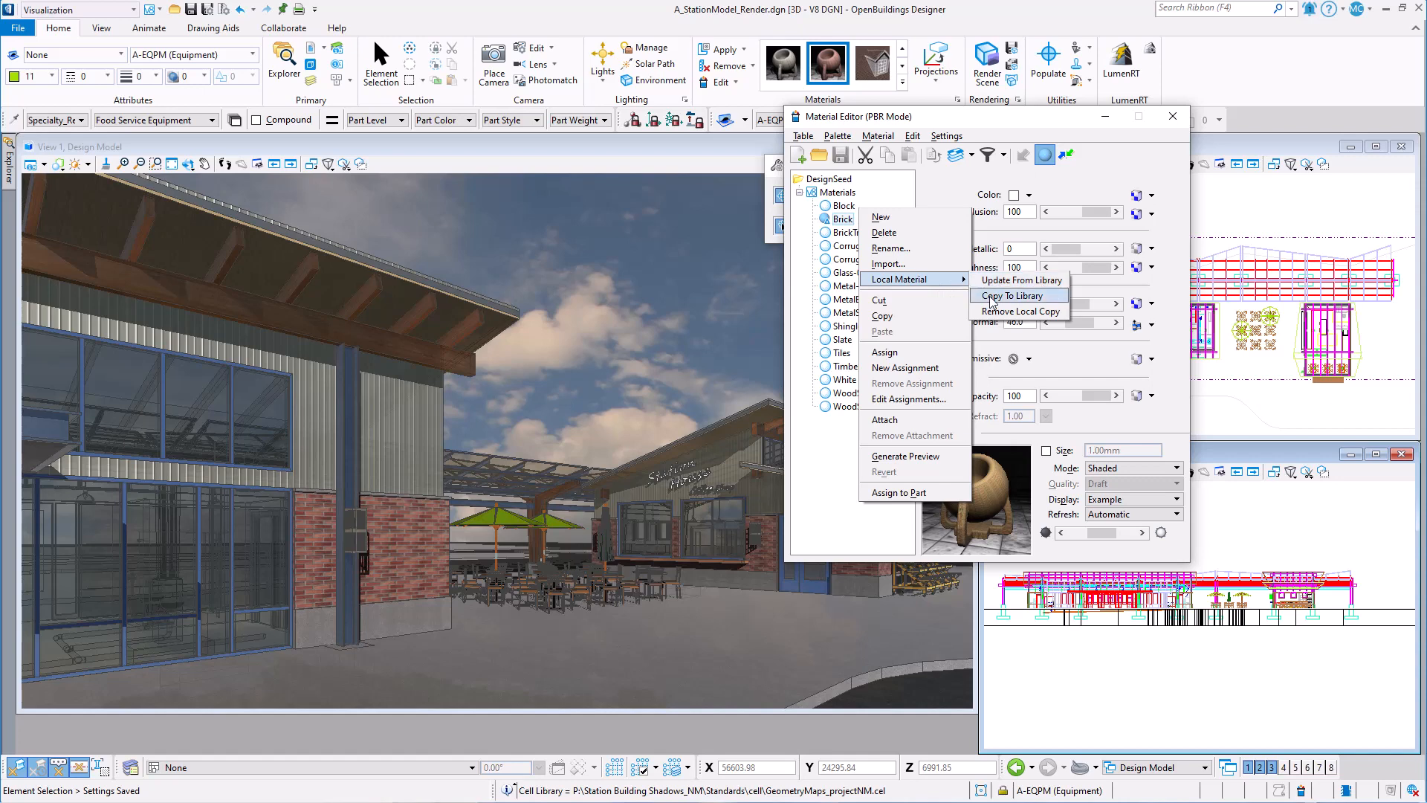
mouse_move(990, 306)
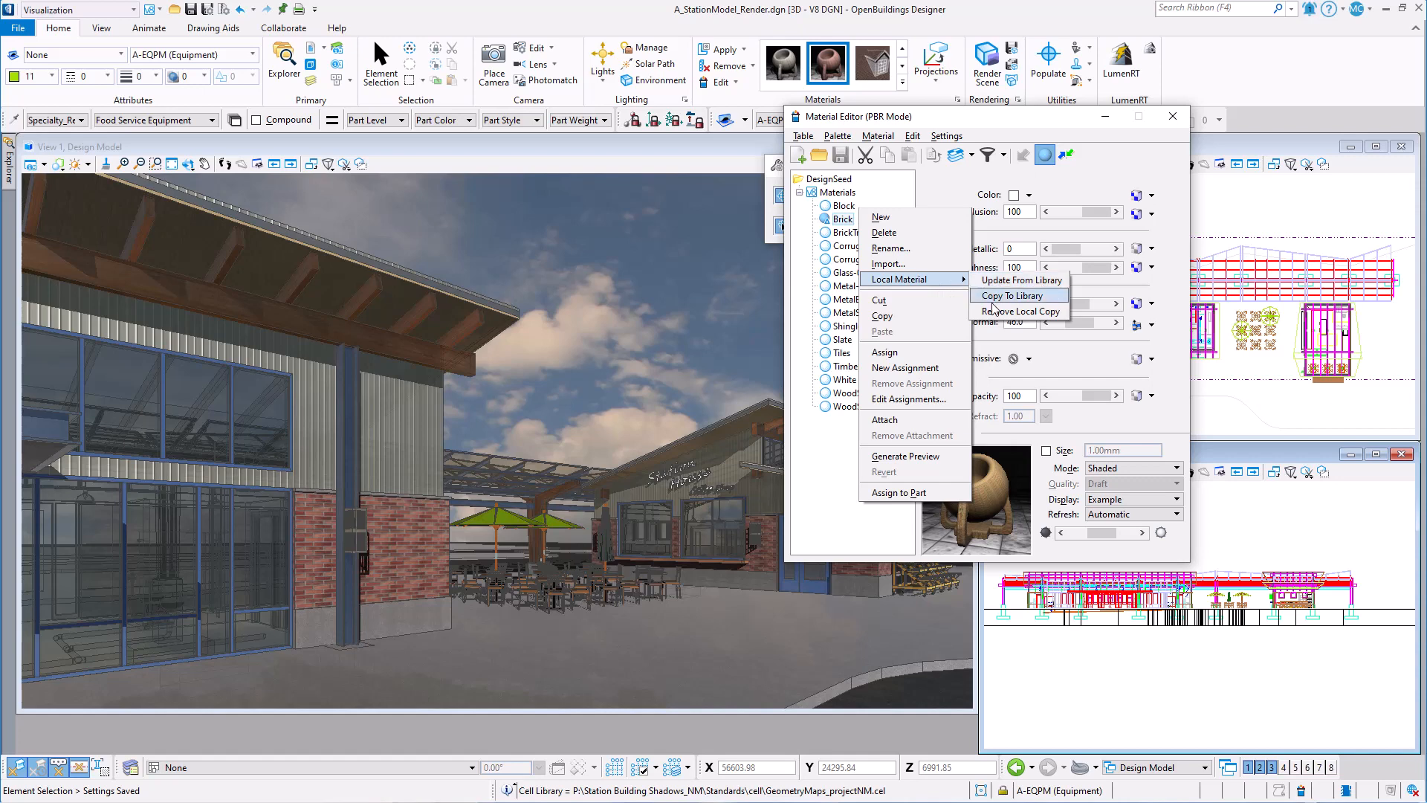
mouse_move(1019, 294)
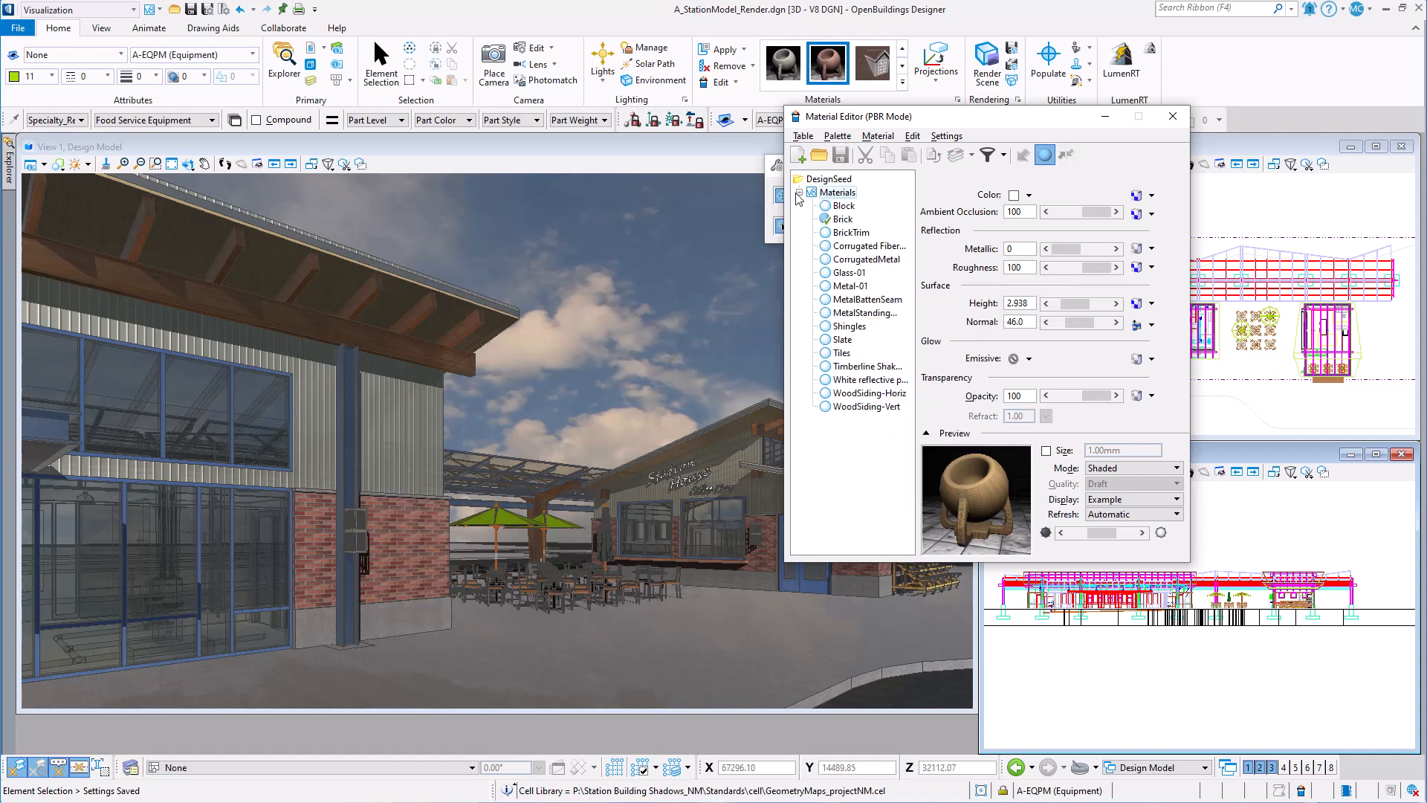
mouse_move(1172, 116)
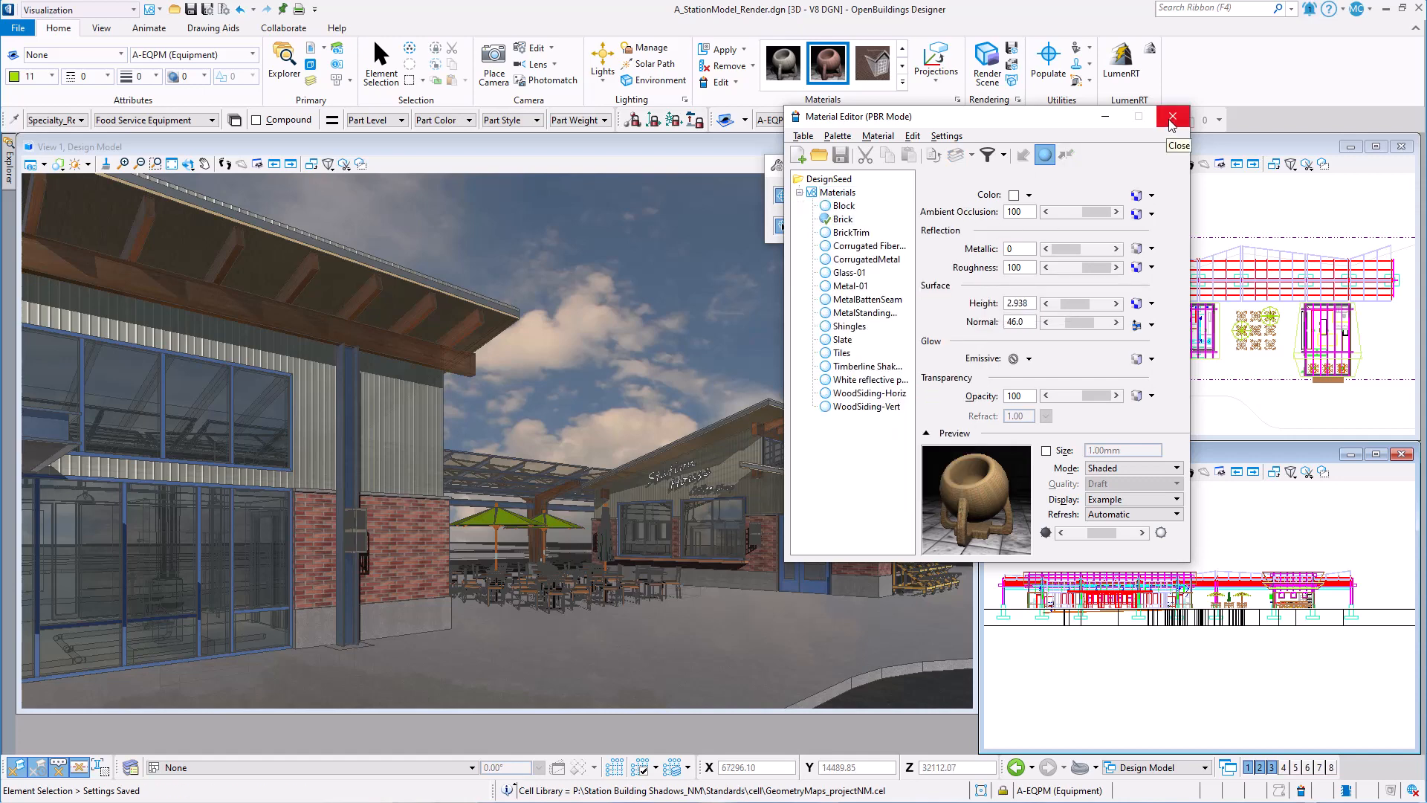
mouse_move(1172, 119)
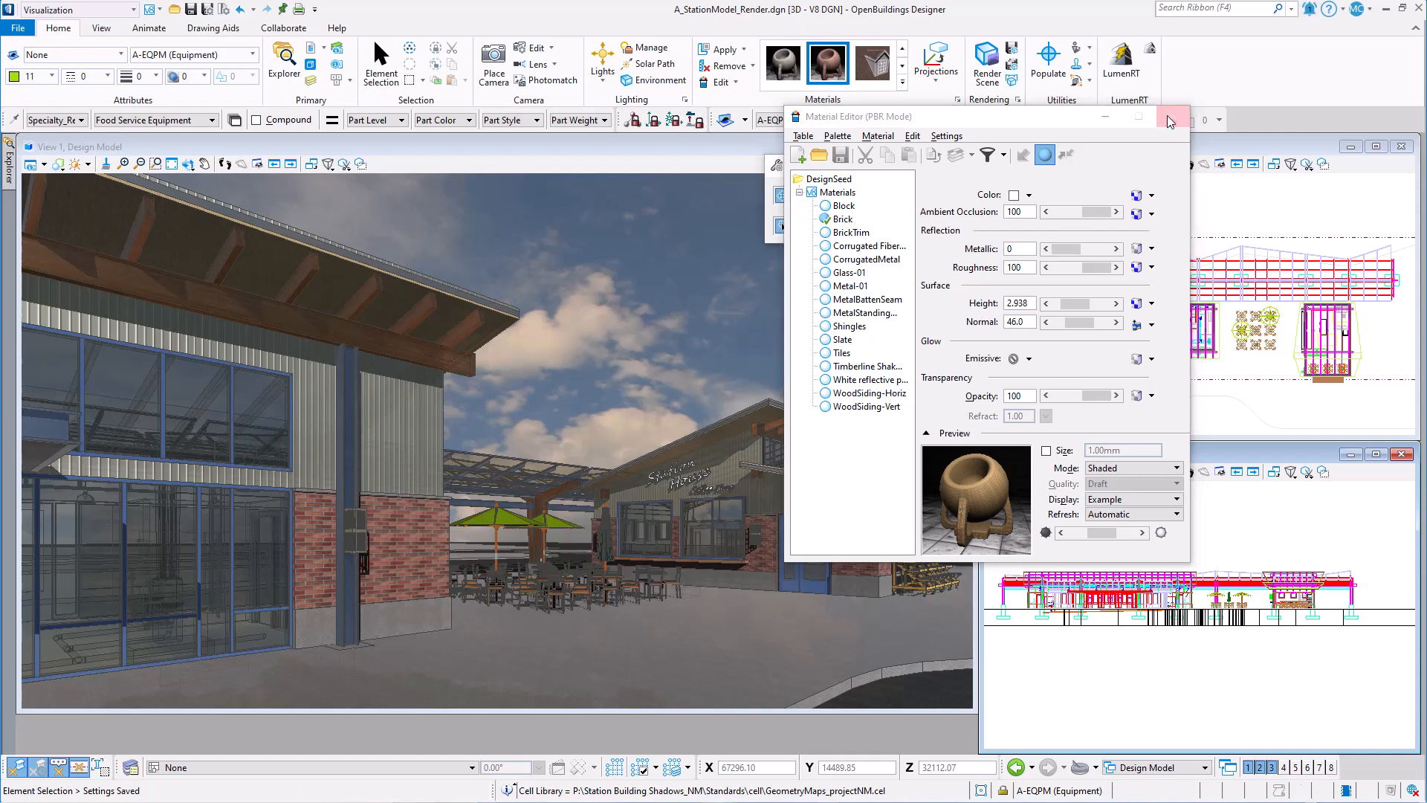
Refresh the five attached references so the station walls render in the new tan brick
left_click(1170, 118)
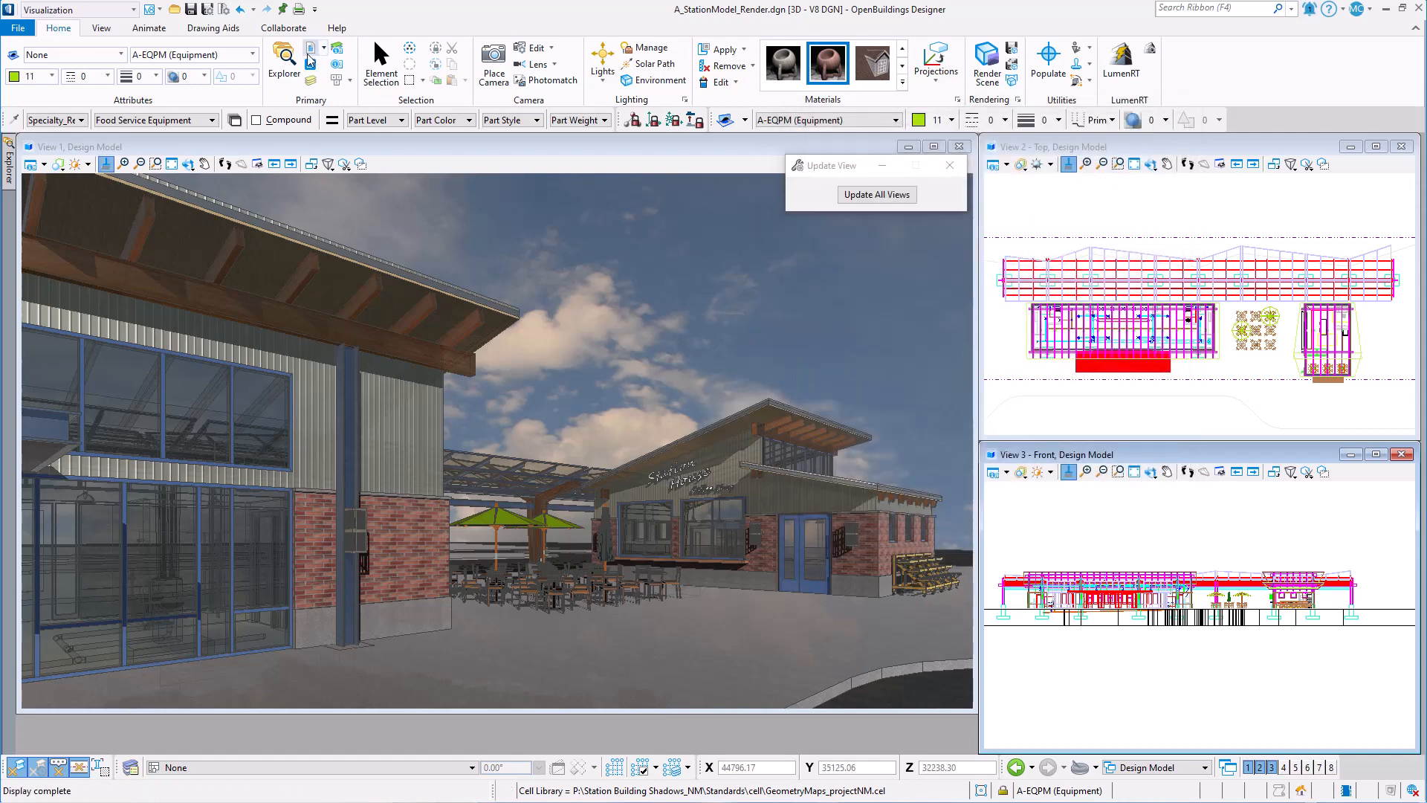
left_click(313, 47)
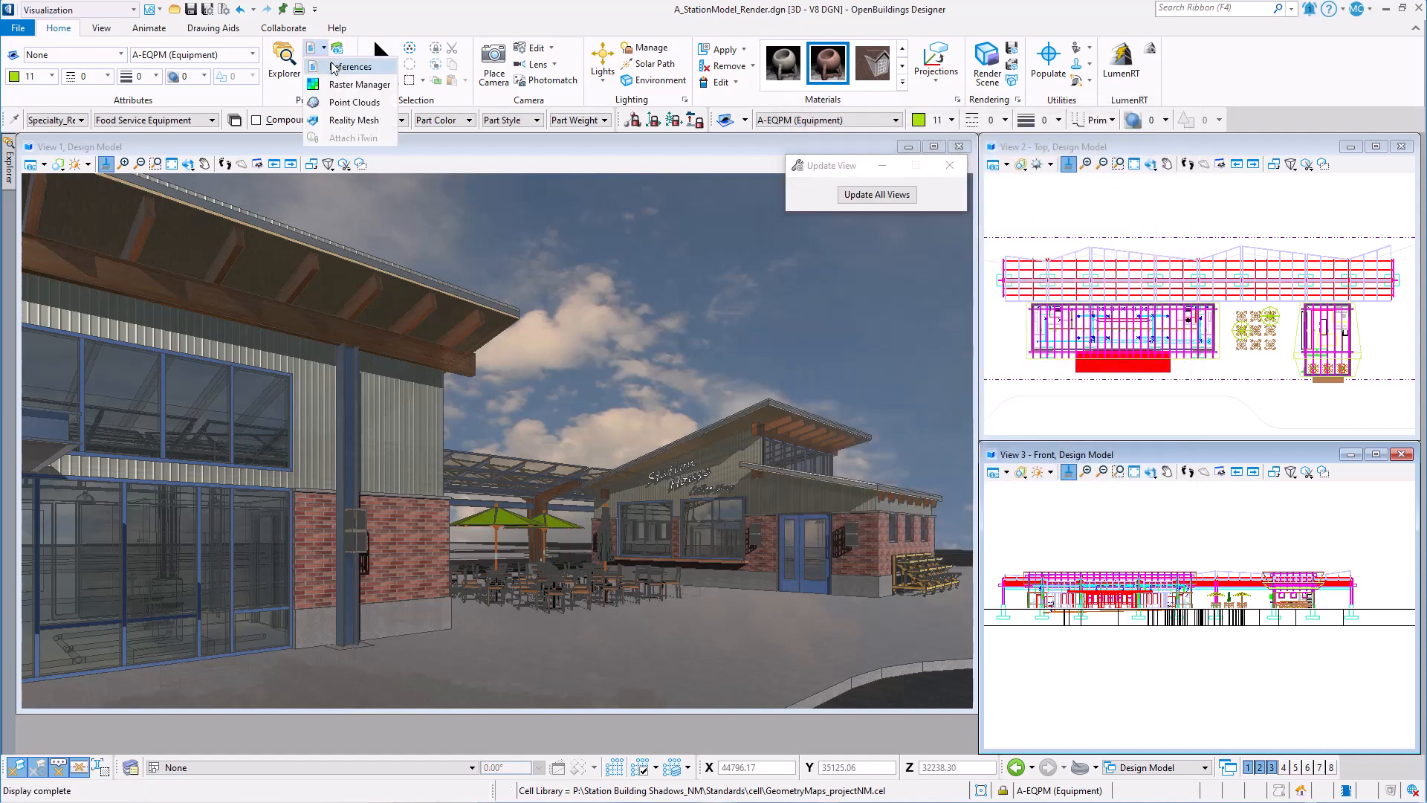
left_click(353, 67)
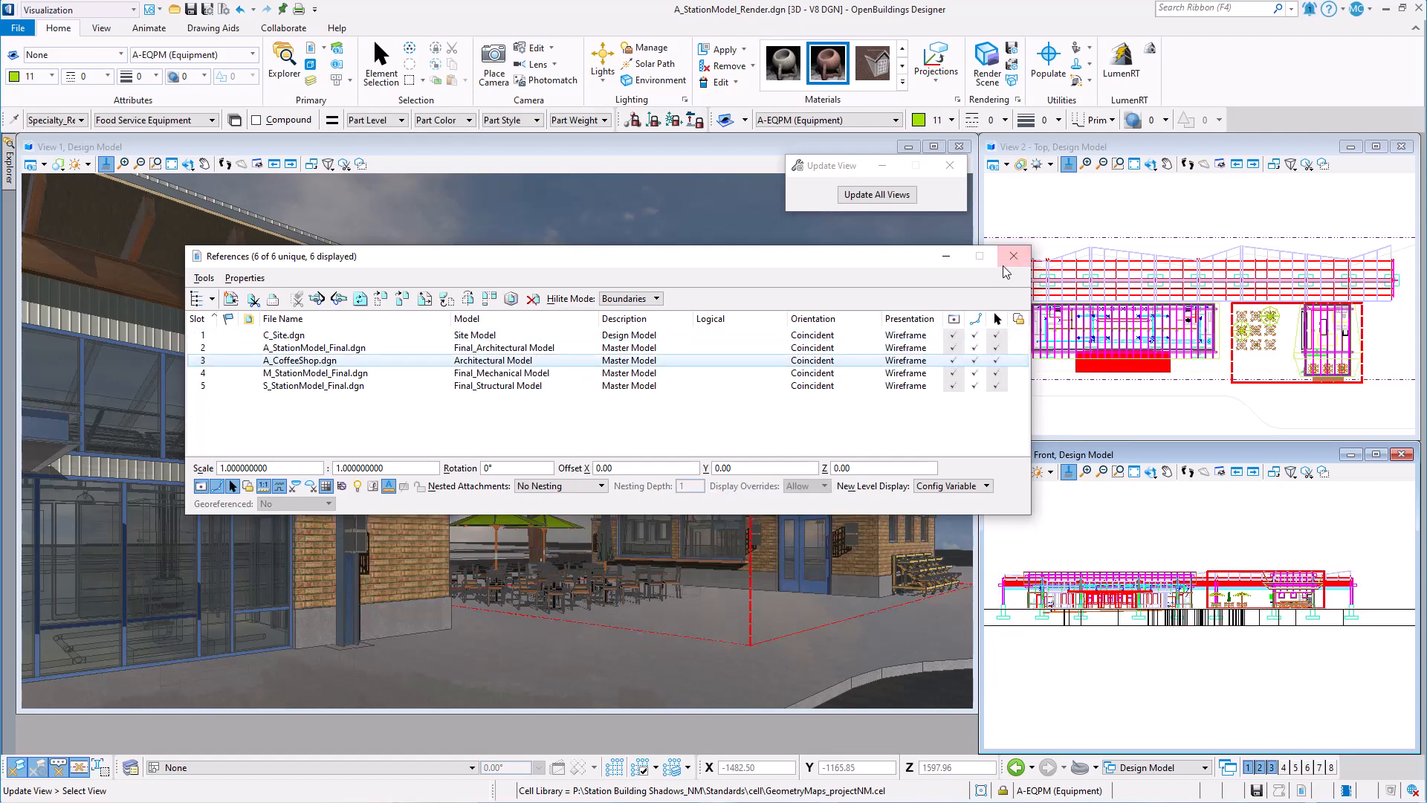
left_click(1012, 256)
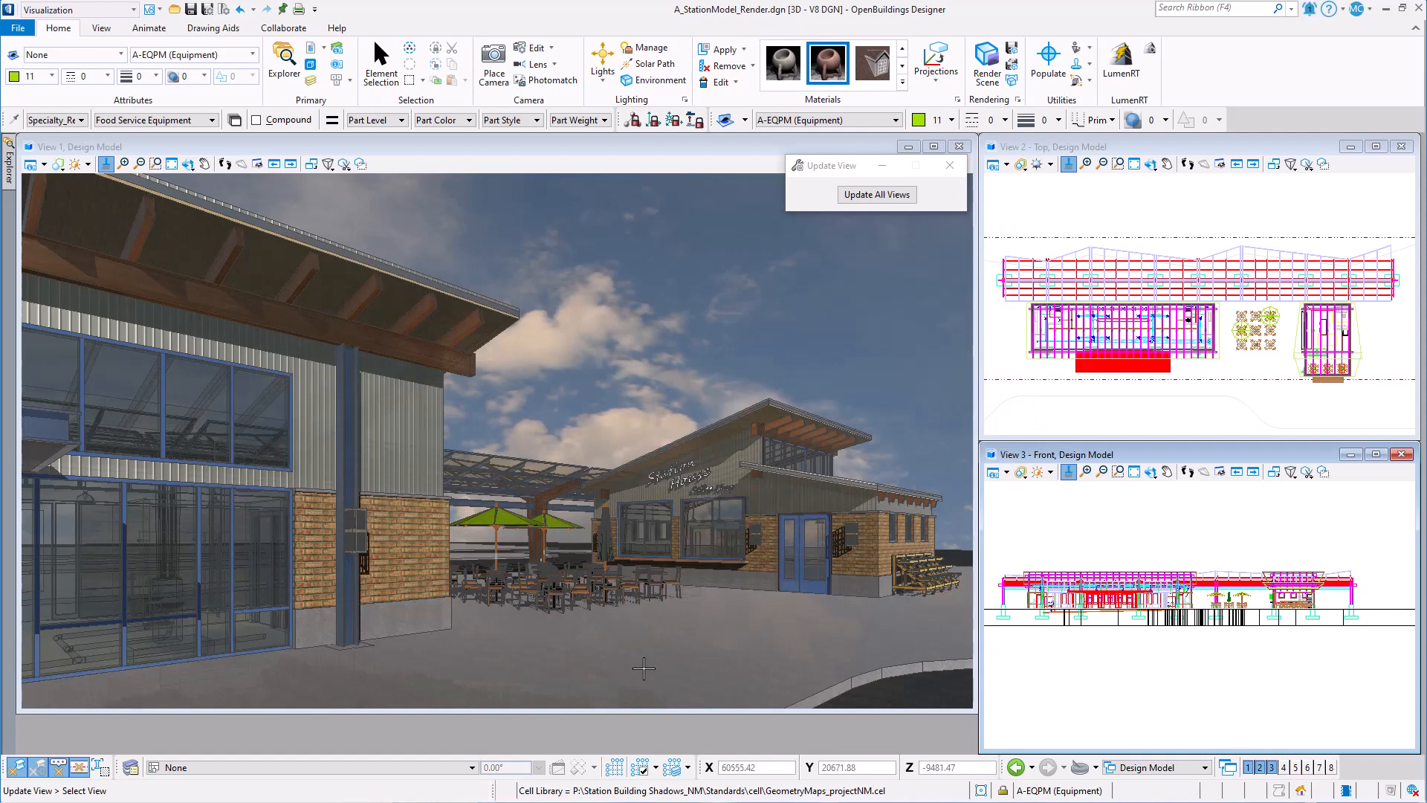
mouse_move(643, 670)
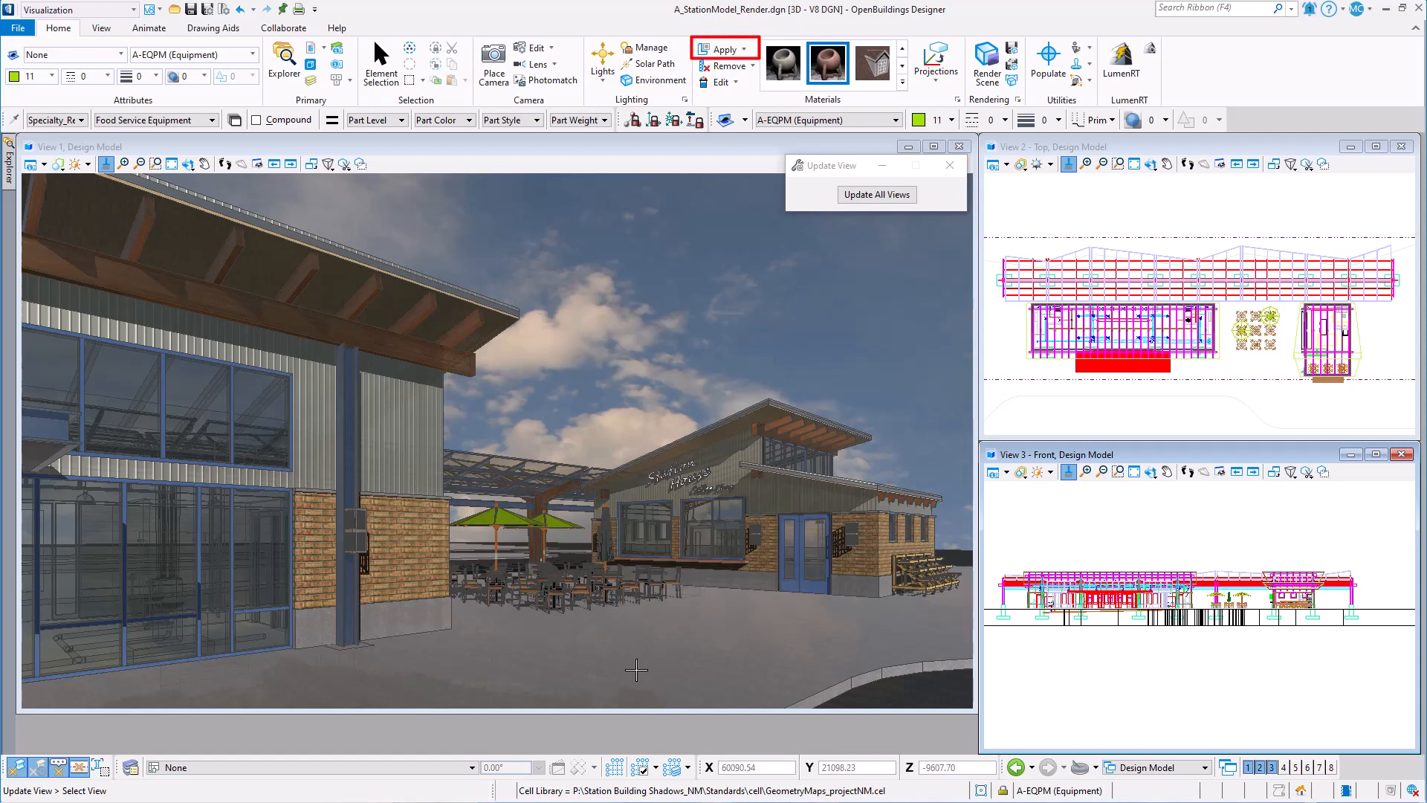
mouse_move(635, 670)
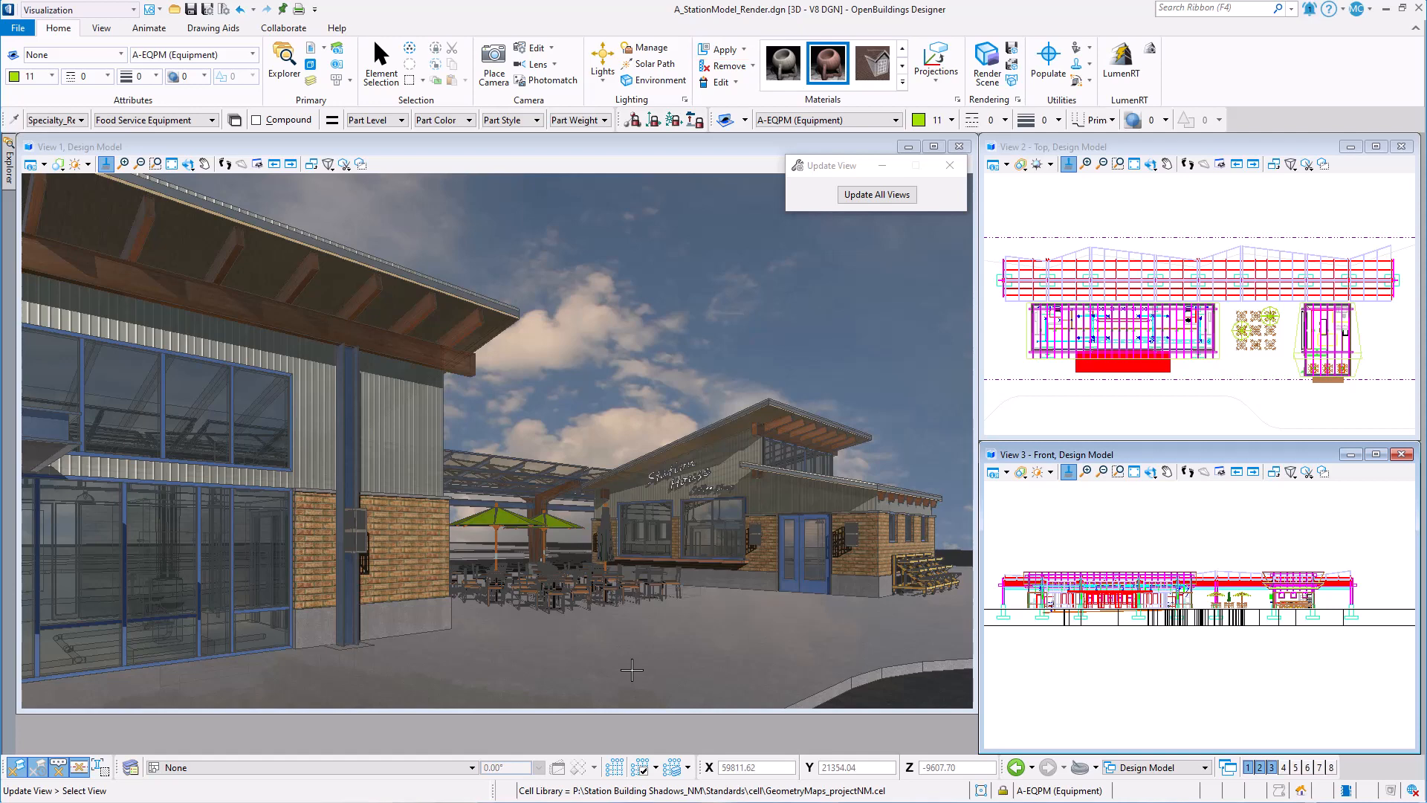
mouse_move(631, 672)
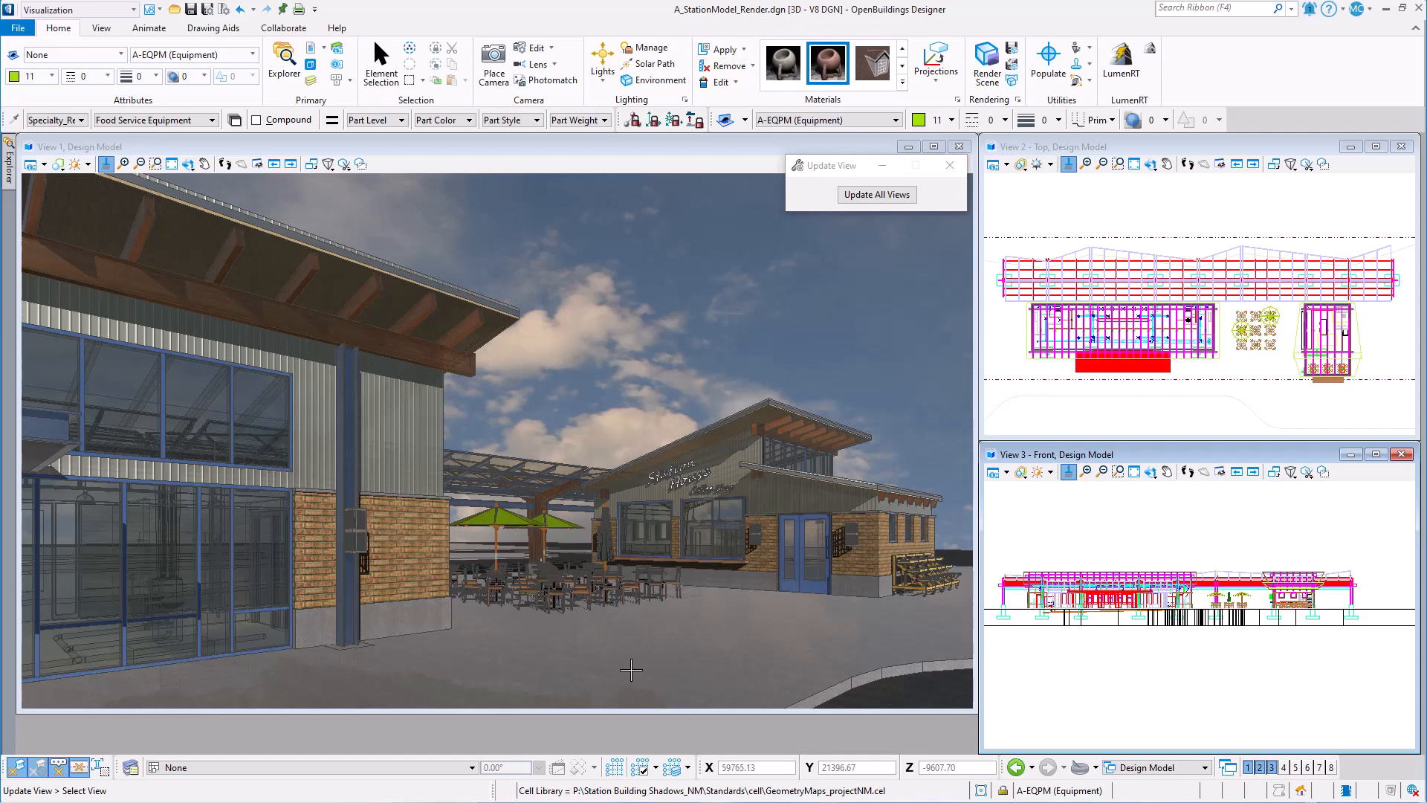